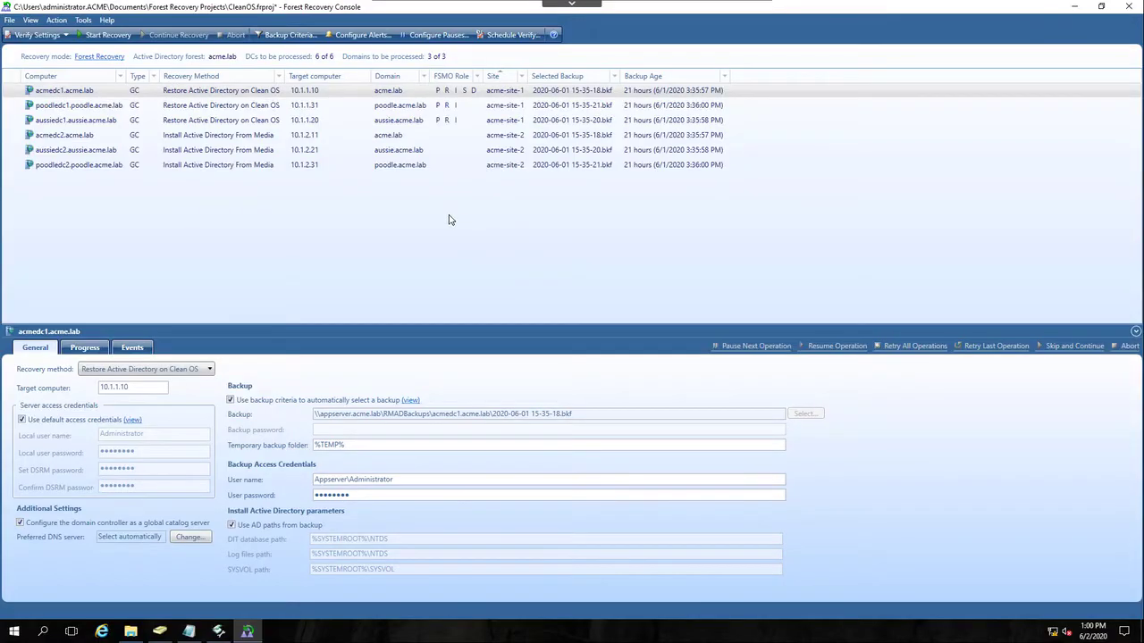
mouse_move(364, 211)
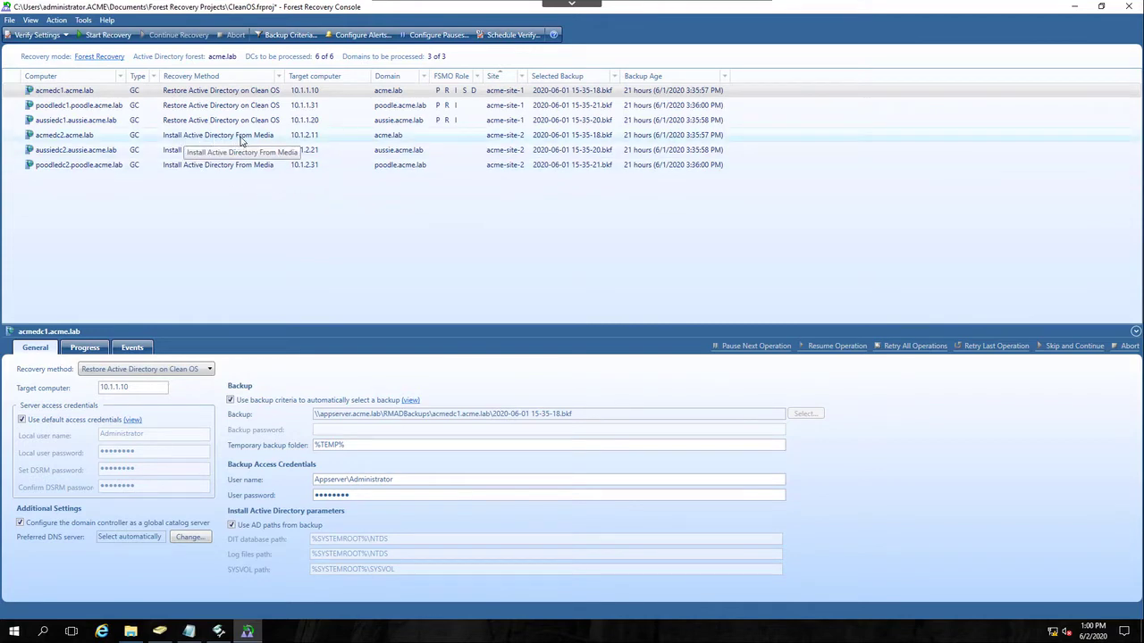
mouse_move(336, 216)
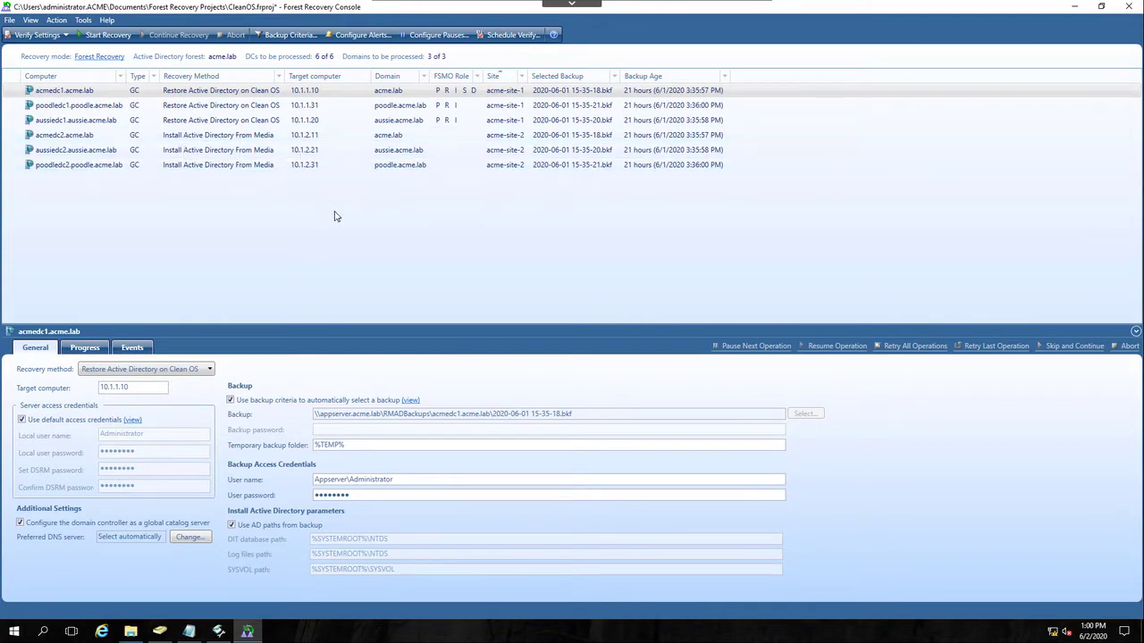
mouse_move(458, 237)
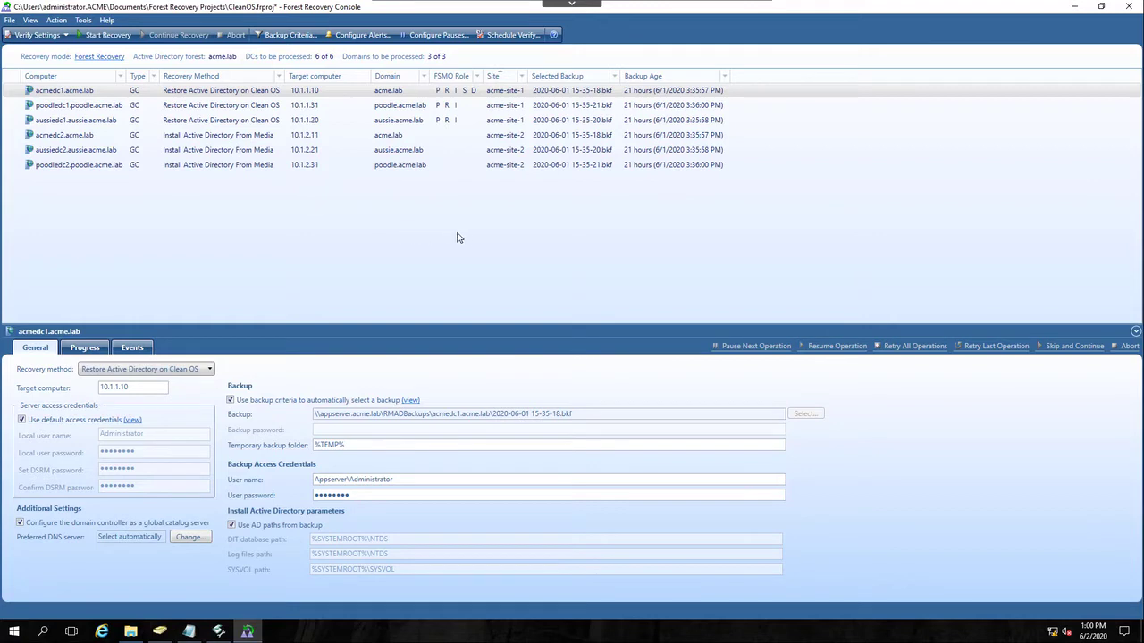
mouse_move(123, 196)
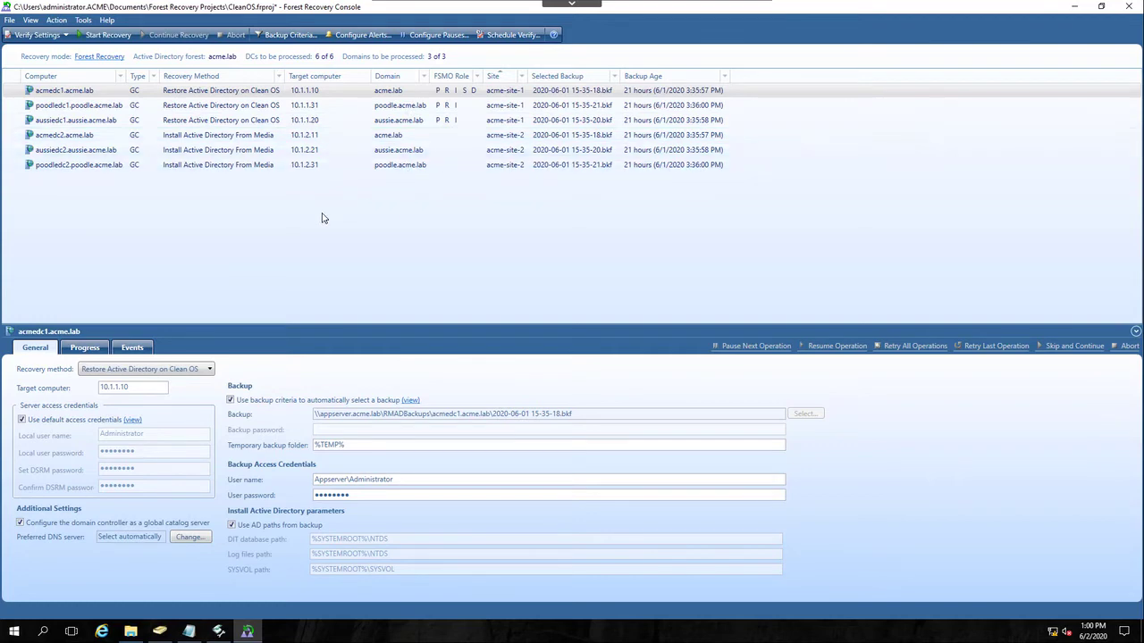
mouse_move(322, 213)
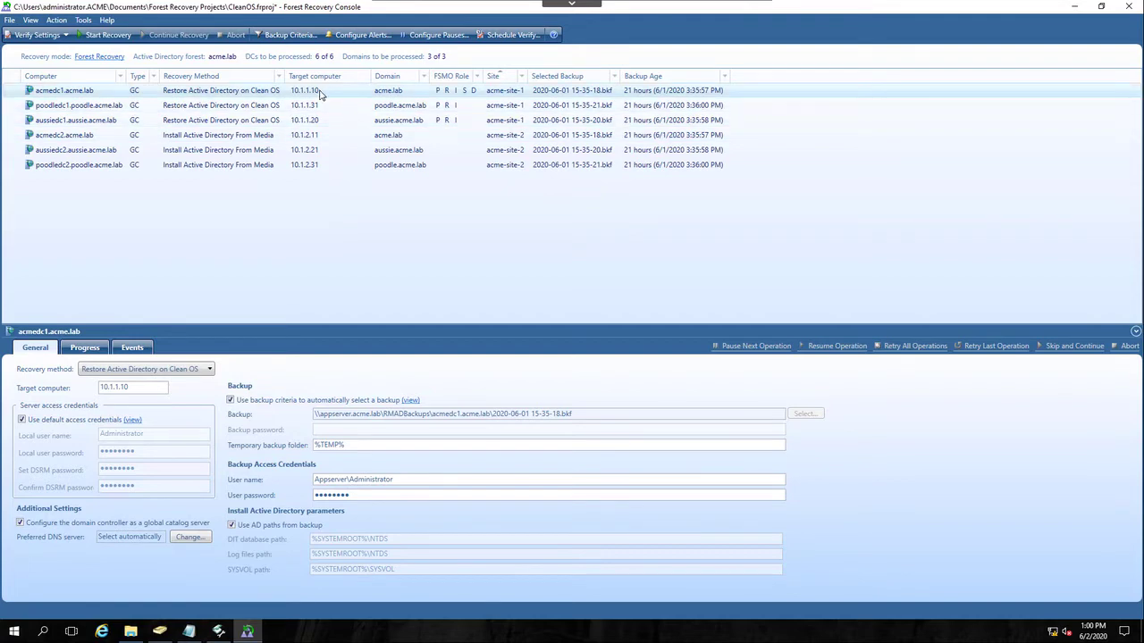
mouse_move(321, 93)
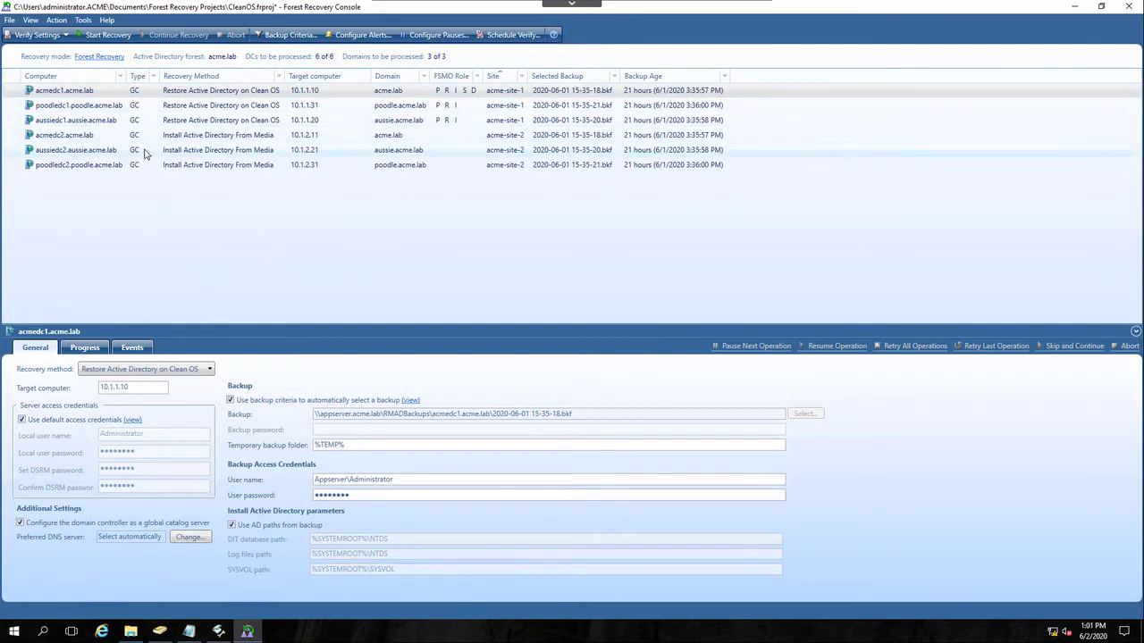
mouse_move(304, 136)
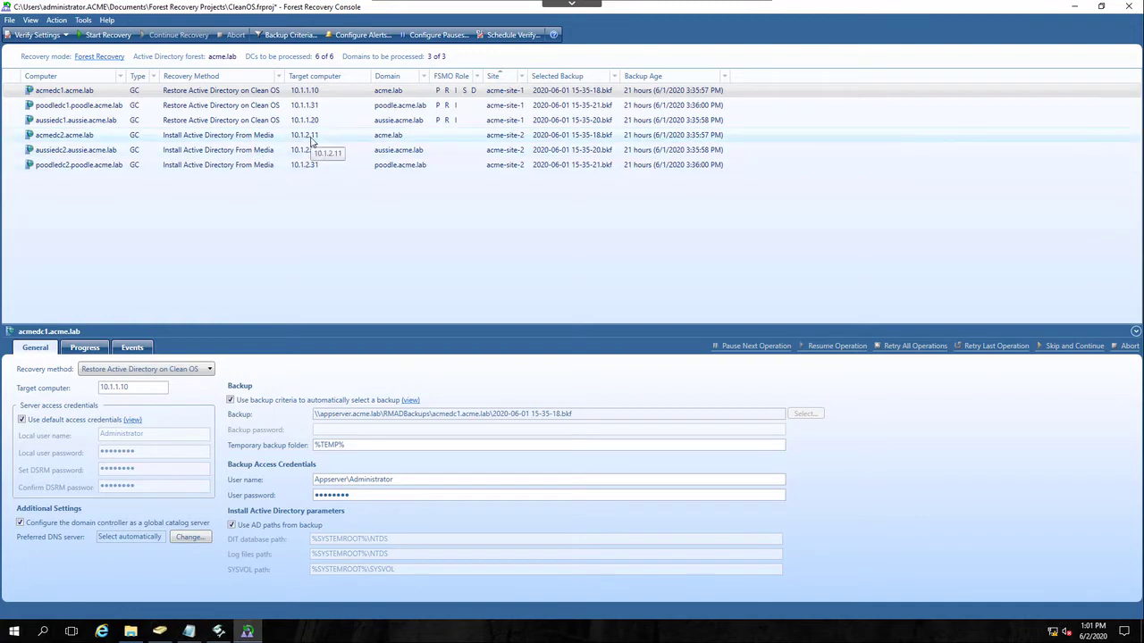
mouse_move(318, 165)
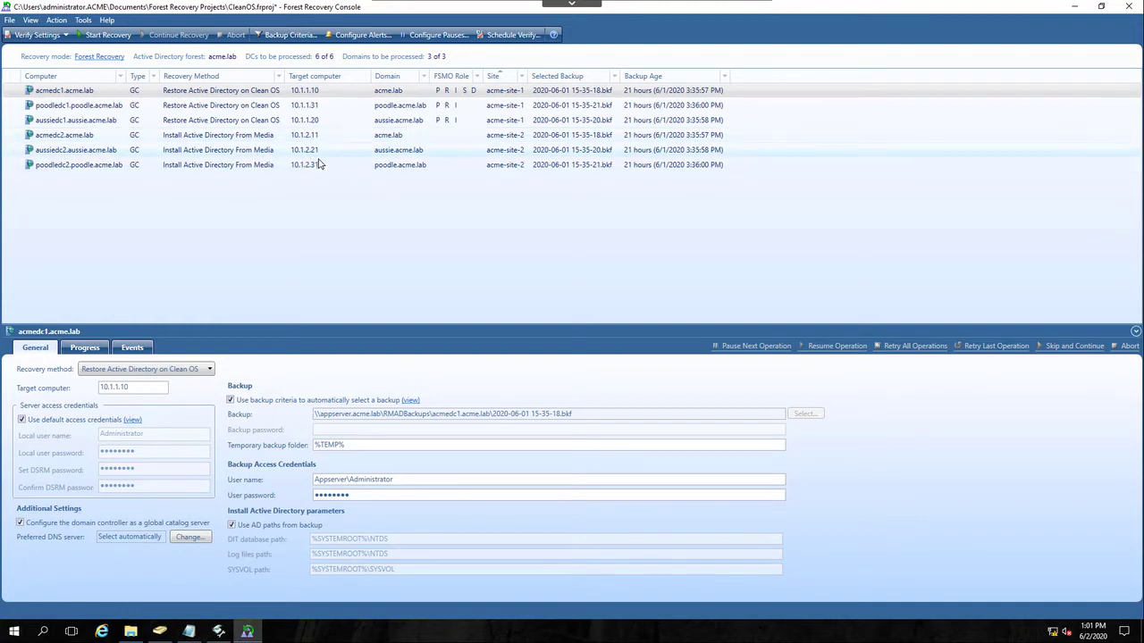
mouse_move(318, 164)
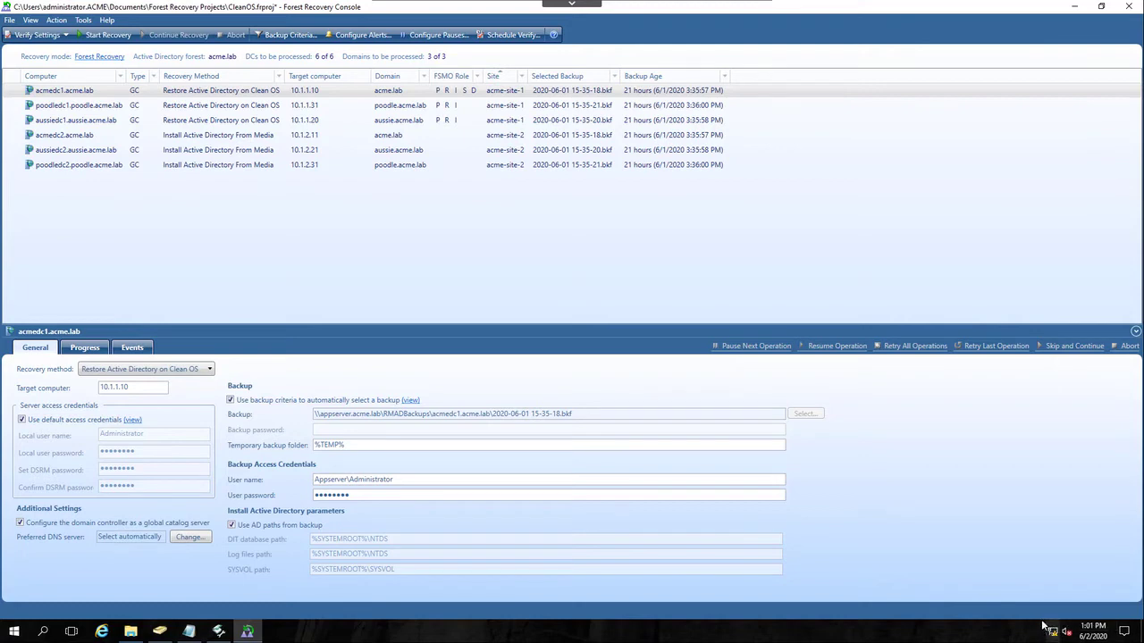
mouse_move(1082, 608)
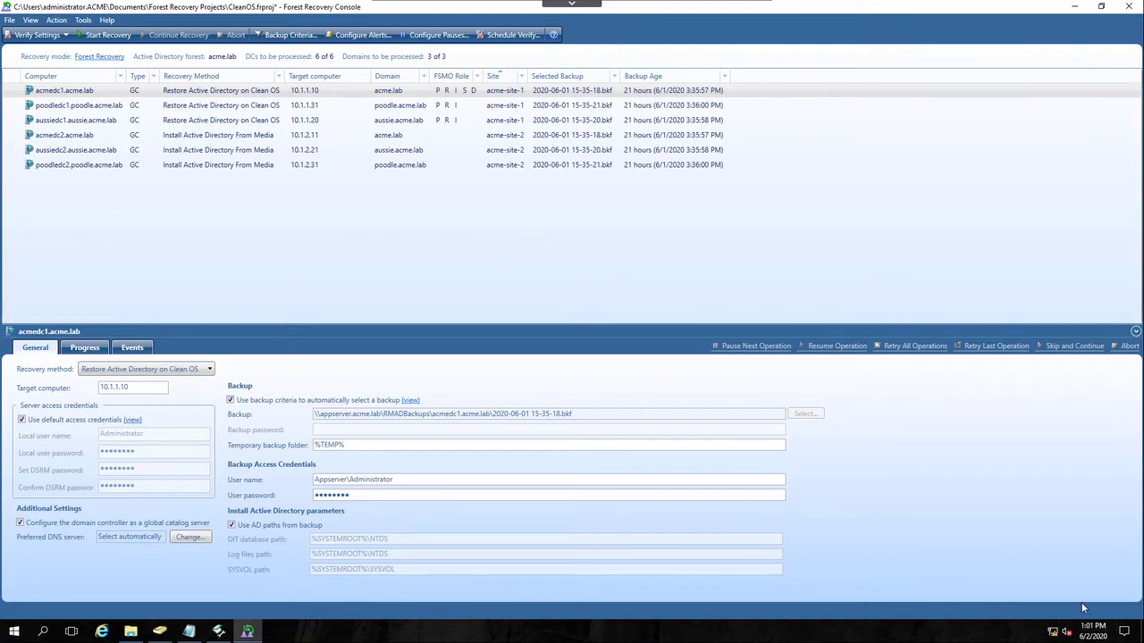
mouse_move(940, 430)
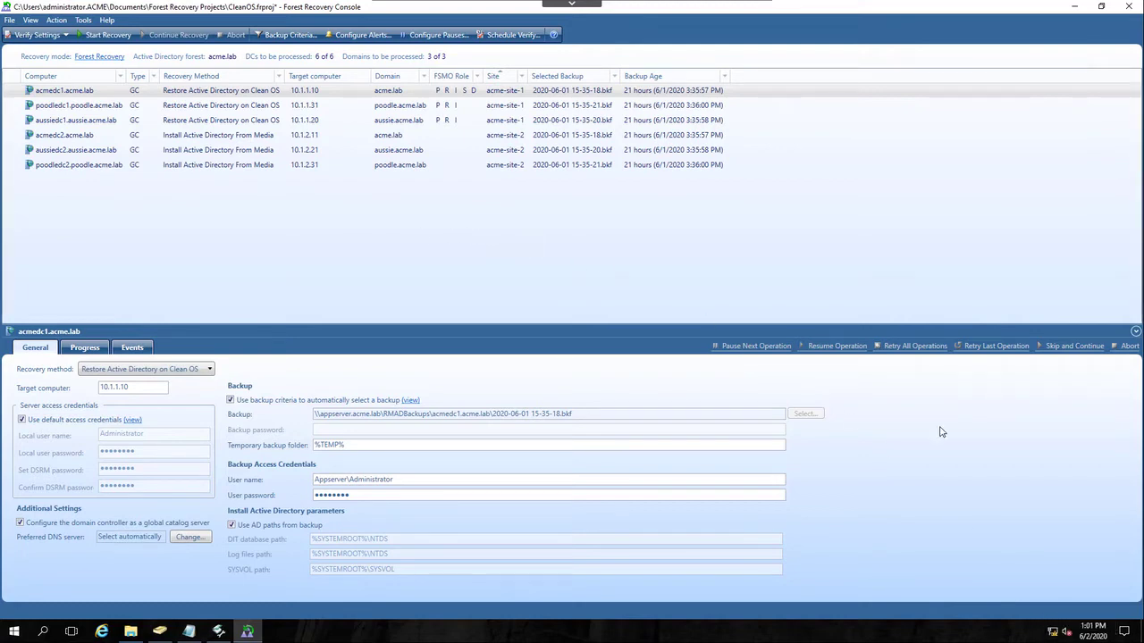
mouse_move(262, 252)
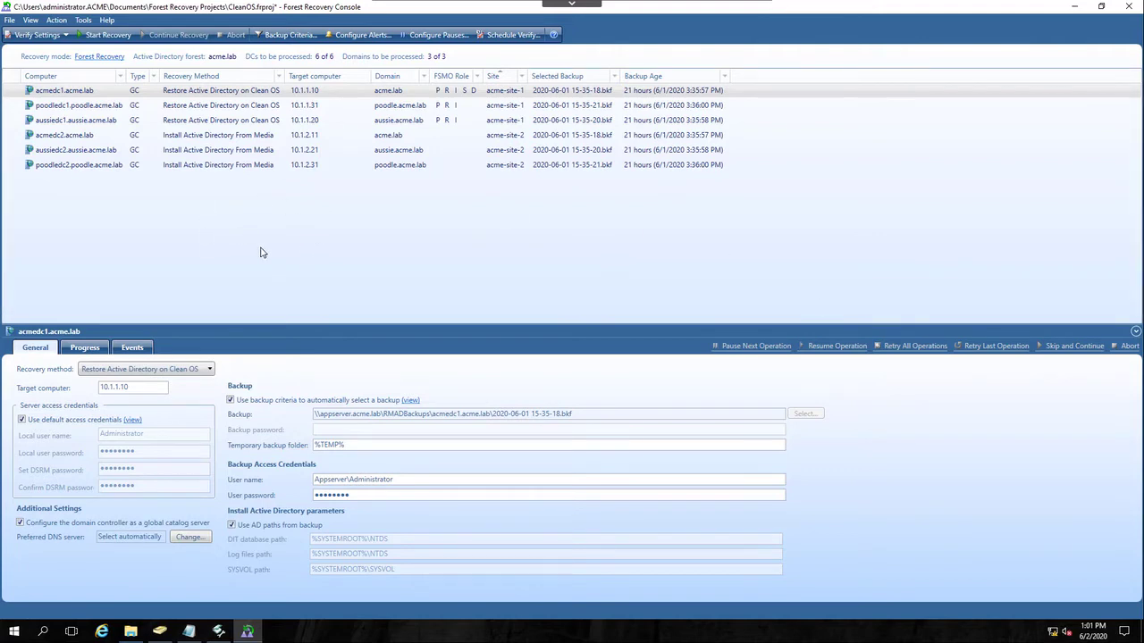
mouse_move(129, 209)
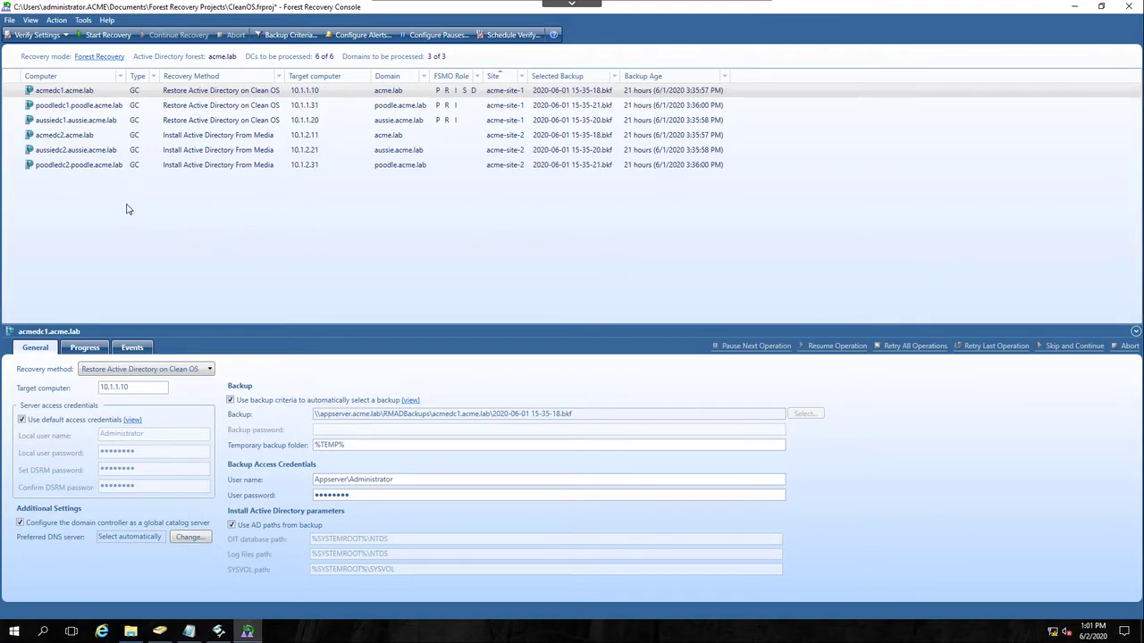
mouse_move(134, 213)
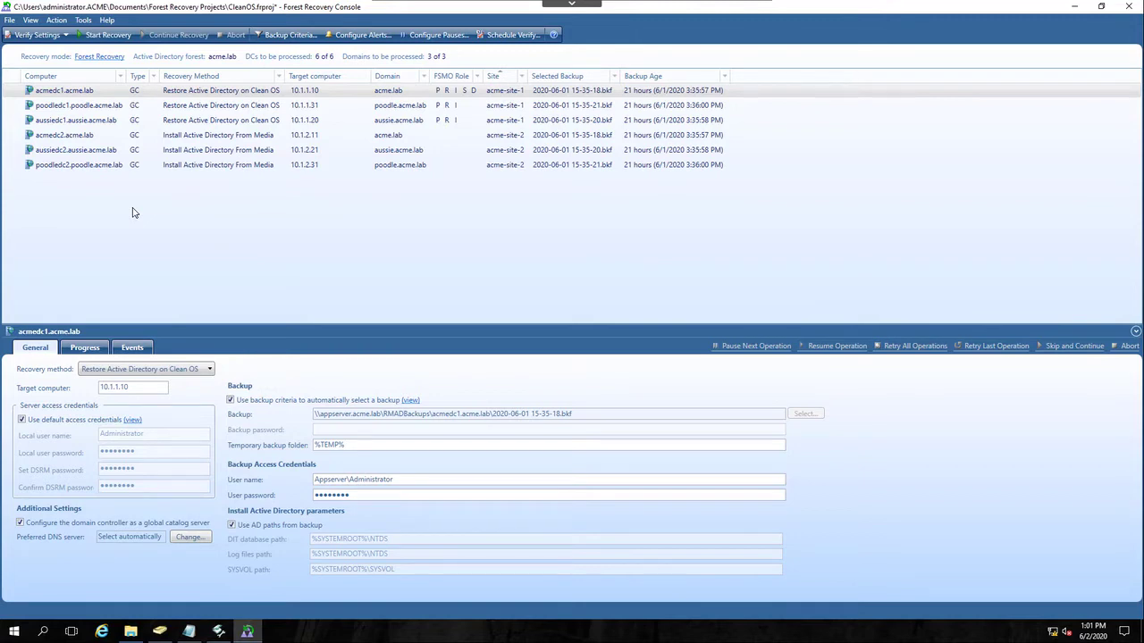
mouse_move(146, 216)
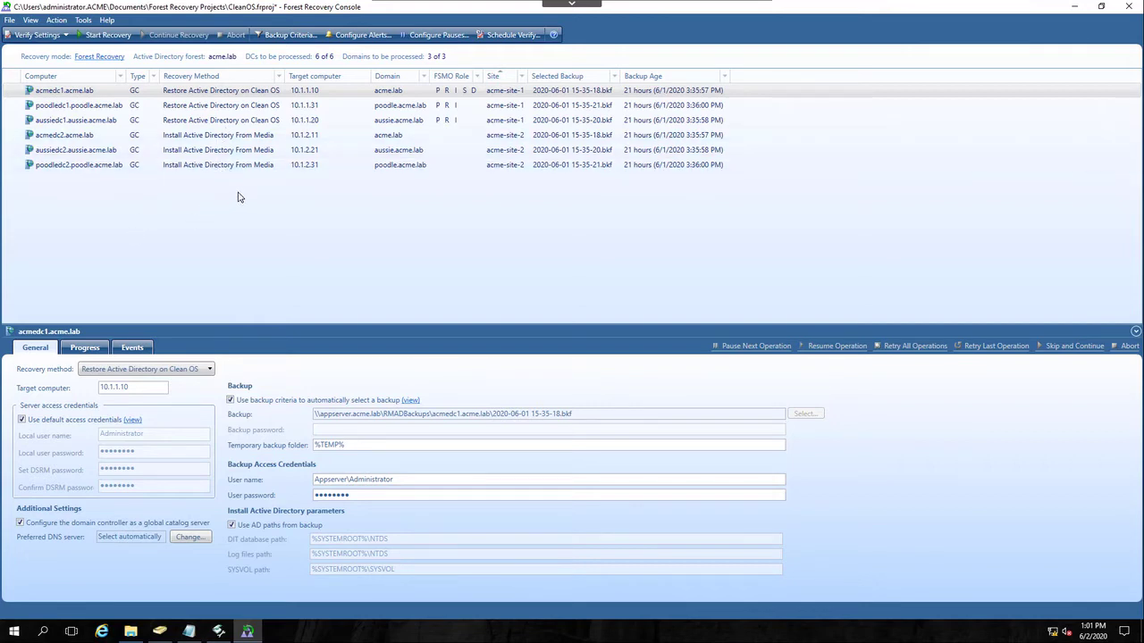
mouse_move(164, 243)
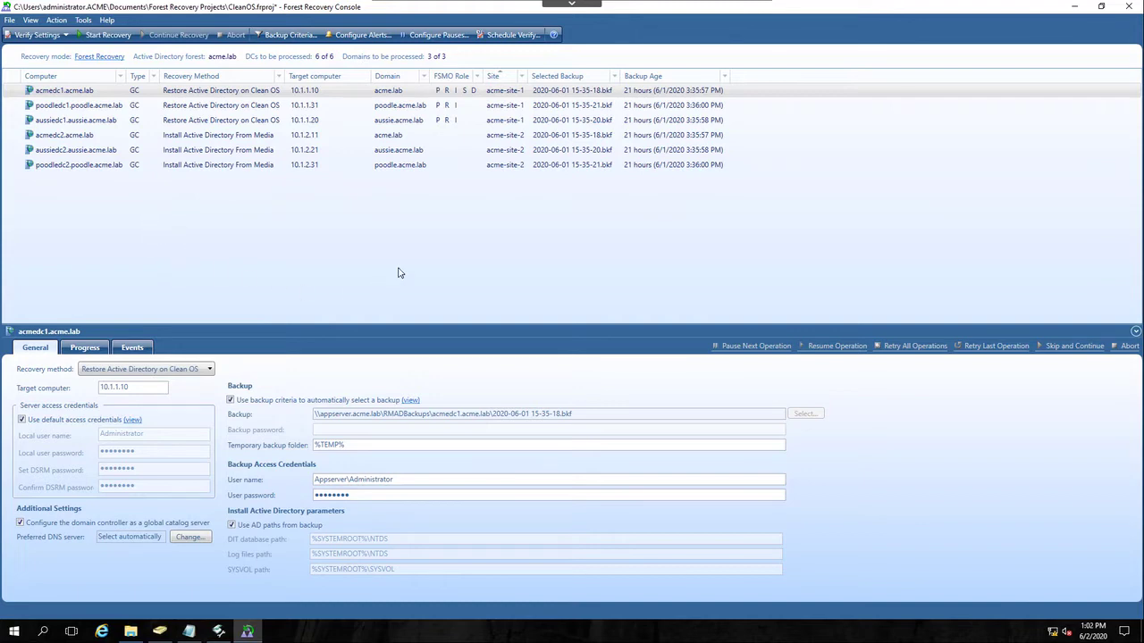
mouse_move(270, 266)
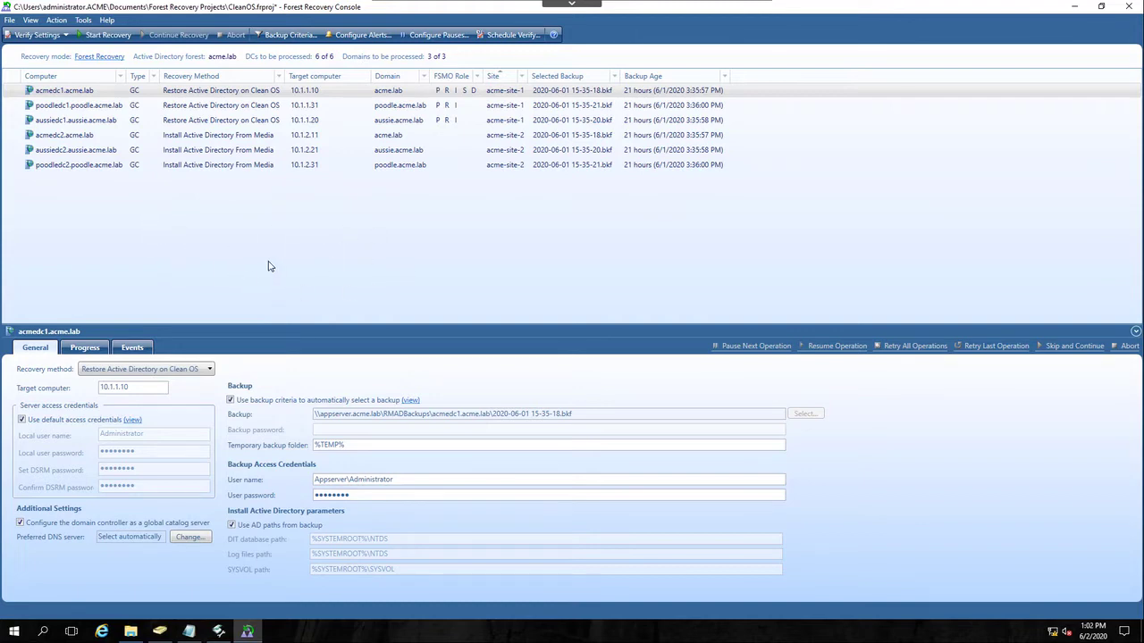
Review the recovery settings of aussiedc1, the Clean OS restore DCs, acmedc2's install-from-media, ending on acmedc1
left_click(75, 119)
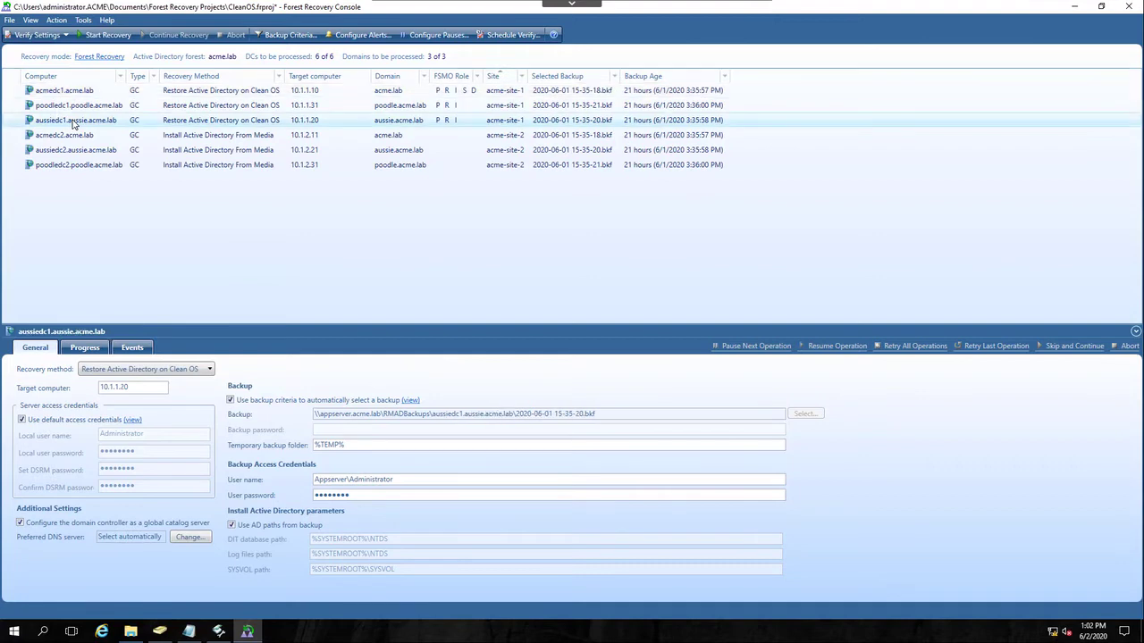
left_click(64, 89)
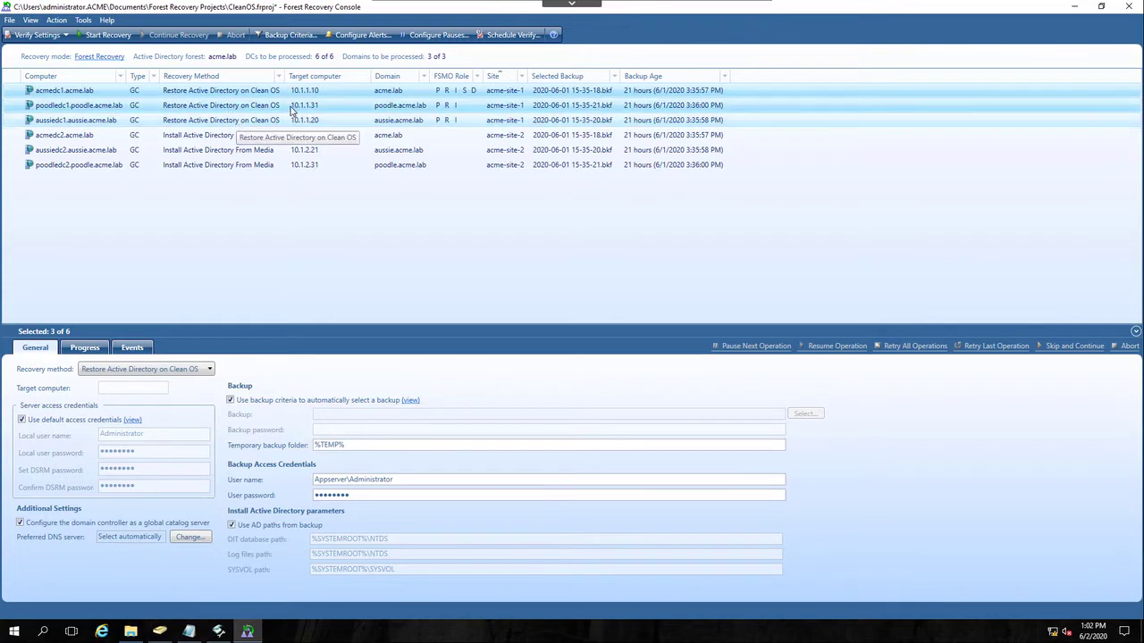
mouse_move(572, 97)
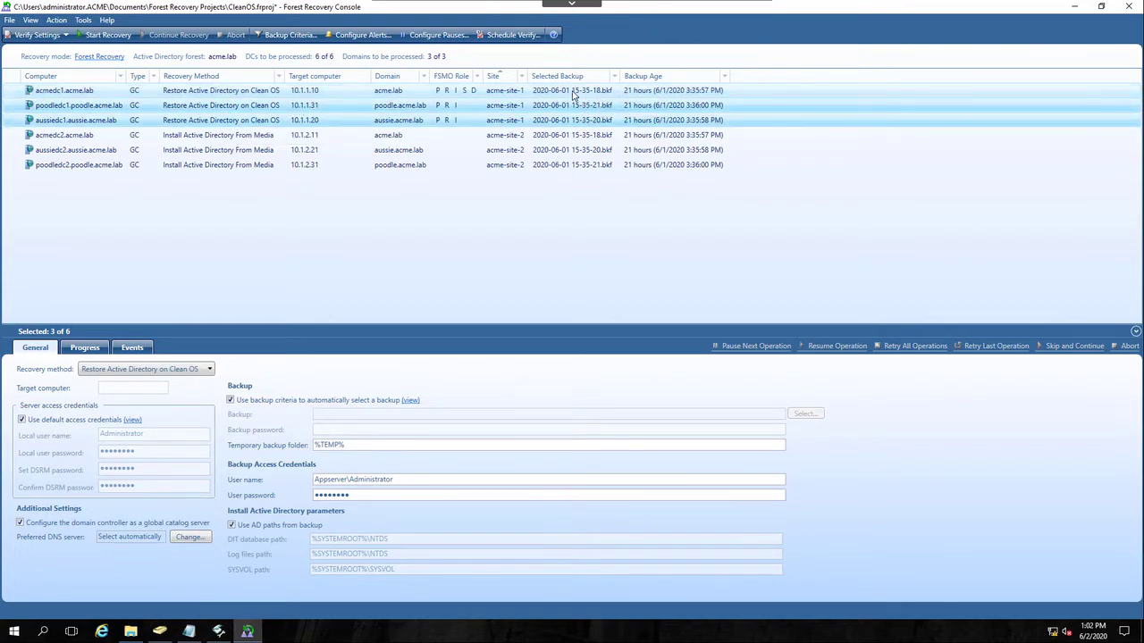
left_click(64, 89)
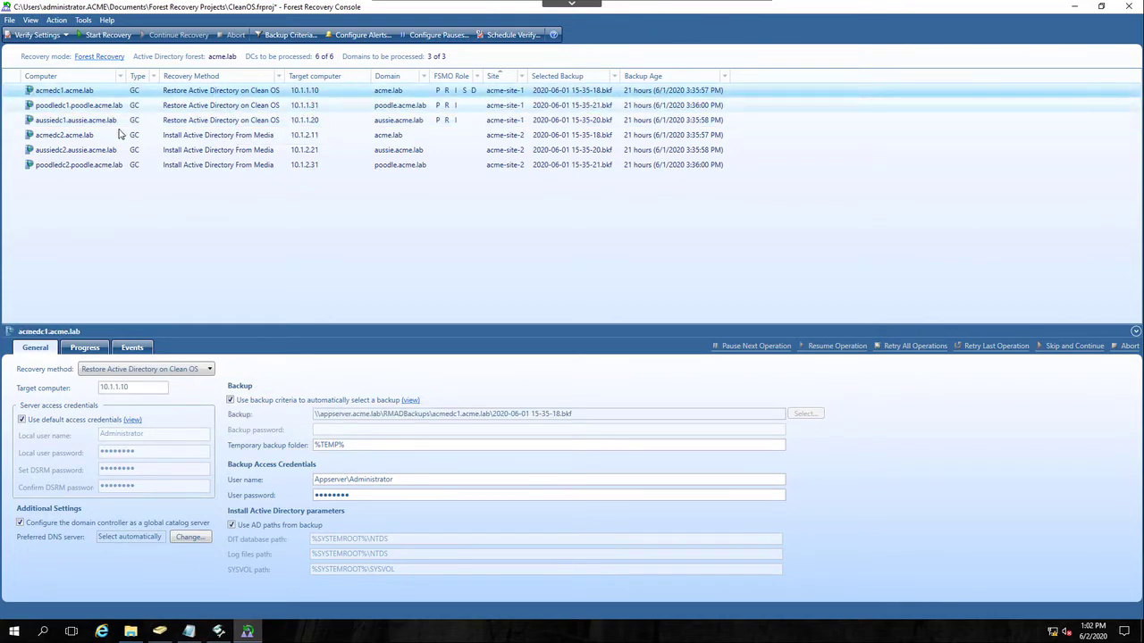
left_click(75, 135)
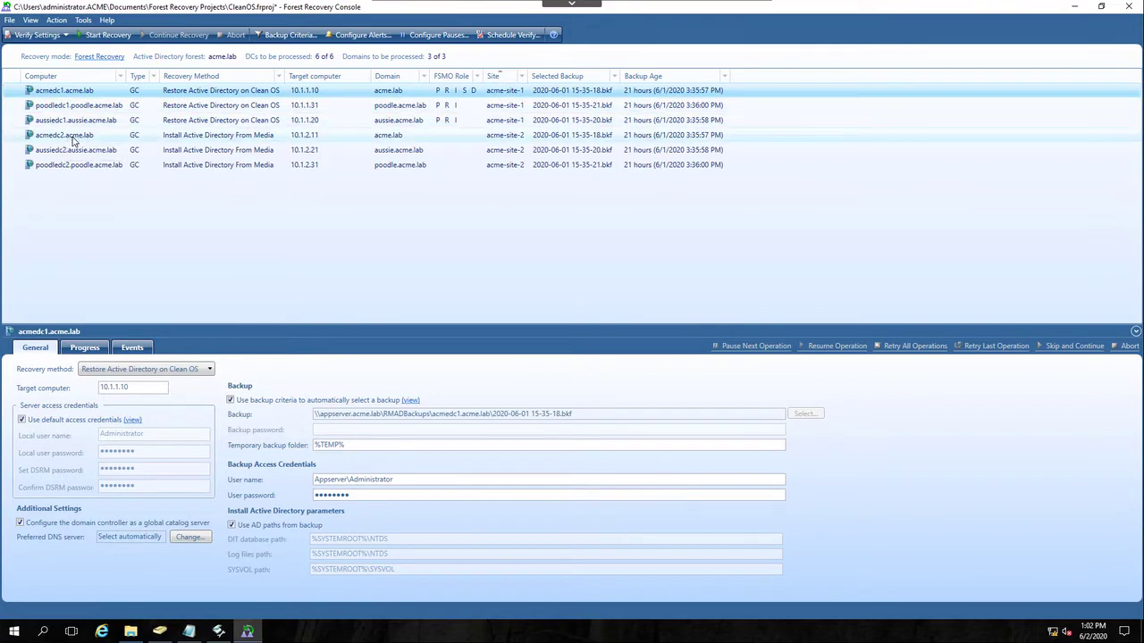
left_click(64, 135)
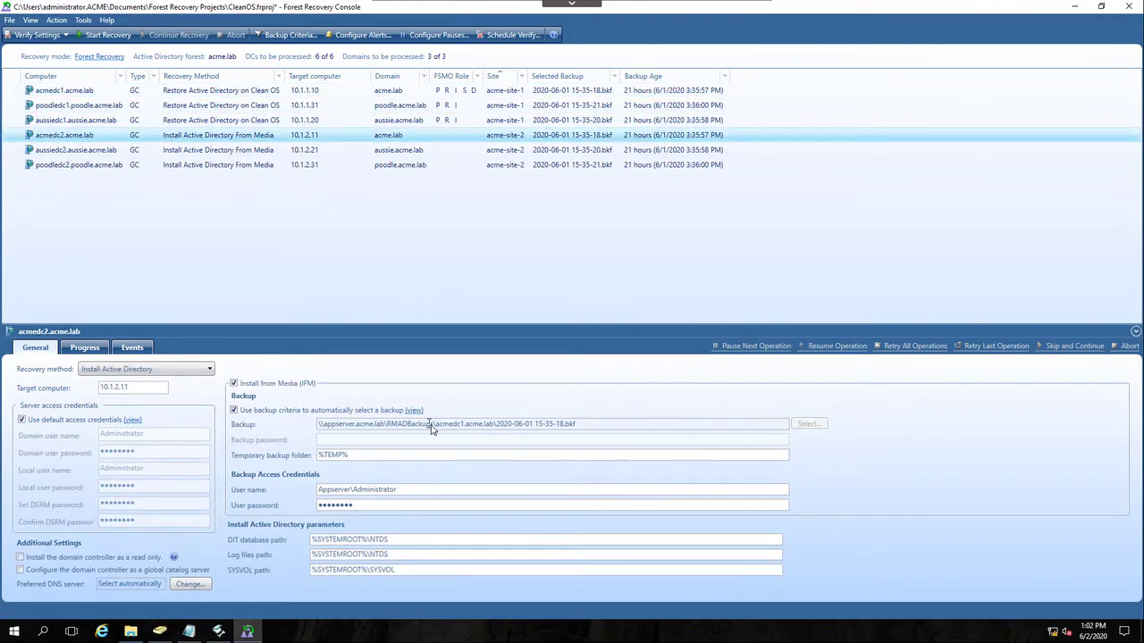
mouse_move(462, 423)
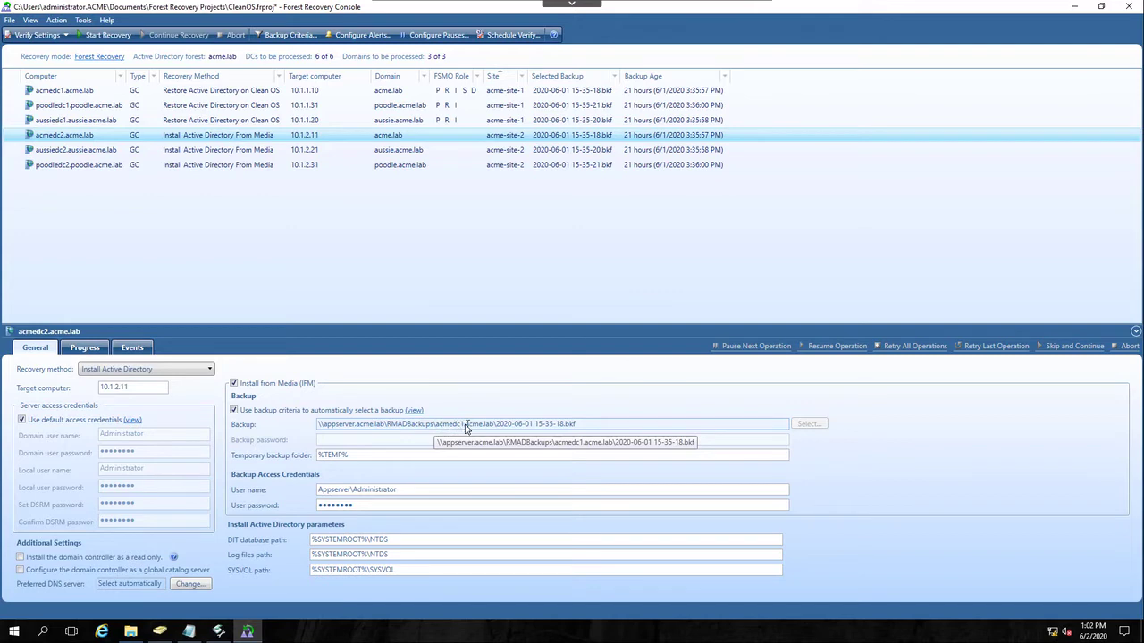
mouse_move(207, 335)
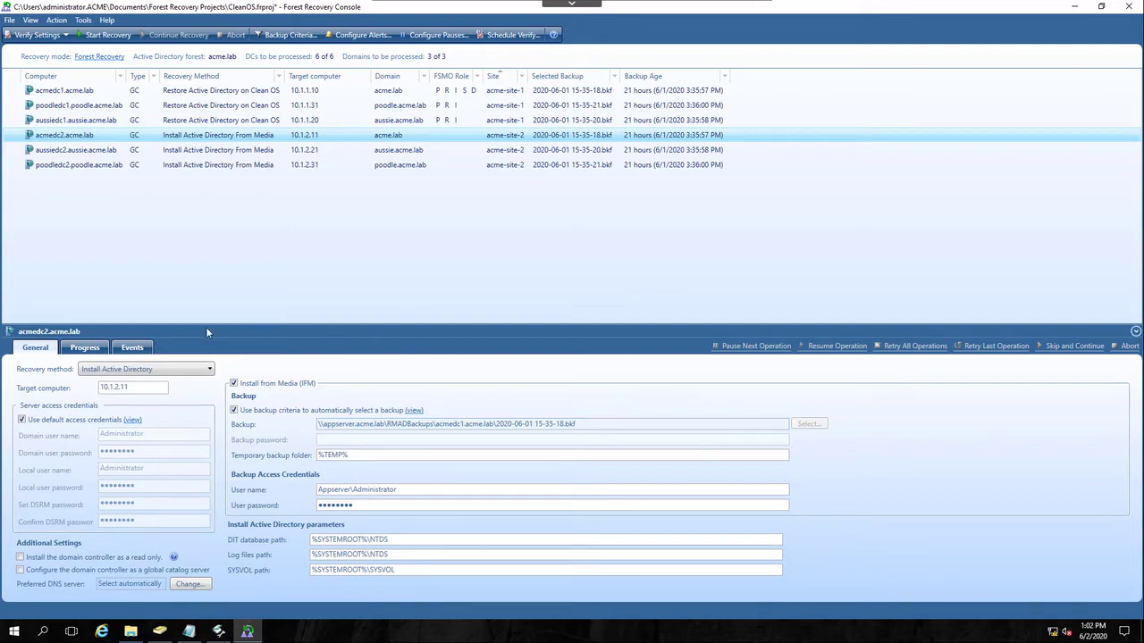
mouse_move(175, 364)
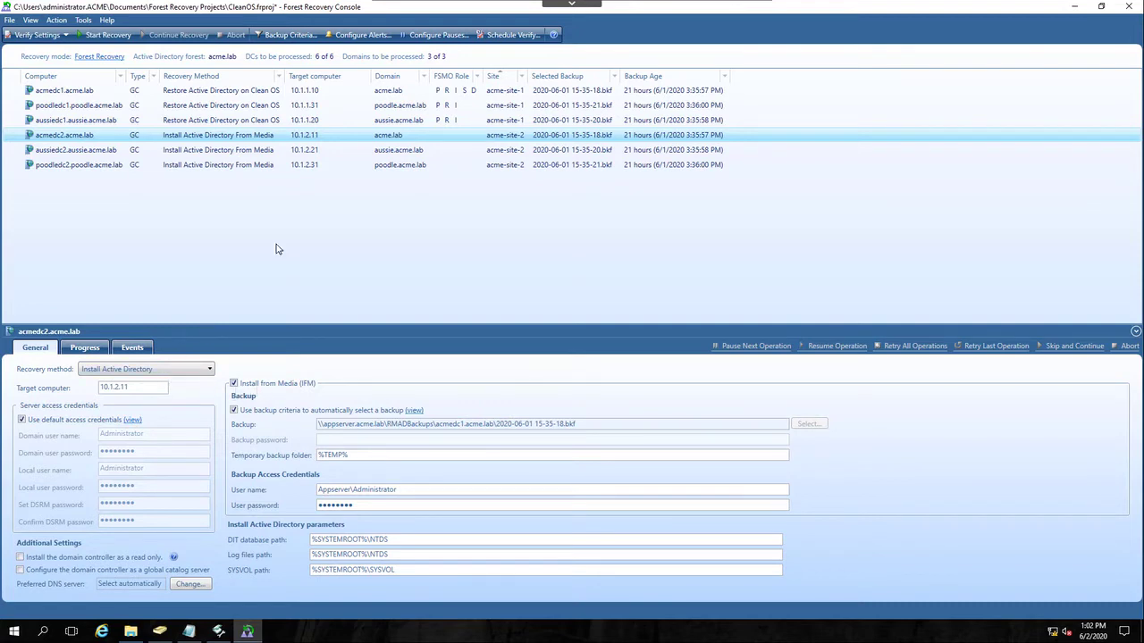
mouse_move(308, 352)
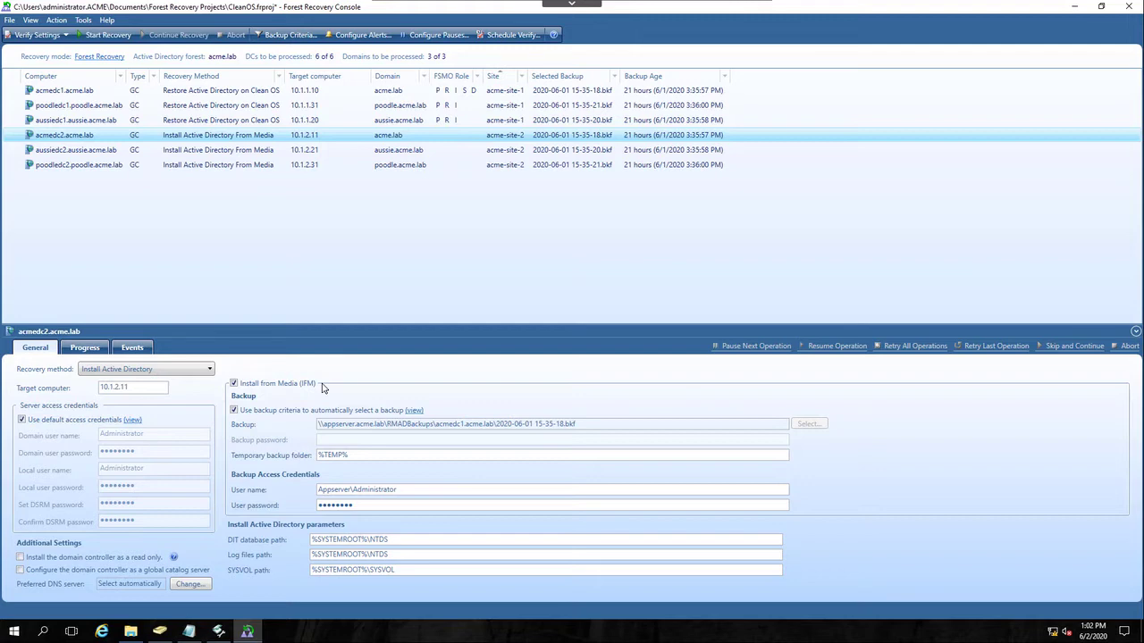
mouse_move(327, 388)
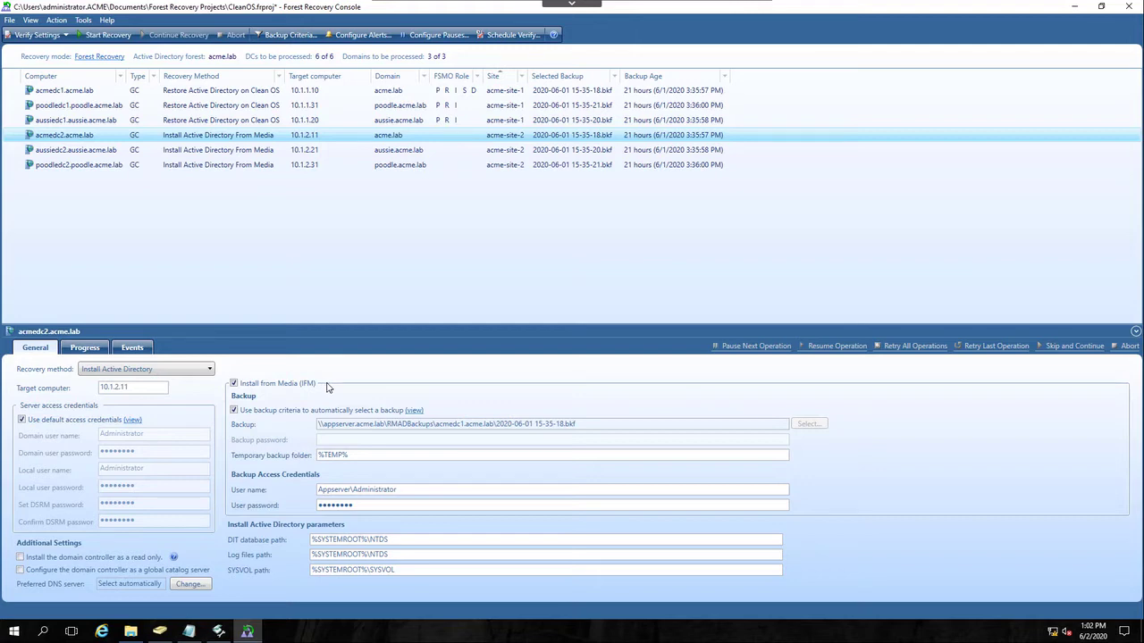
left_click(64, 89)
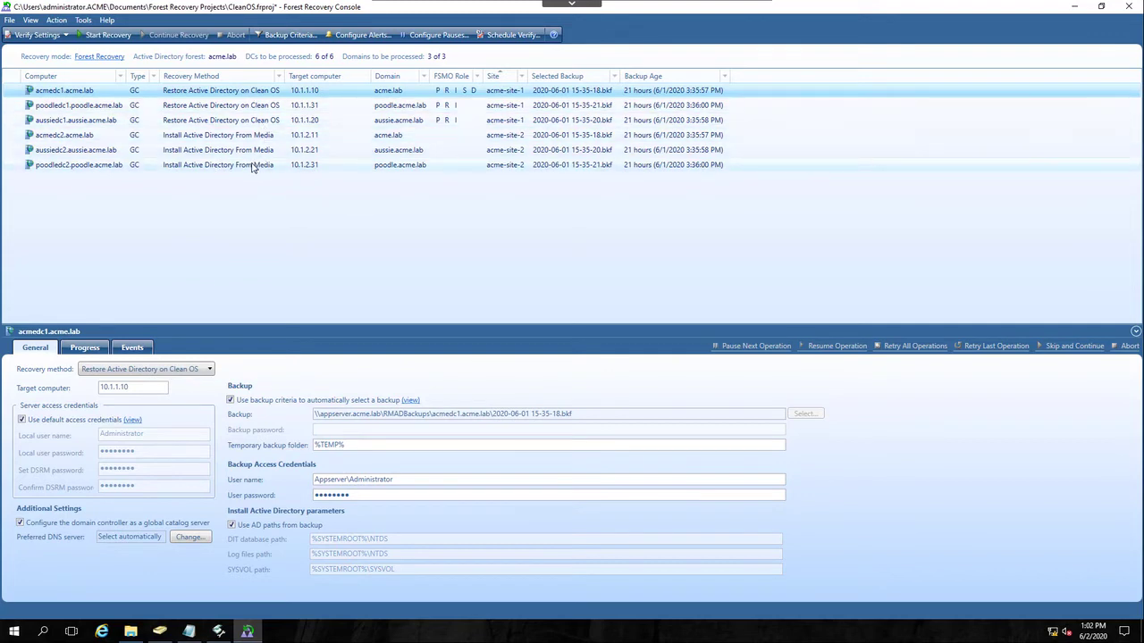
In Manage Domain Controllers, install the recovery agent on all six DCs until each reports Ready
left_click(82, 20)
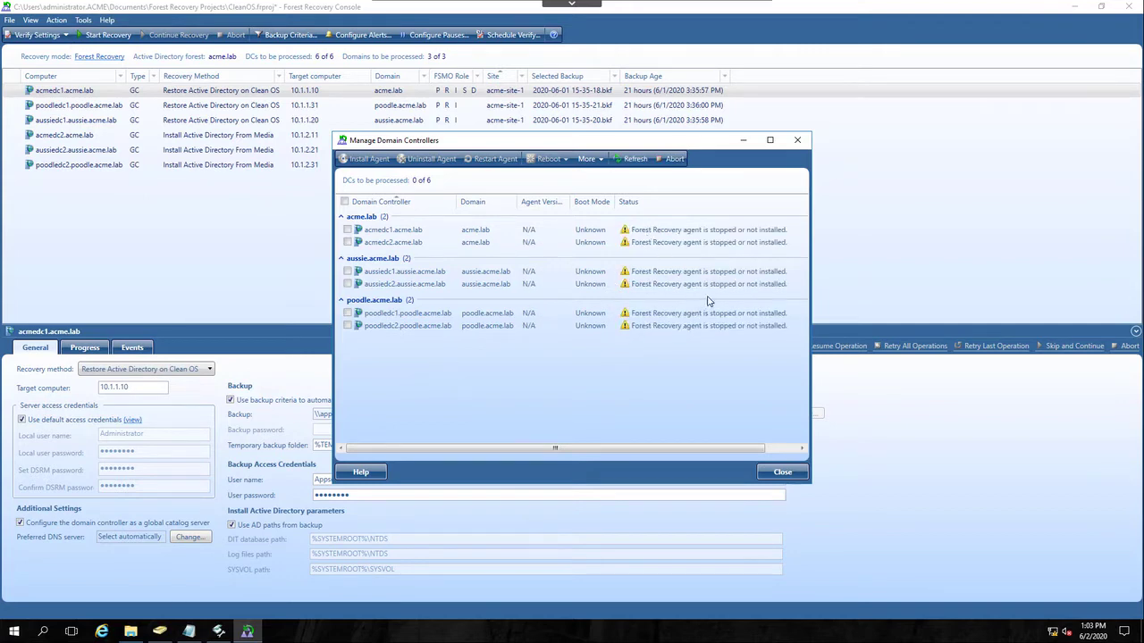
mouse_move(456, 296)
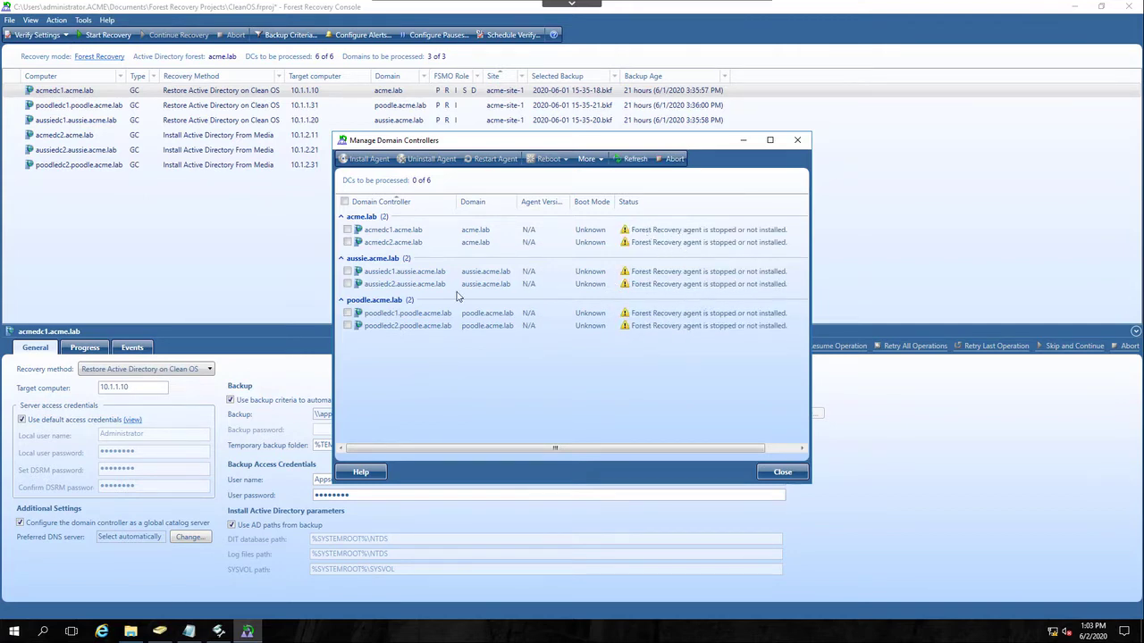
left_click(345, 200)
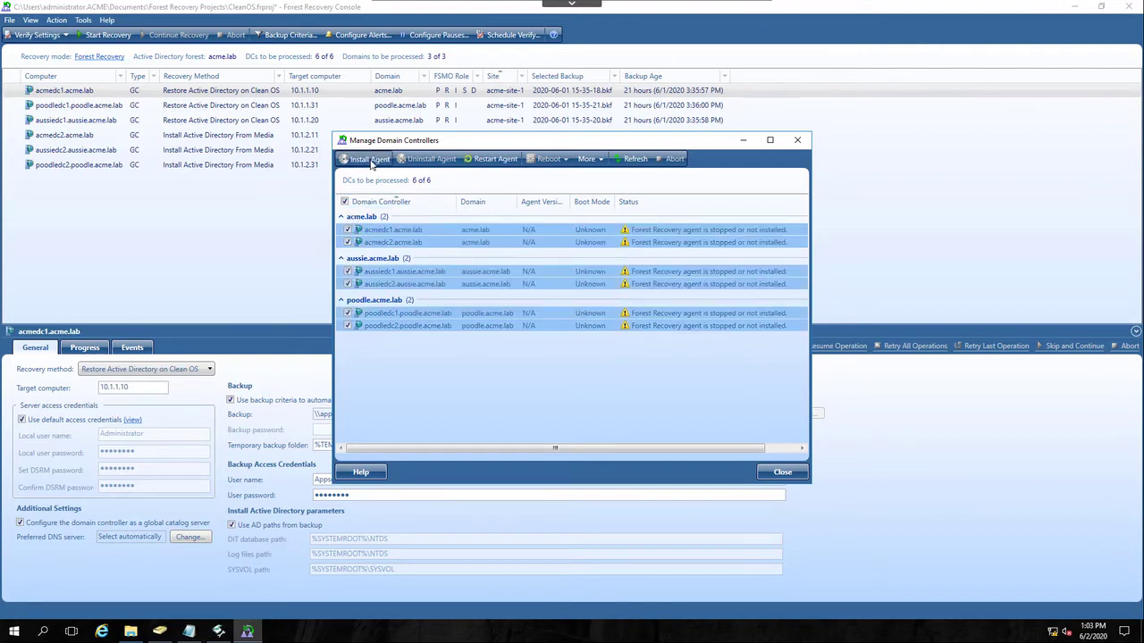
left_click(364, 158)
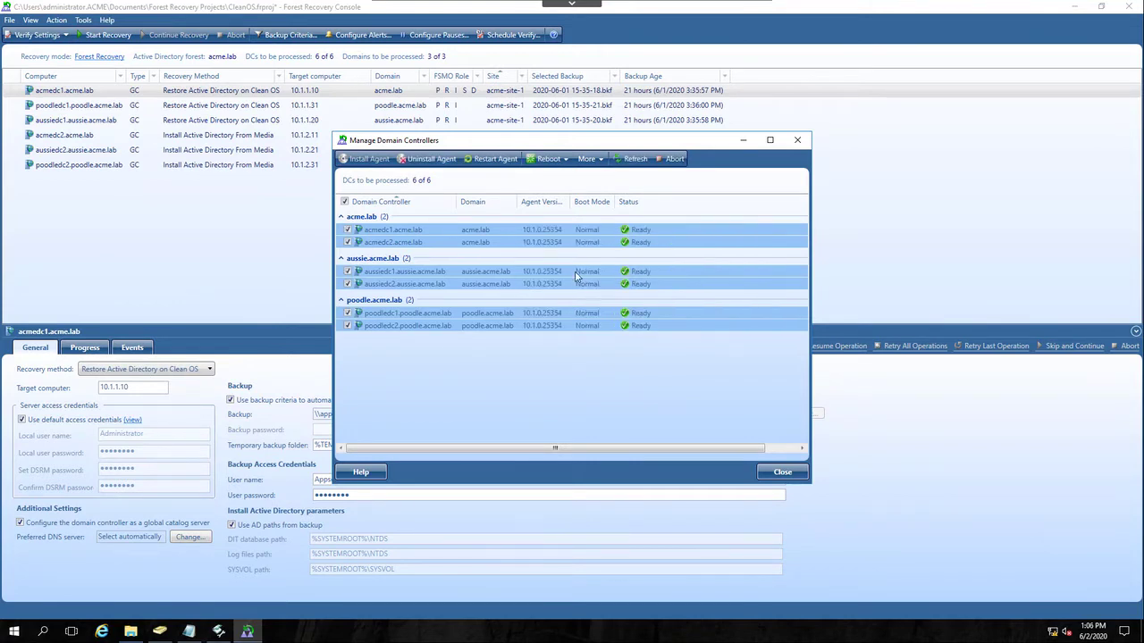
mouse_move(539, 200)
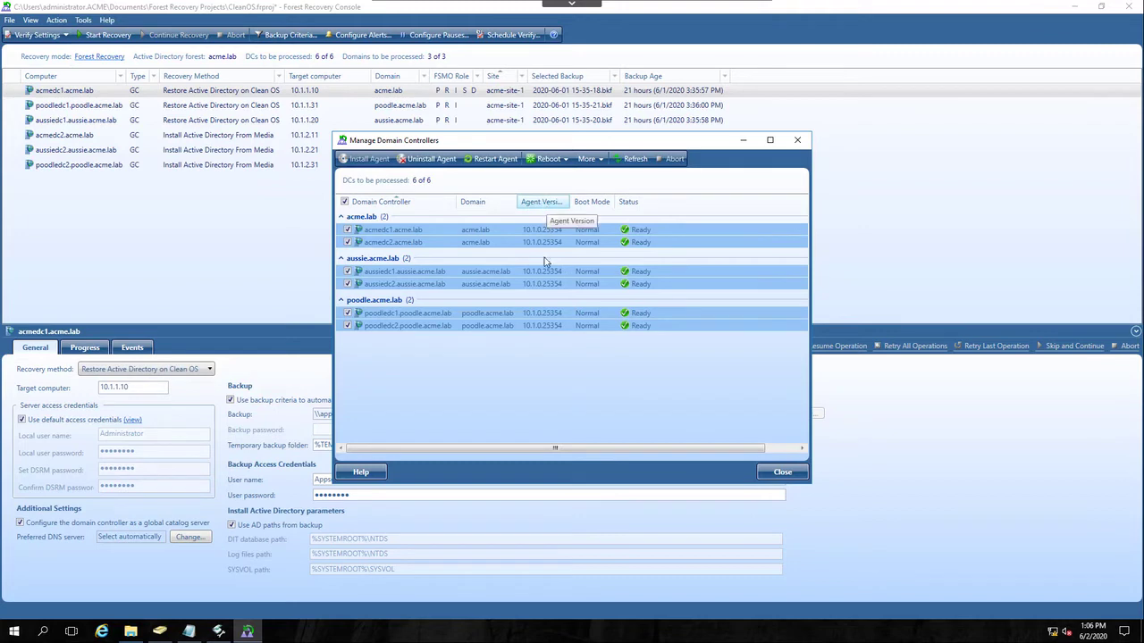
mouse_move(554, 264)
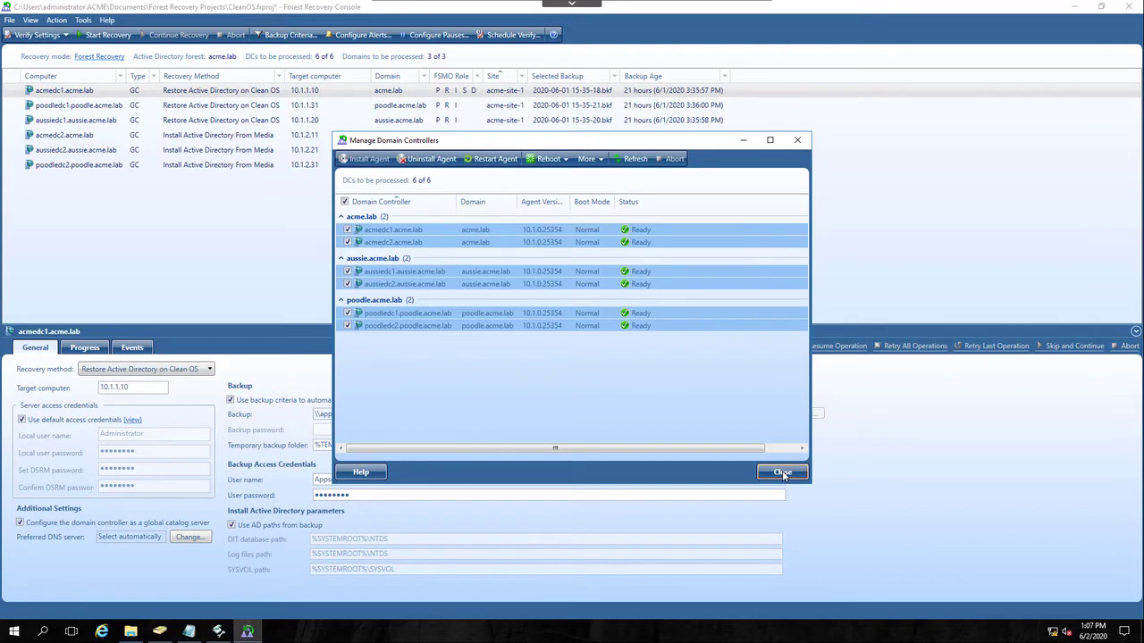
left_click(781, 471)
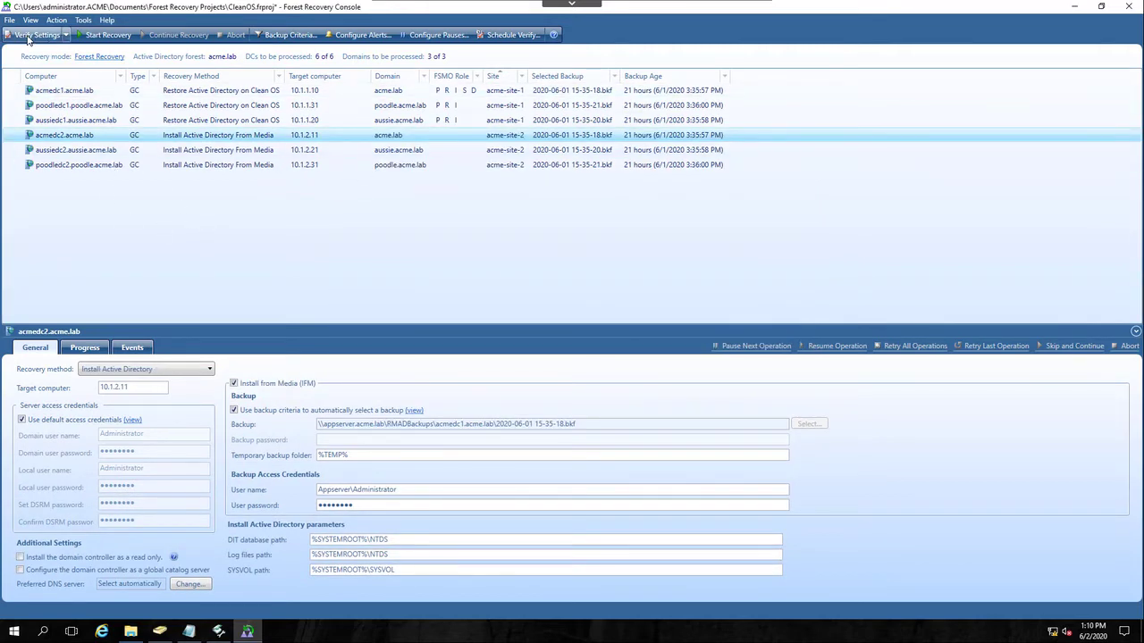
Run Verify Settings and follow the Progress tab until all six DCs complete successfully
left_click(107, 34)
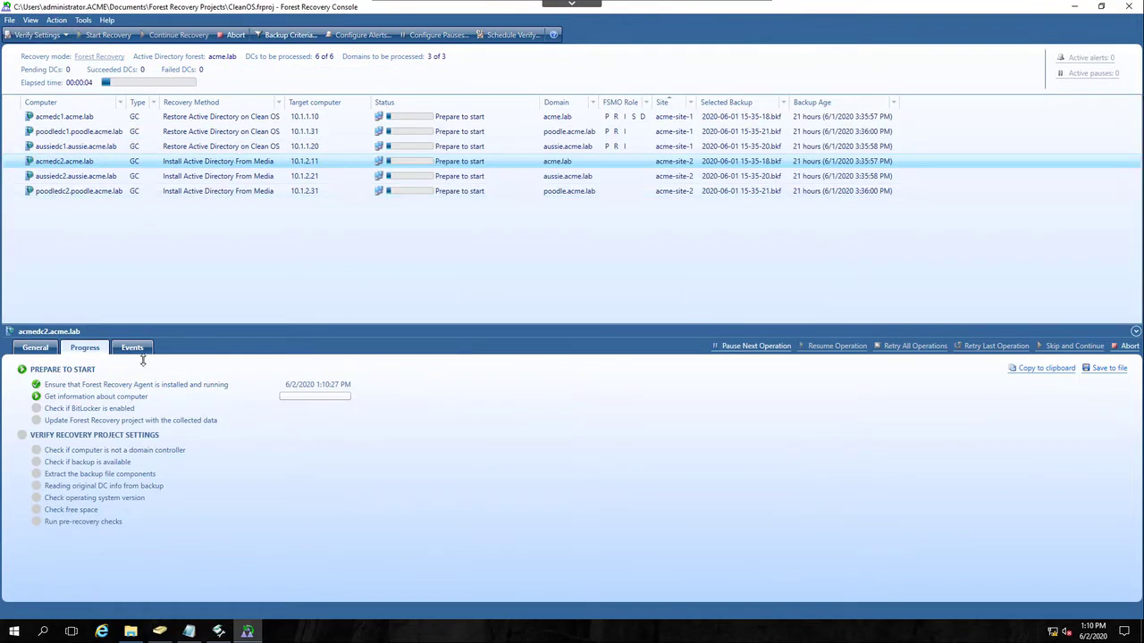
left_click(186, 384)
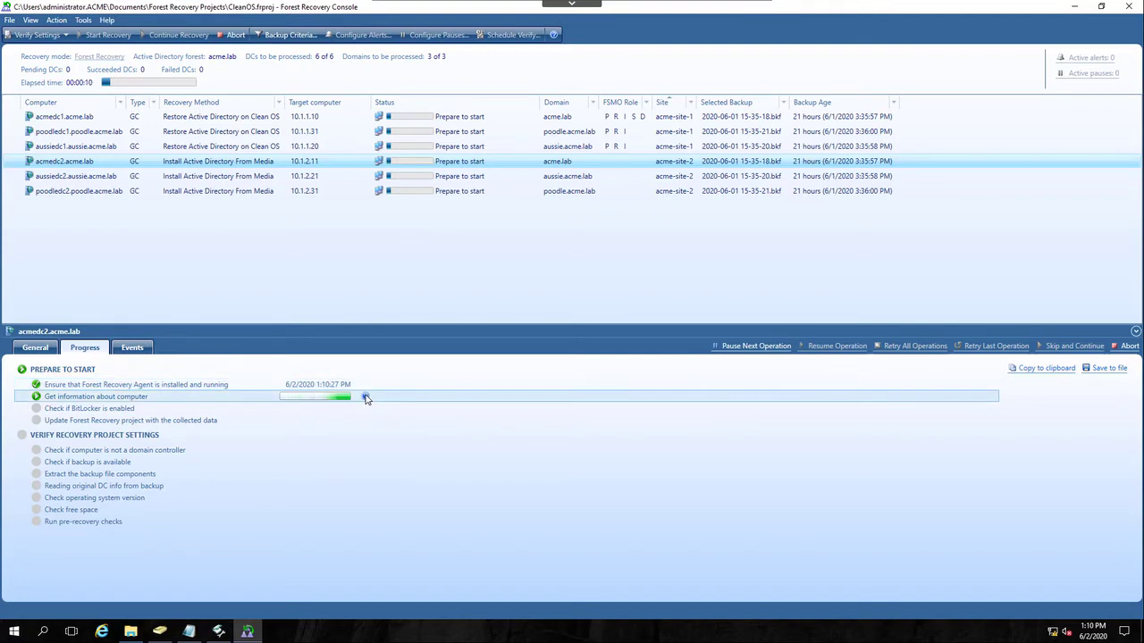
mouse_move(364, 397)
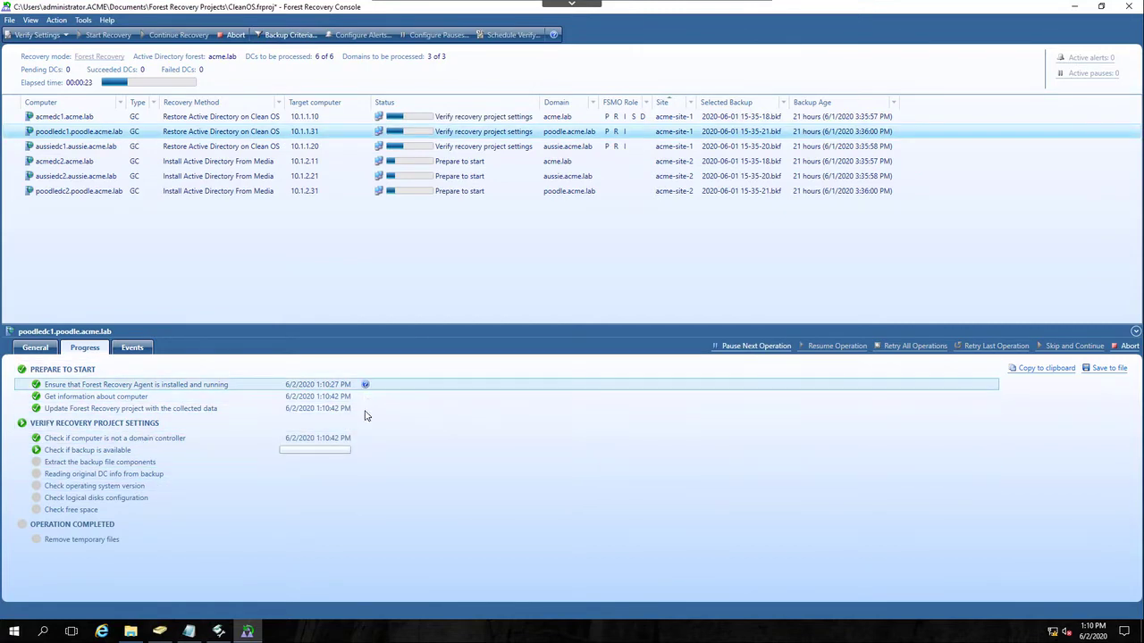
mouse_move(364, 451)
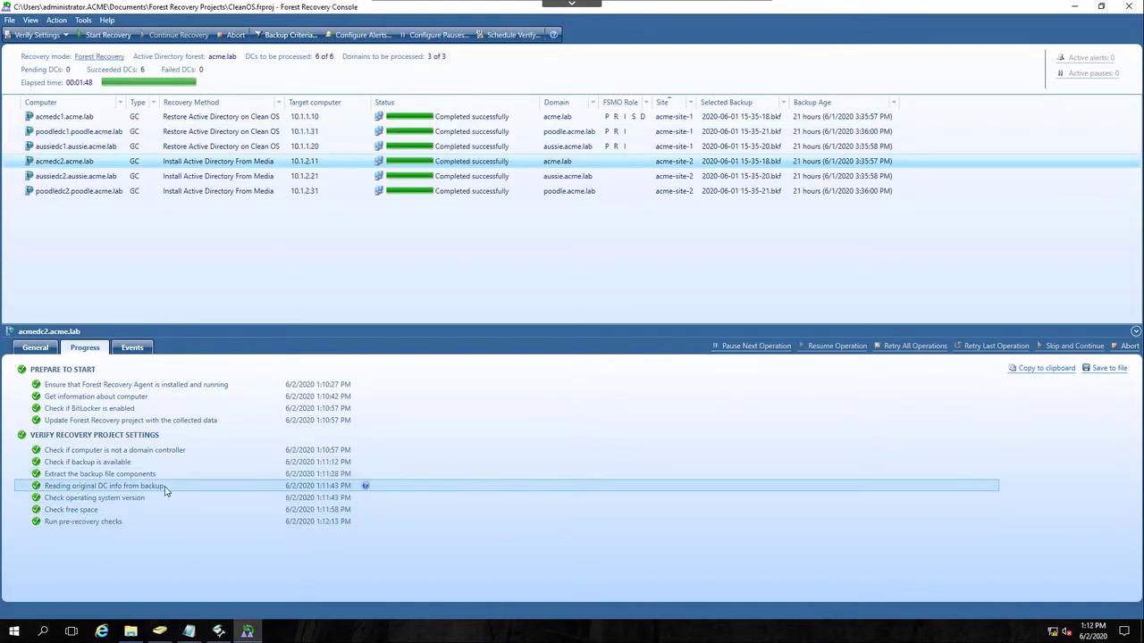
mouse_move(364, 486)
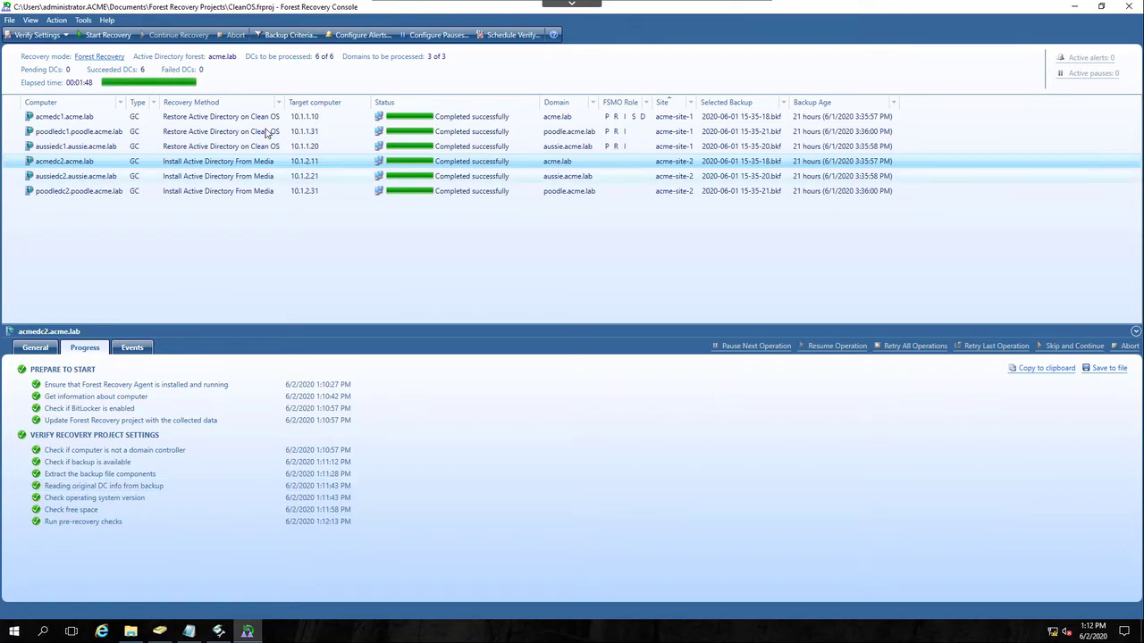
mouse_move(232, 191)
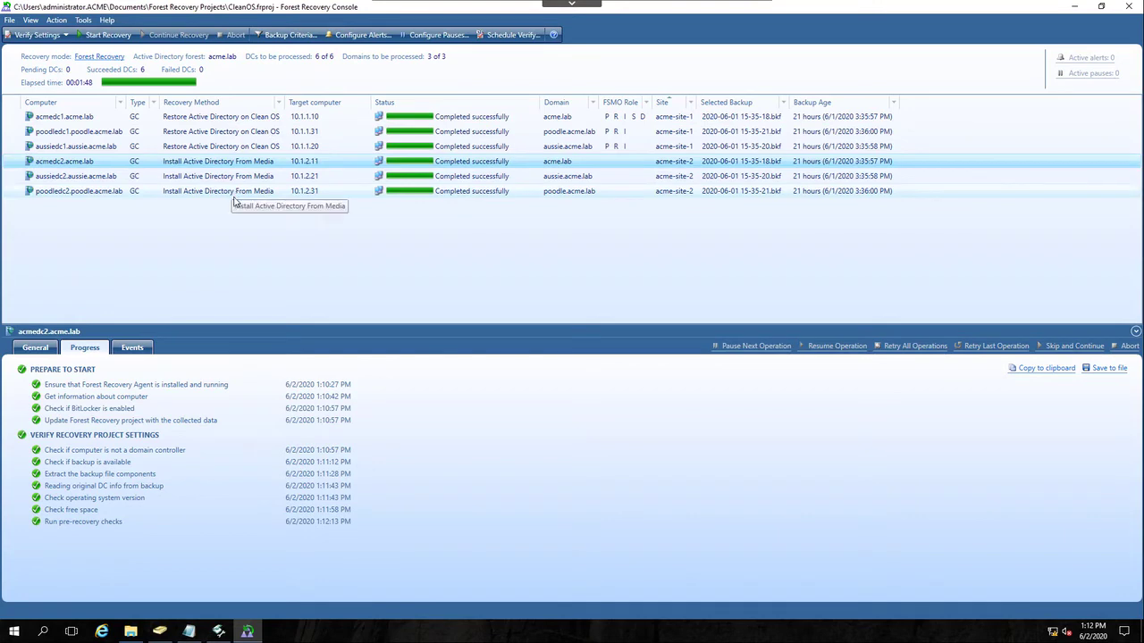
mouse_move(176, 347)
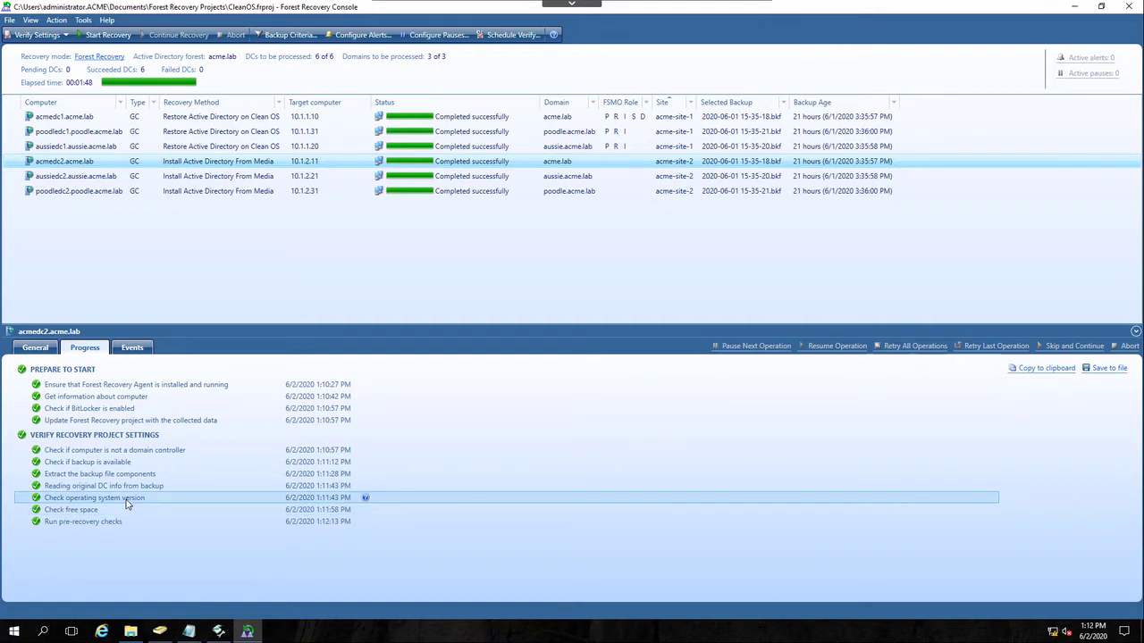
mouse_move(136, 528)
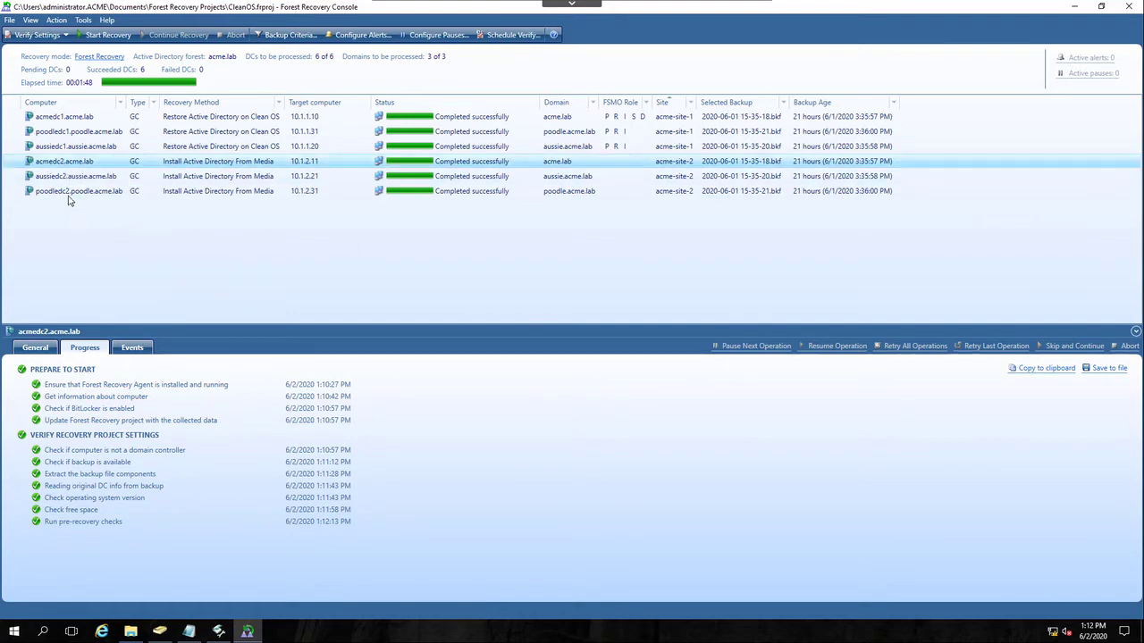
Set poodledc2.poodle.acme.lab to 'Do not recover' while keeping it in the project
left_click(78, 190)
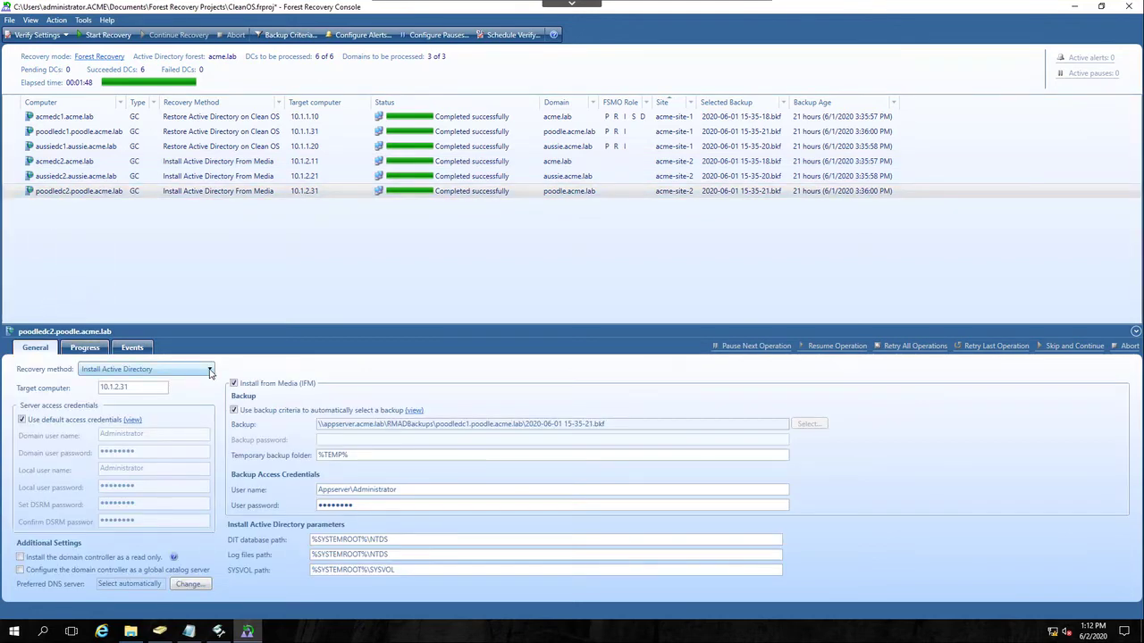
left_click(209, 368)
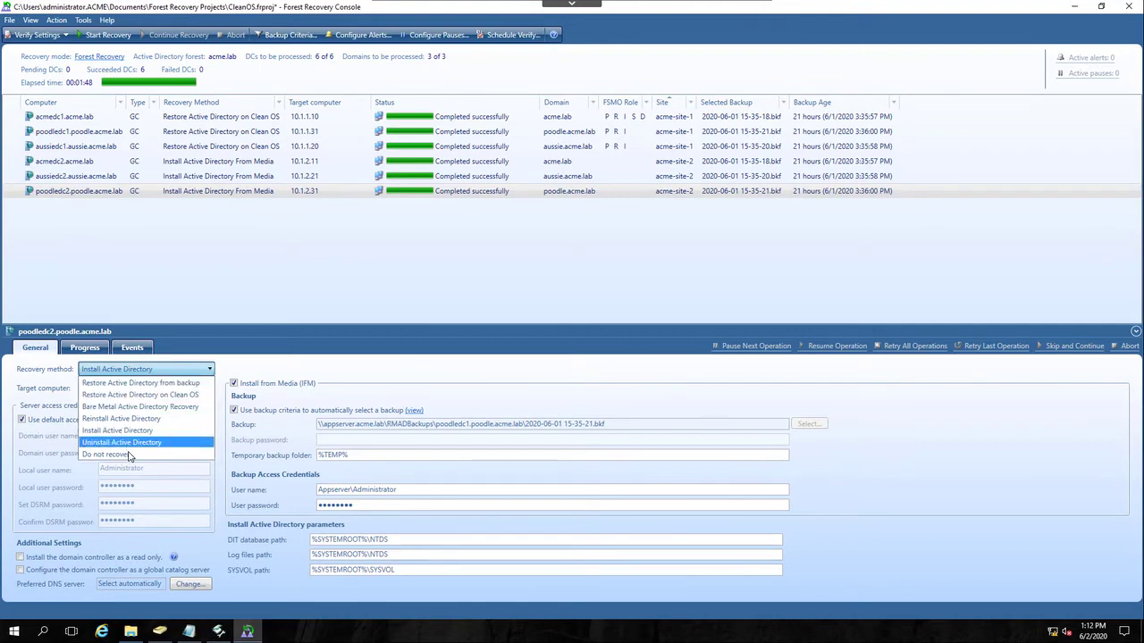
left_click(103, 454)
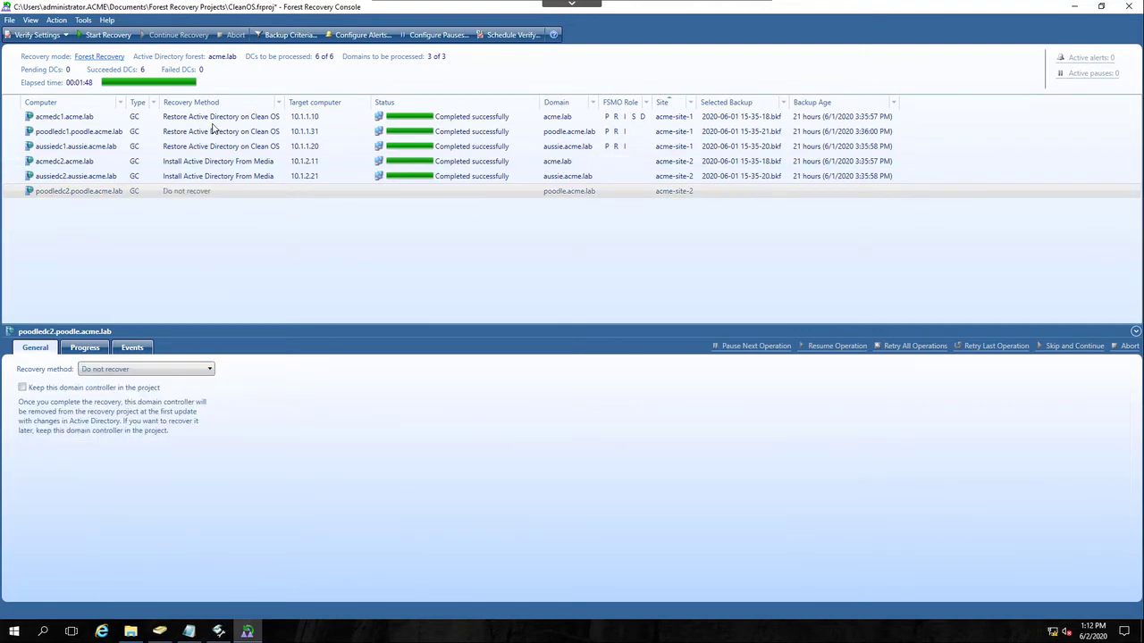
mouse_move(214, 160)
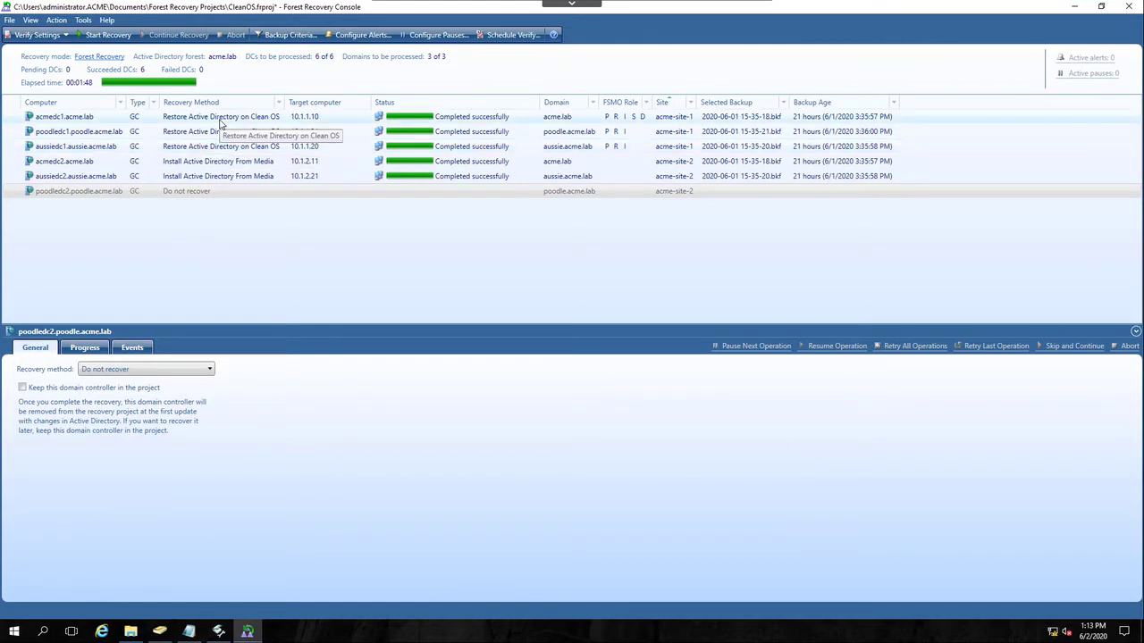
mouse_move(232, 149)
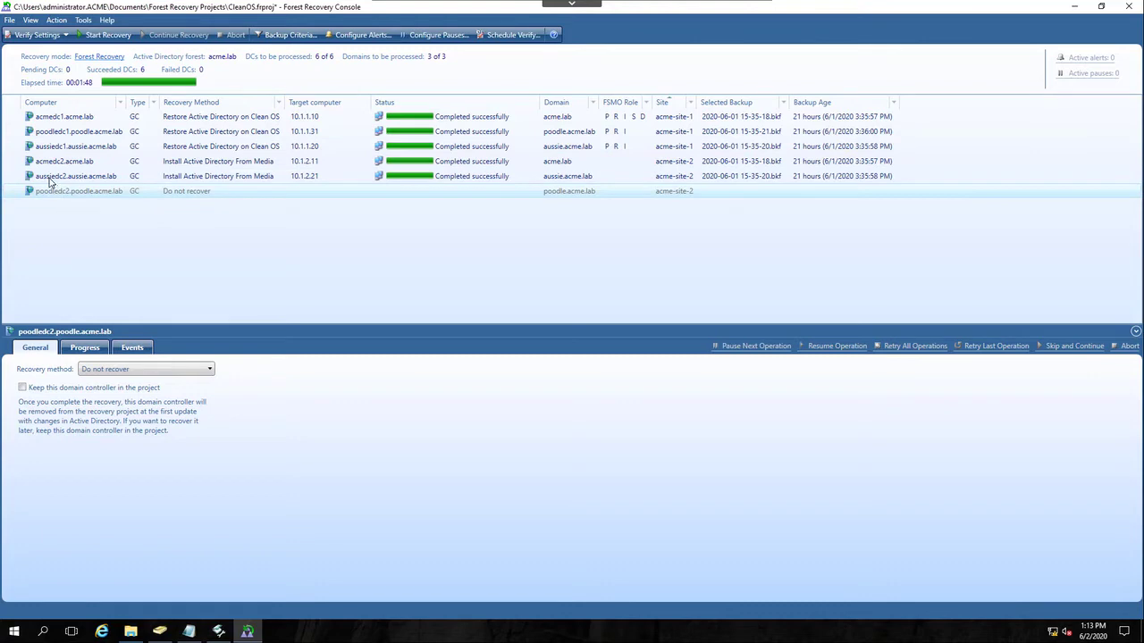
mouse_move(75, 177)
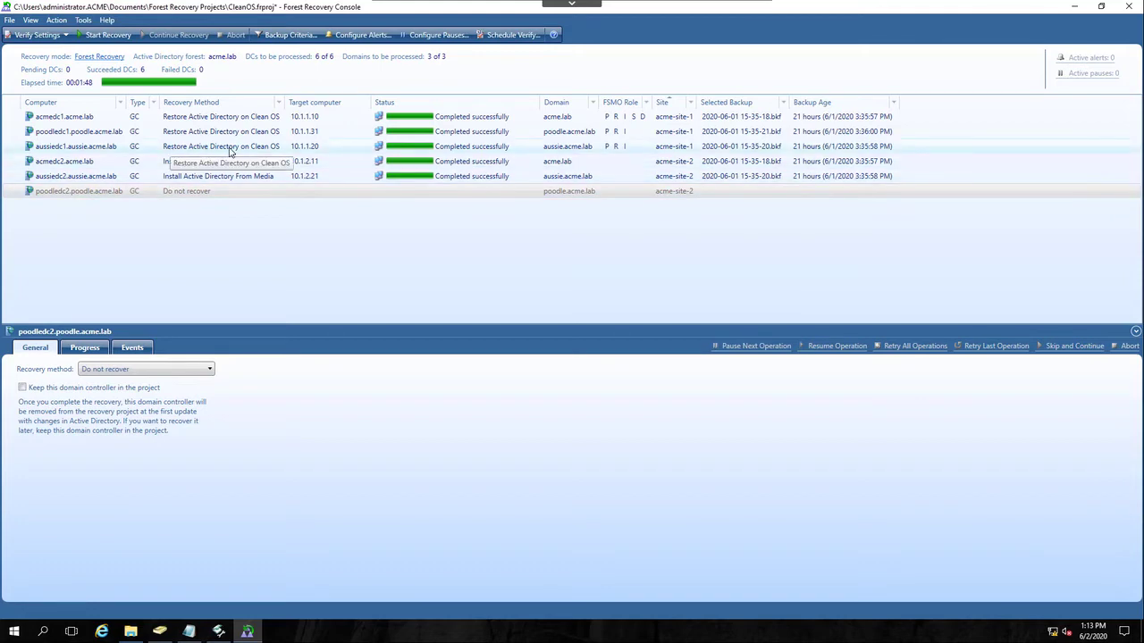
mouse_move(247, 150)
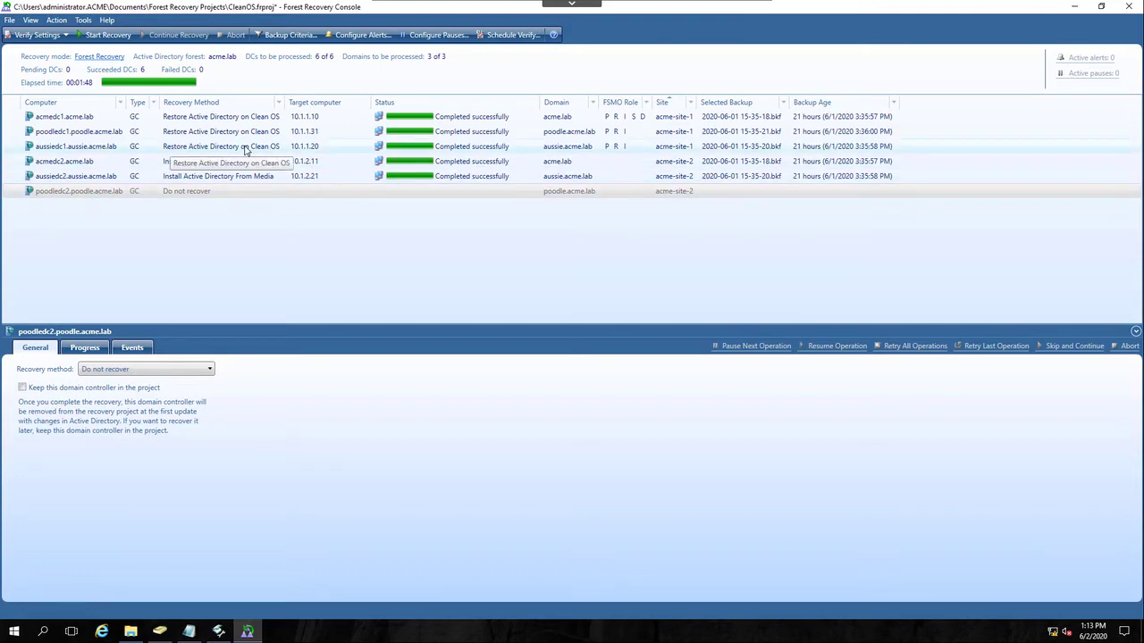
mouse_move(279, 150)
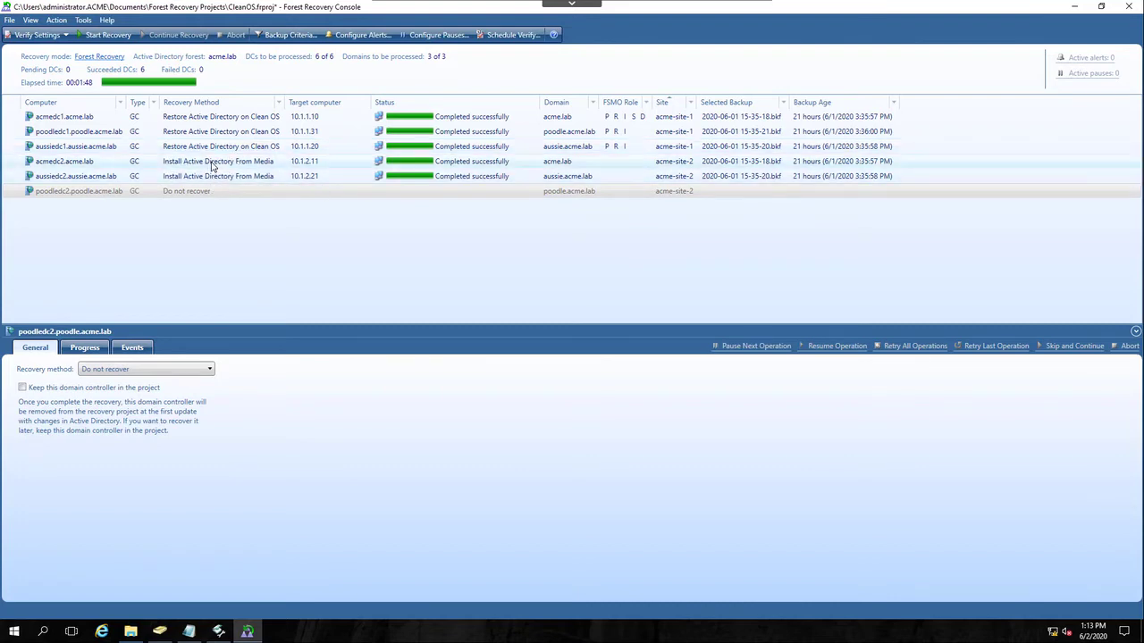
mouse_move(212, 166)
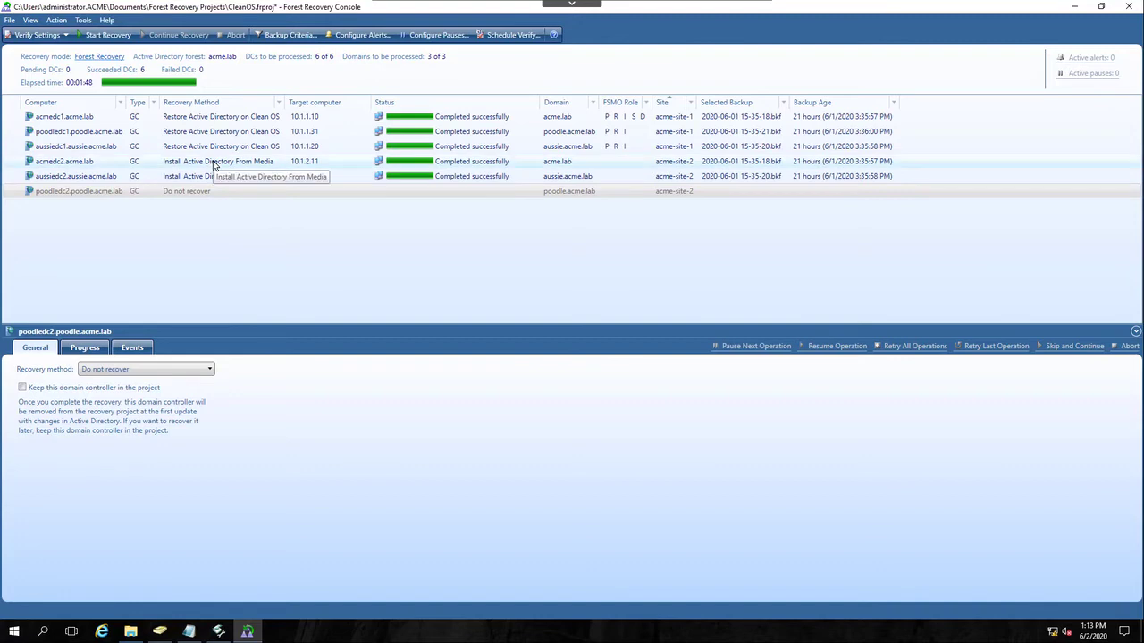
mouse_move(150, 177)
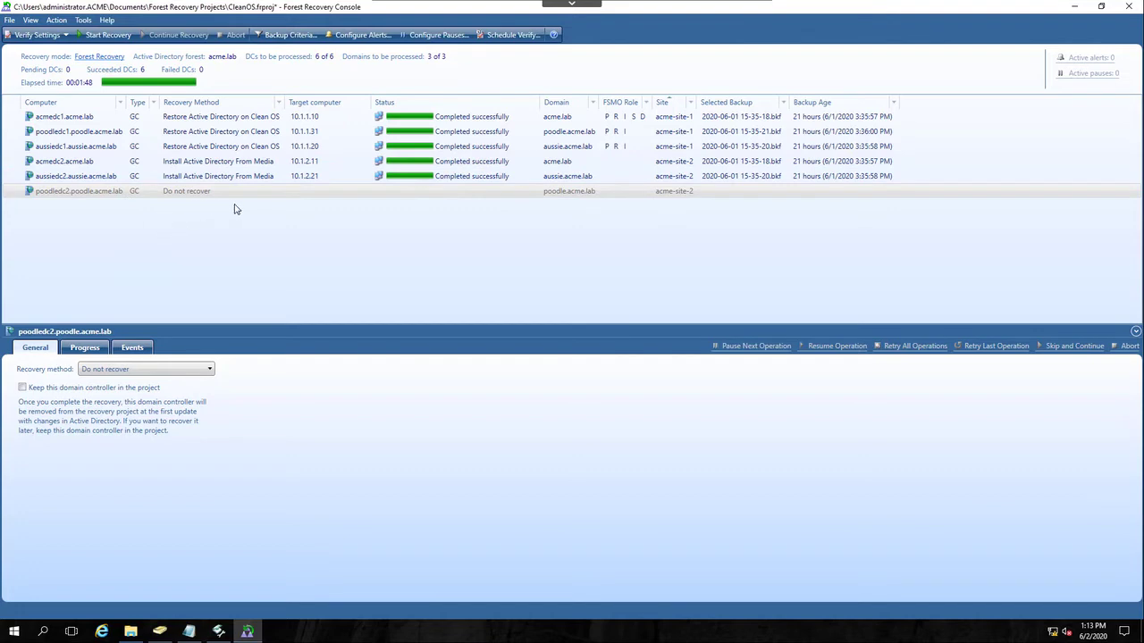
mouse_move(31, 373)
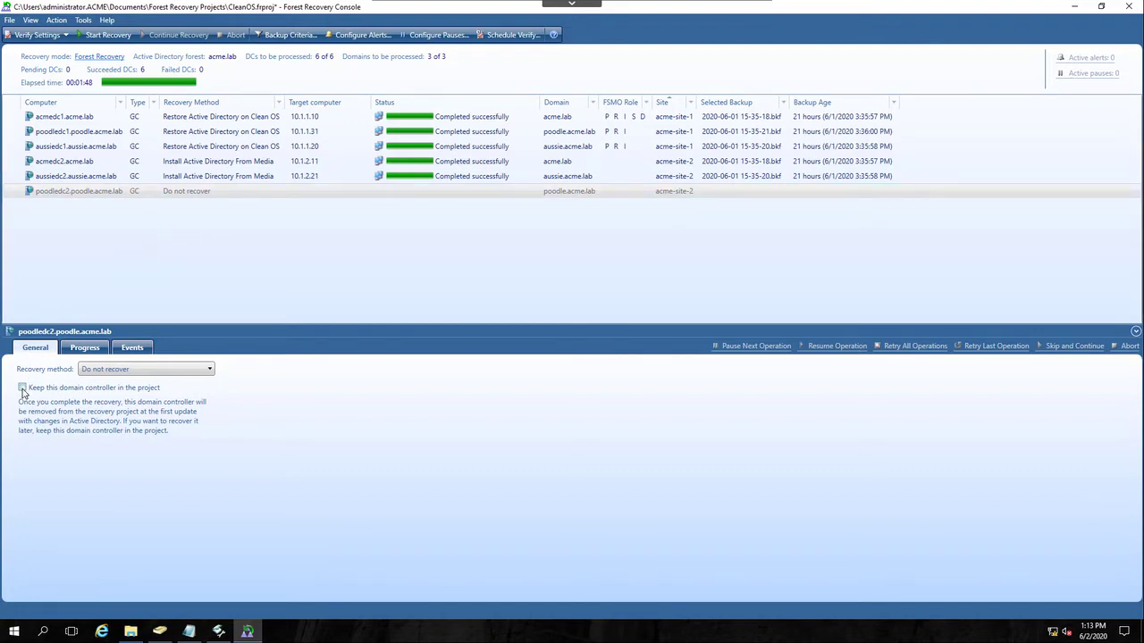
left_click(21, 386)
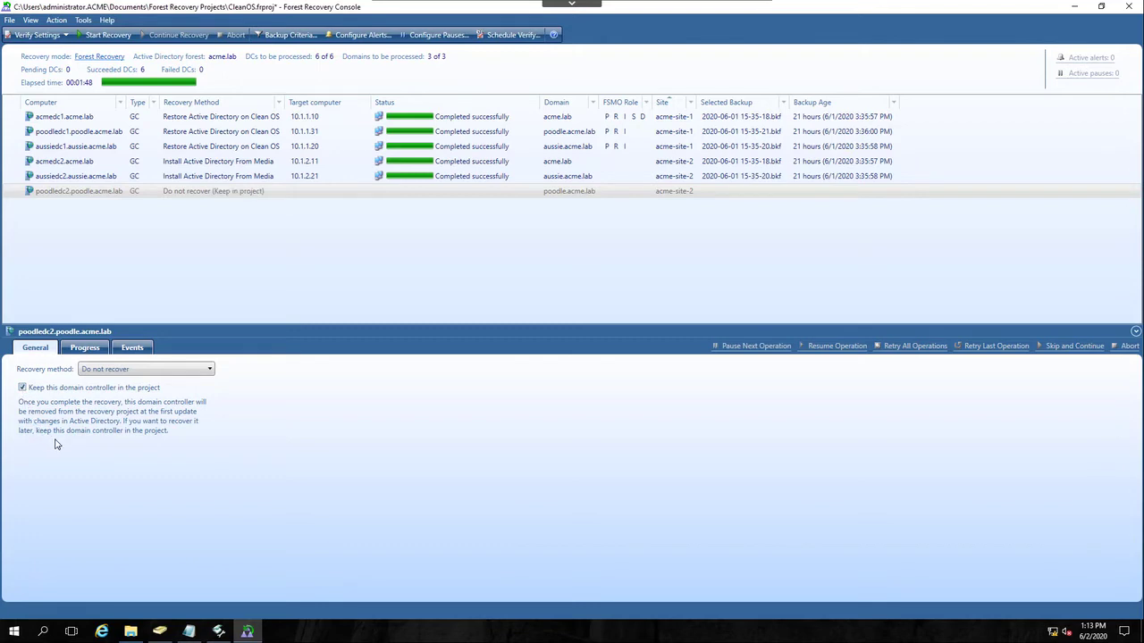
mouse_move(203, 232)
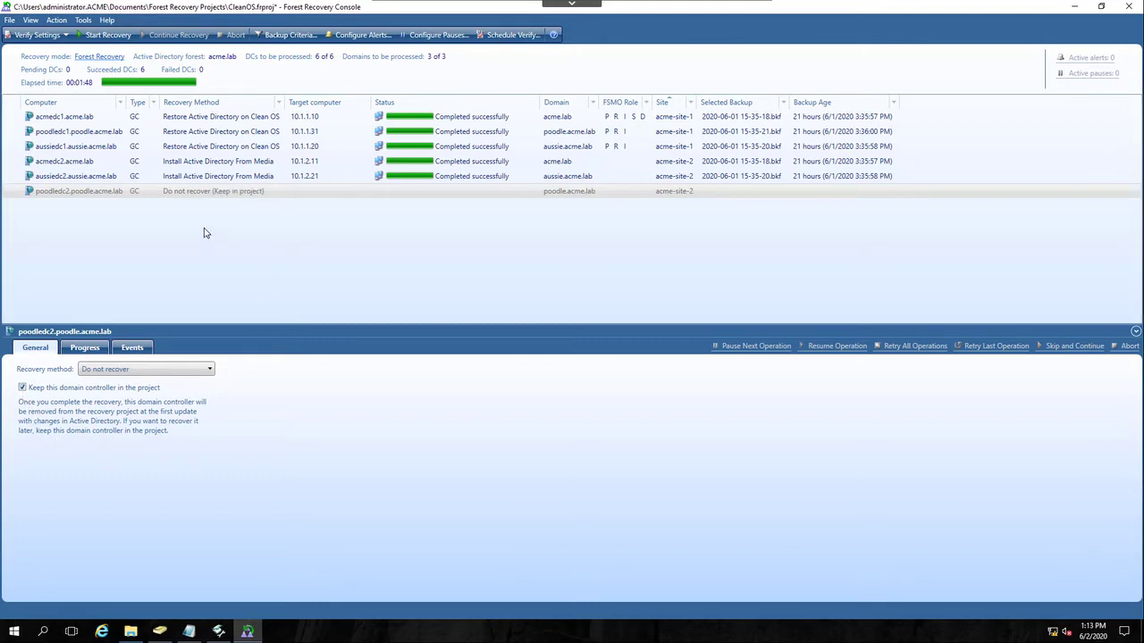
left_click(213, 191)
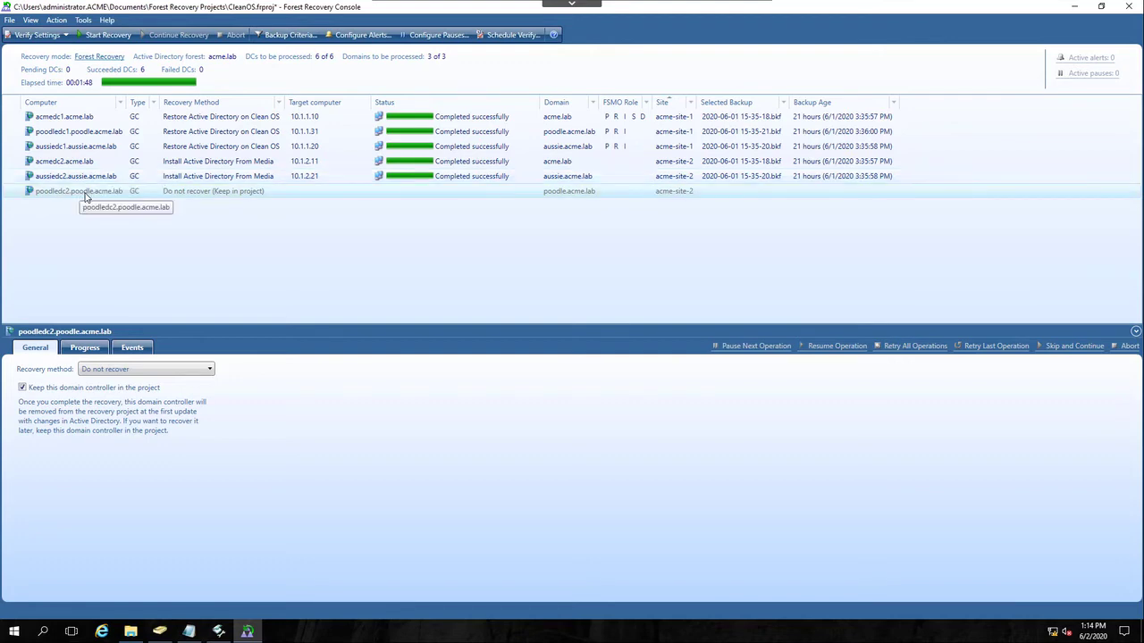
mouse_move(197, 199)
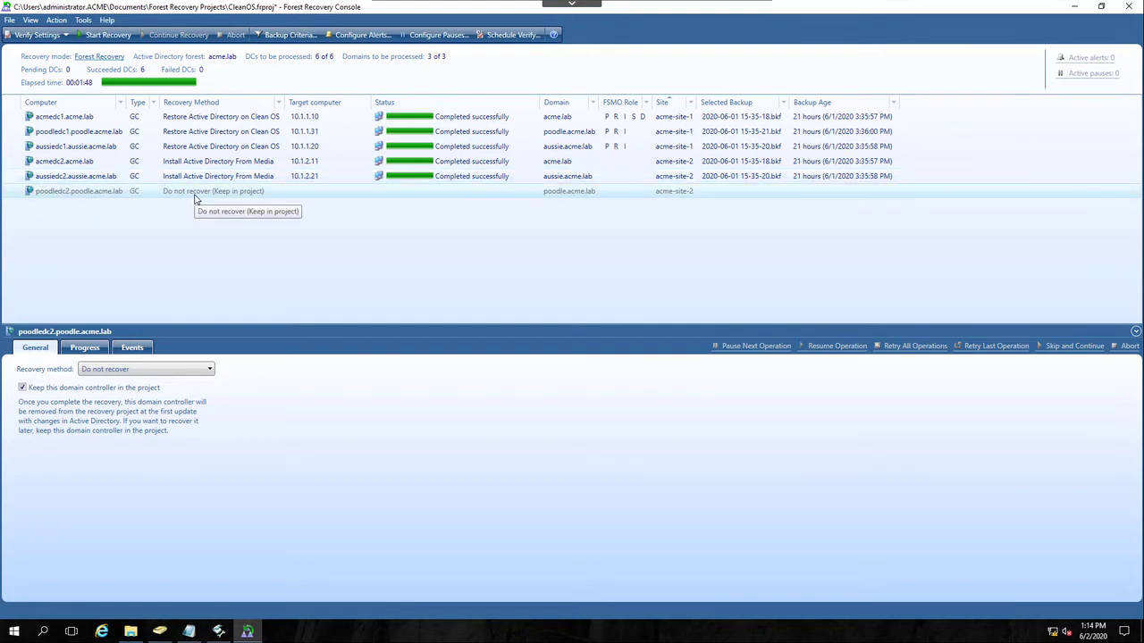
mouse_move(125, 200)
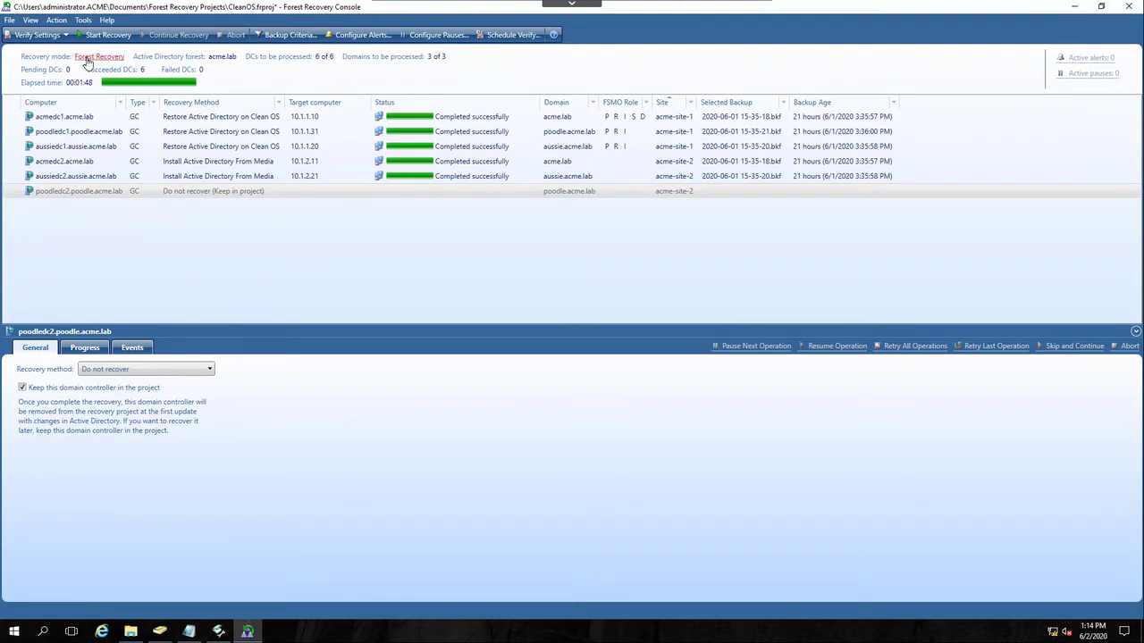
Switch the project's recovery mode to Reprovision in Recovery Project Settings
left_click(98, 55)
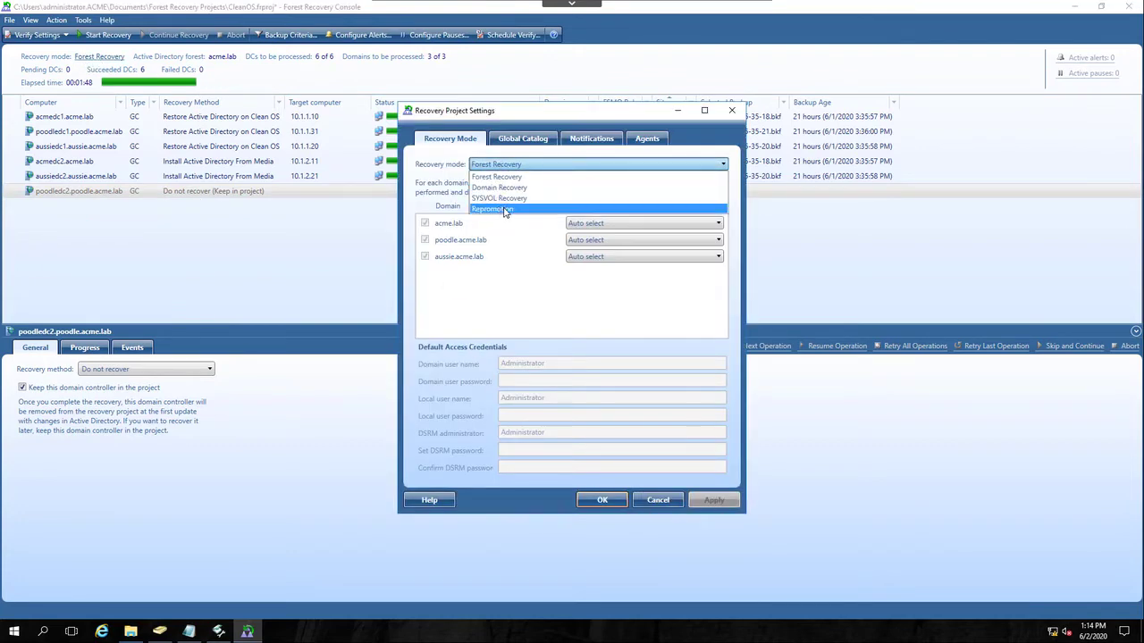
mouse_move(500, 187)
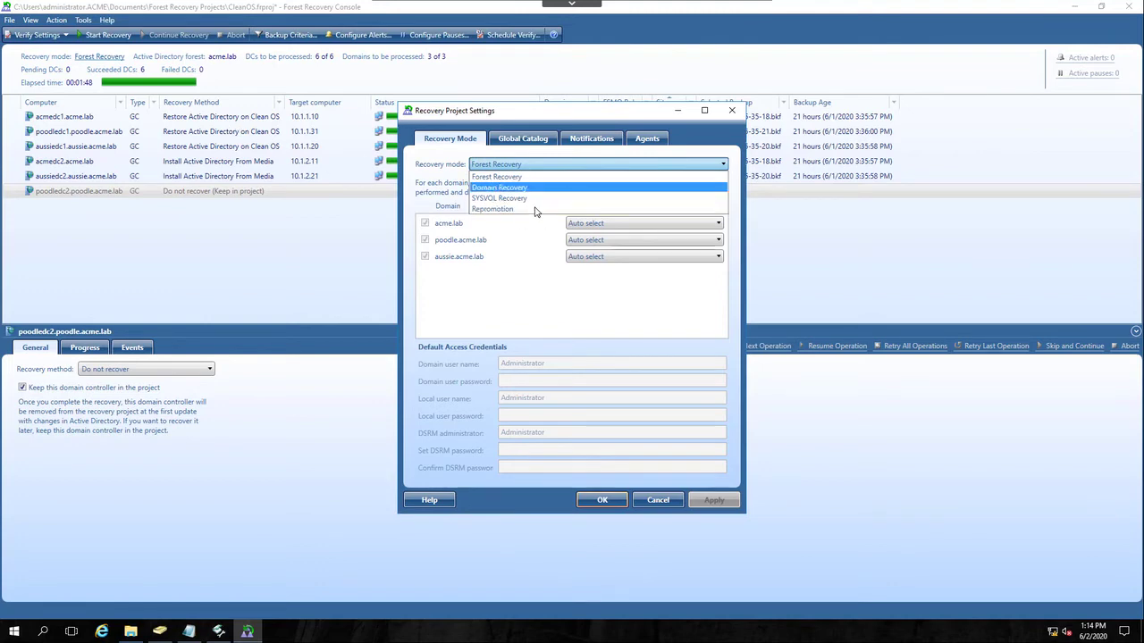
left_click(491, 209)
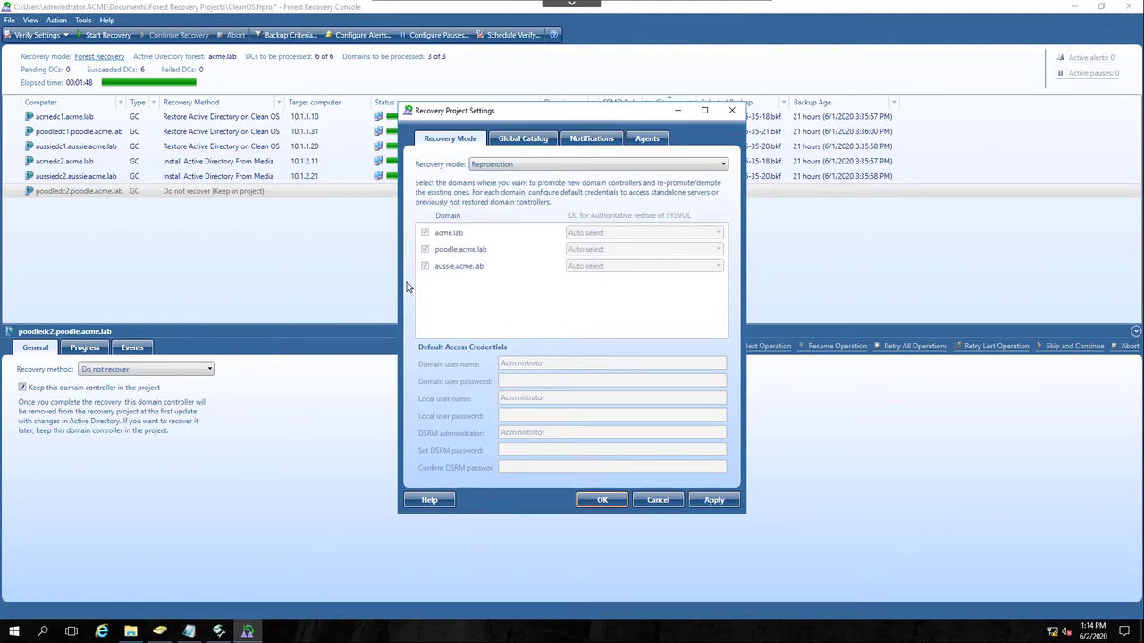
left_click(601, 500)
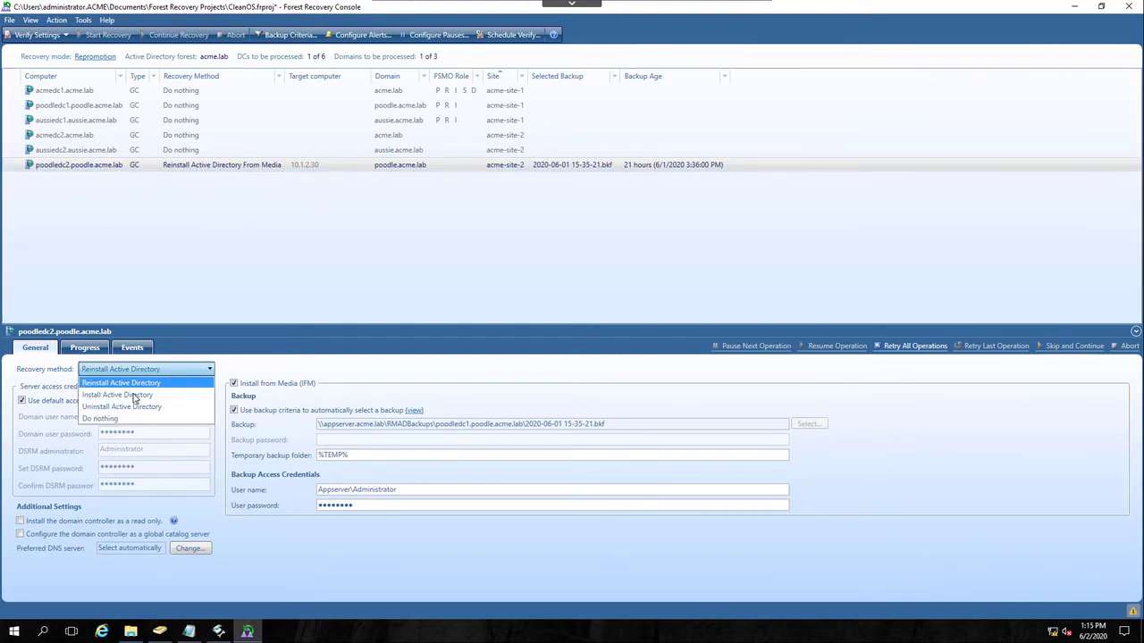
Set poodledc2 to install Active Directory, then reopen the project discarding changes and entering its password
left_click(118, 395)
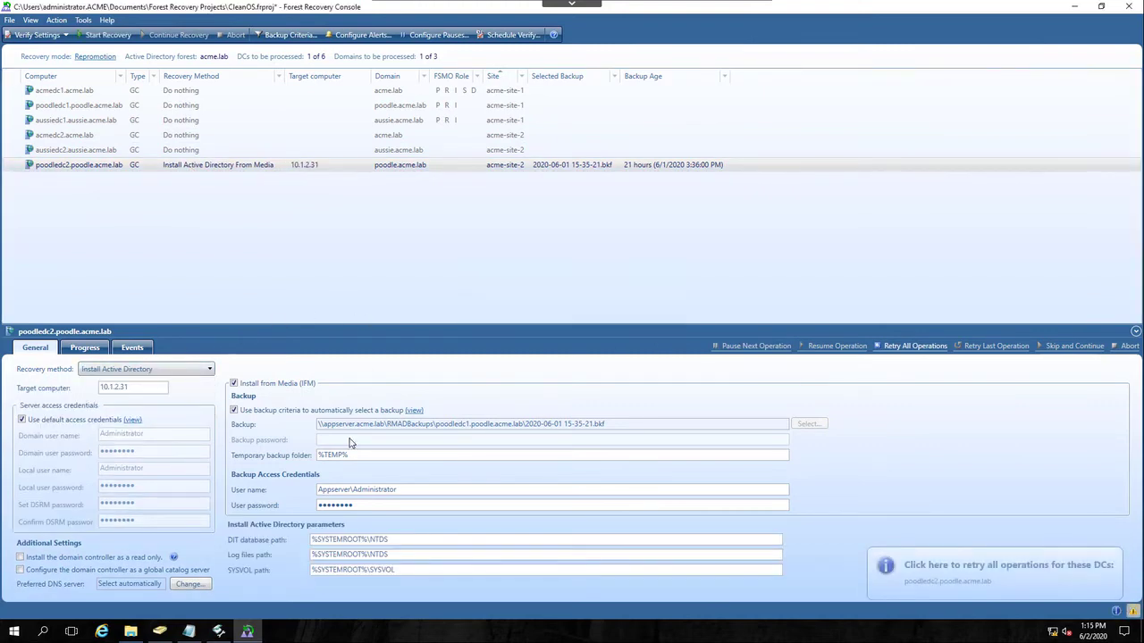
mouse_move(400, 446)
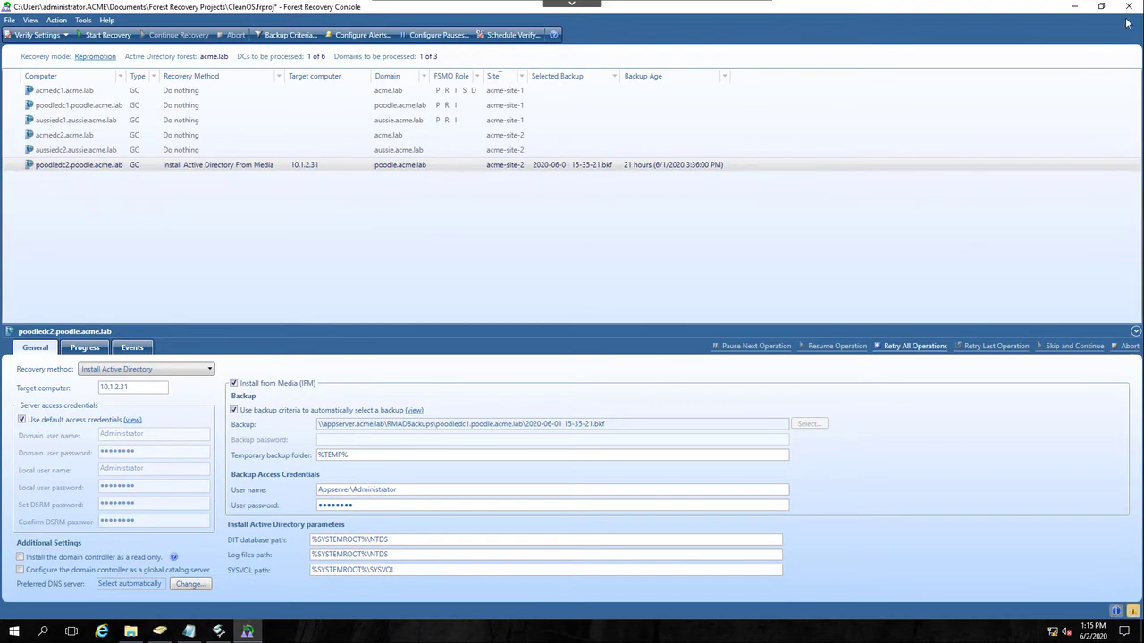
left_click(1127, 7)
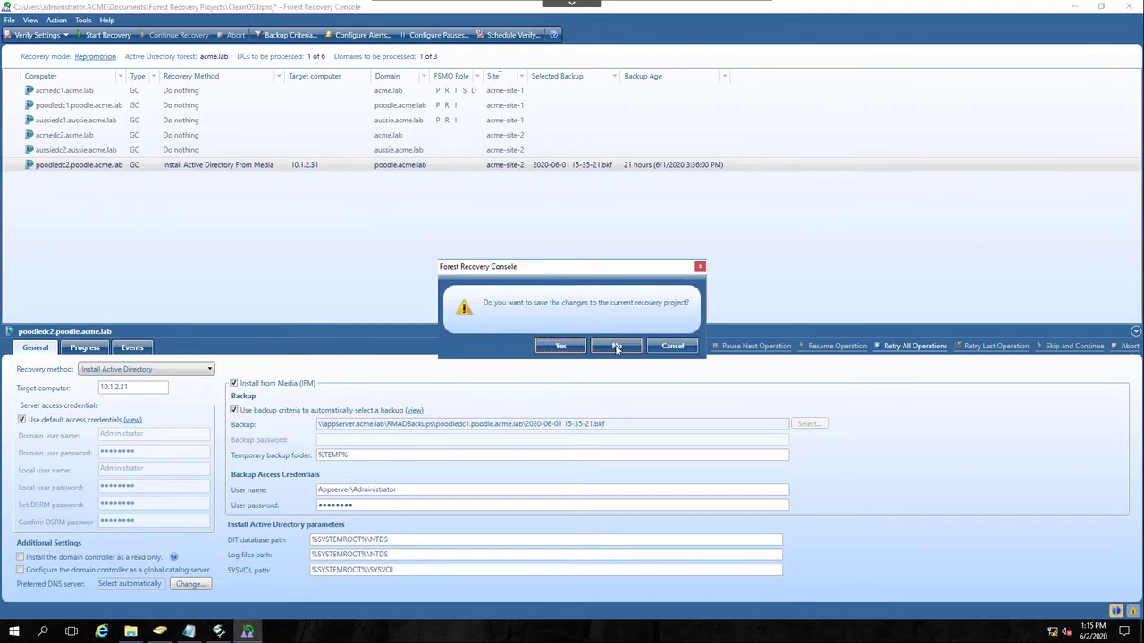
left_click(614, 347)
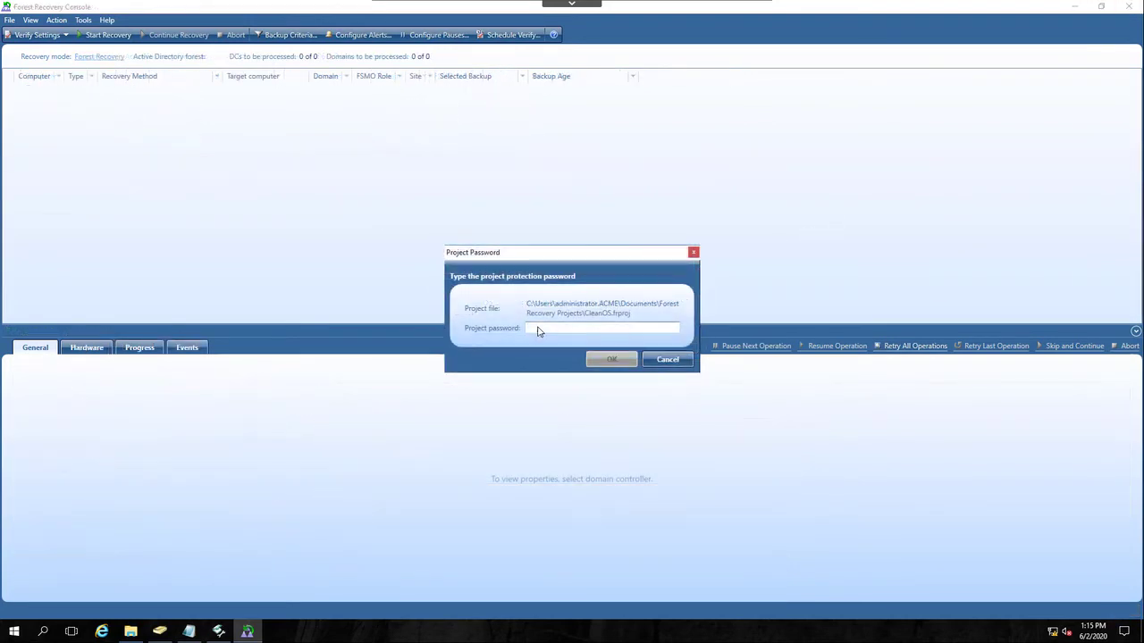
left_click(611, 359)
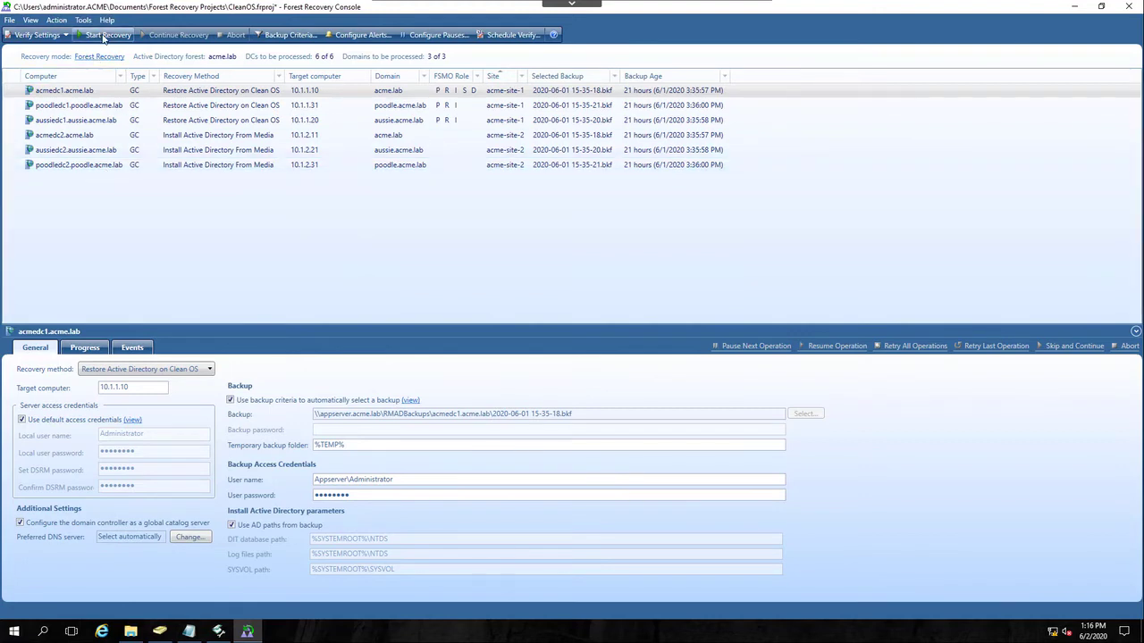
Start Recovery, confirm the pre-recovery checklist and acknowledge the irreversible-changes warning
left_click(107, 36)
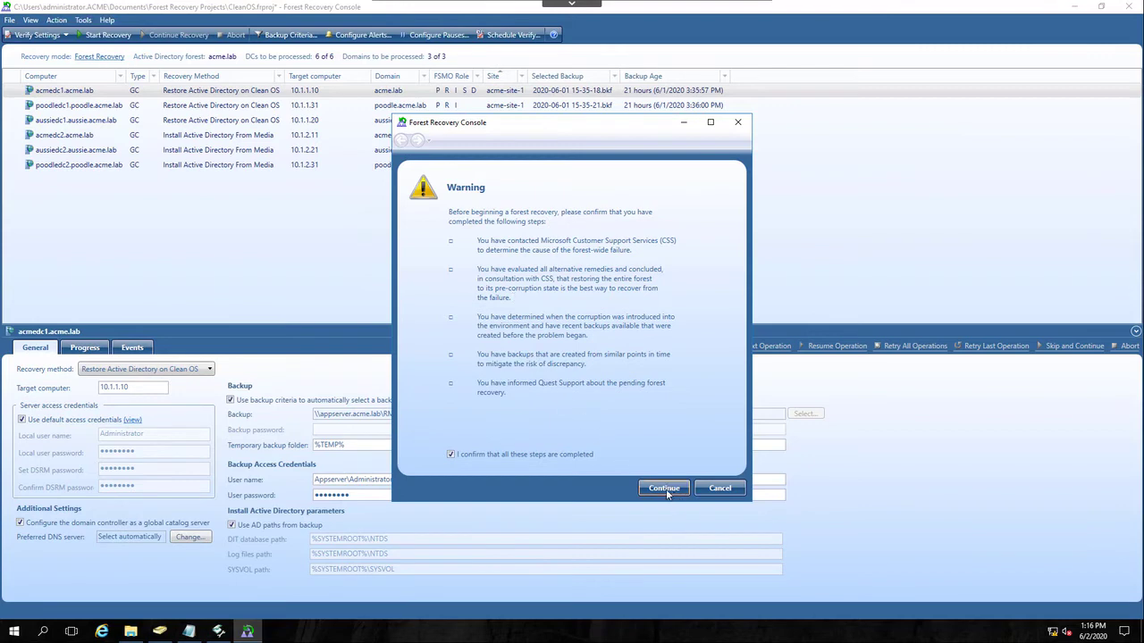
left_click(662, 488)
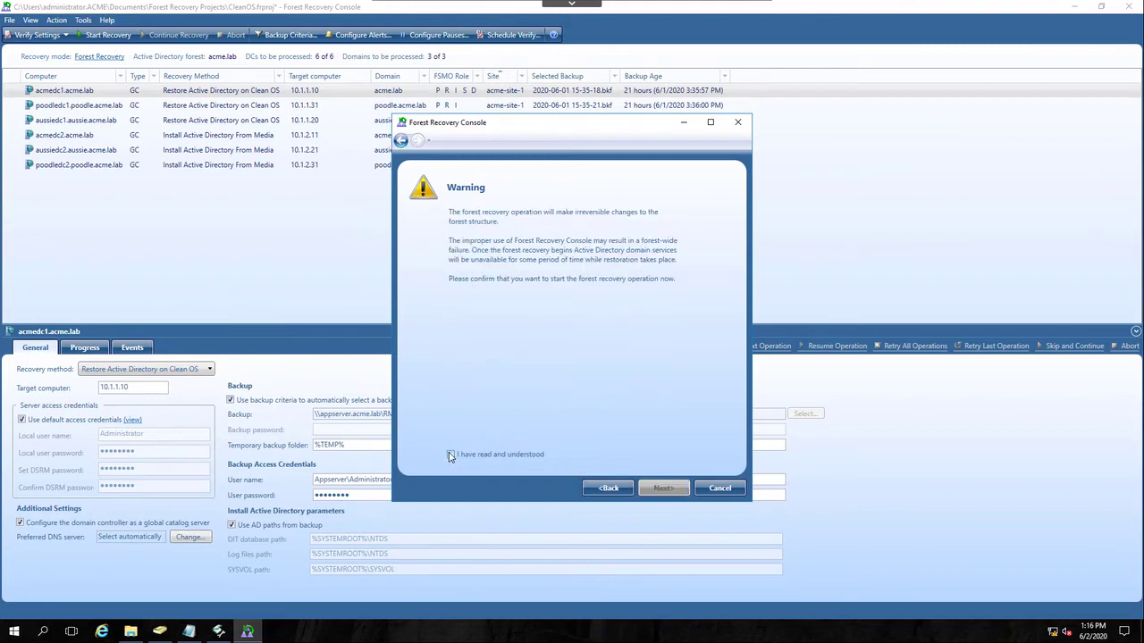
left_click(450, 454)
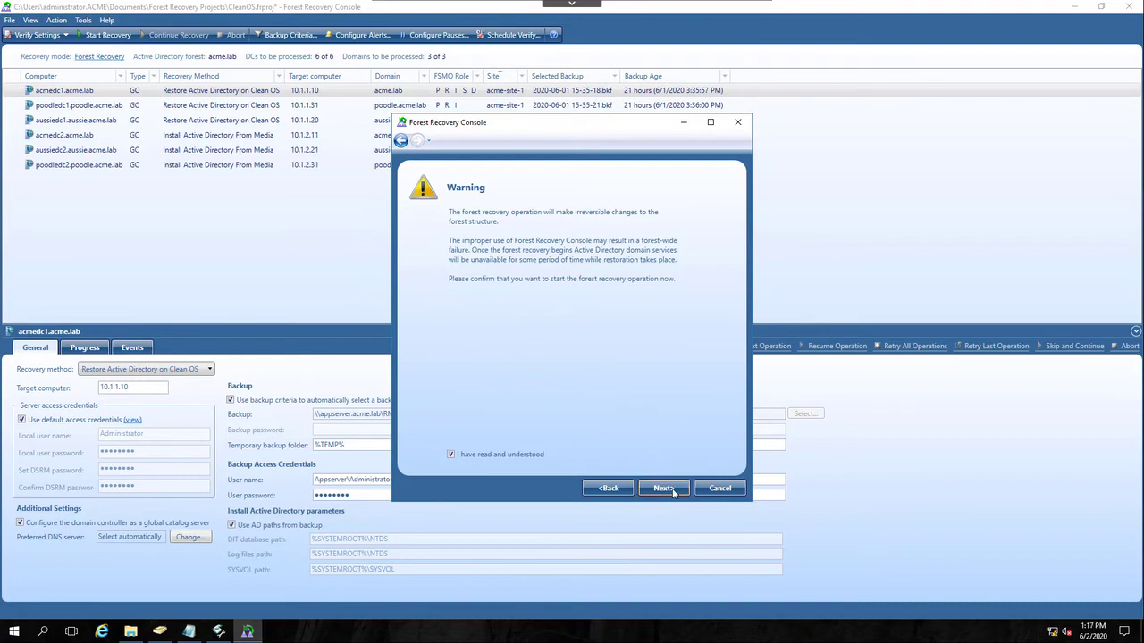
Continue to the Reset Passwords page, leaving privileged-group password reset unchecked
left_click(663, 488)
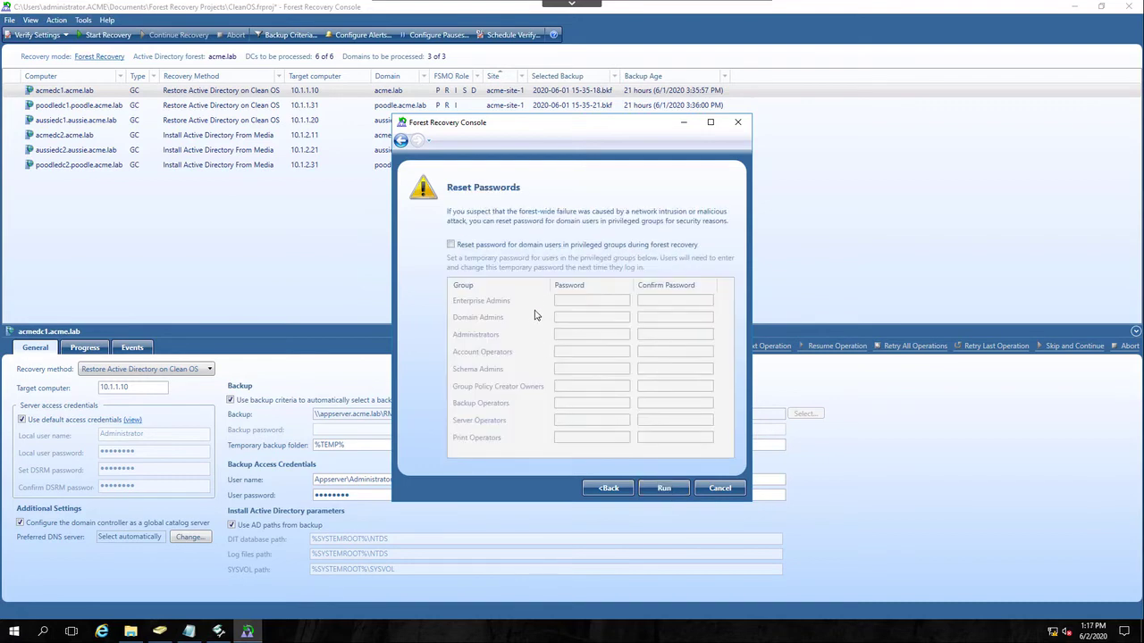
mouse_move(533, 436)
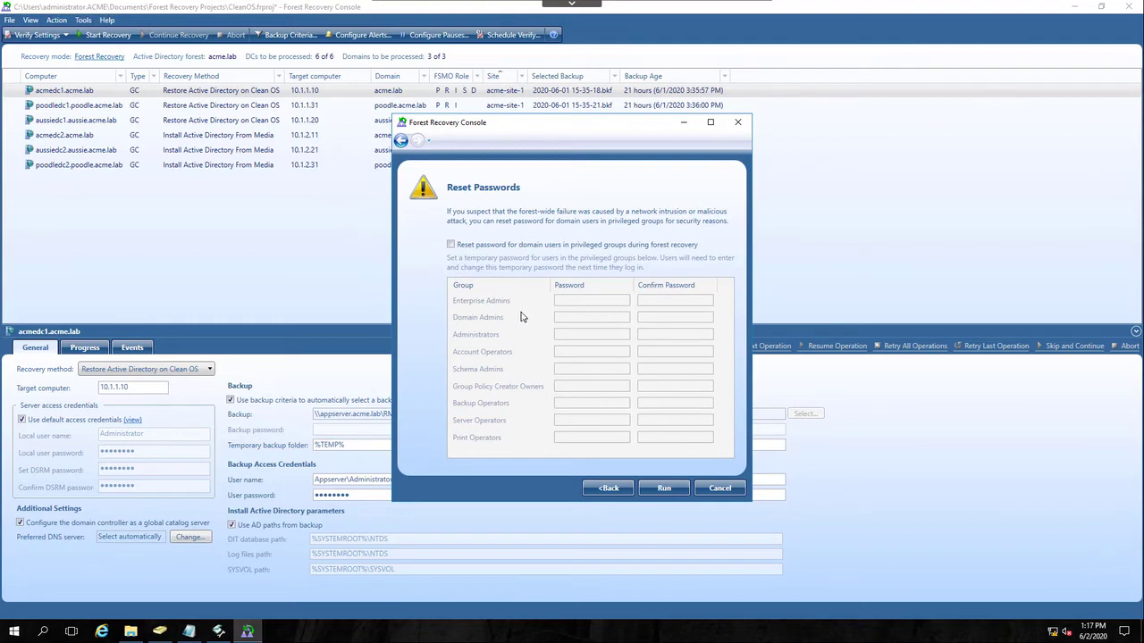
mouse_move(508, 404)
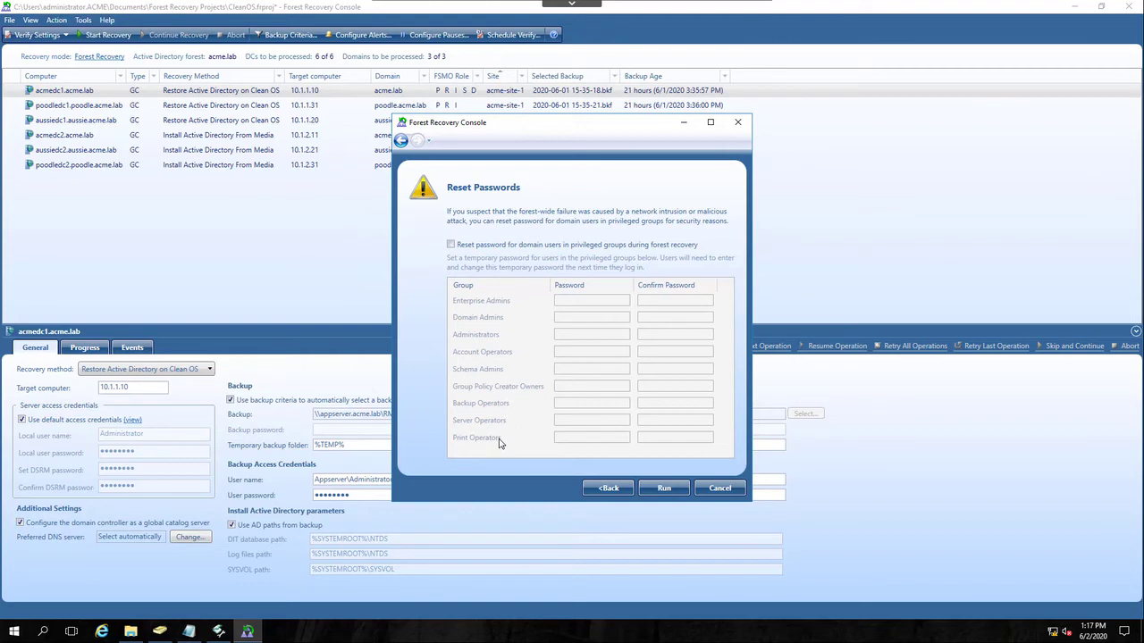
mouse_move(486, 338)
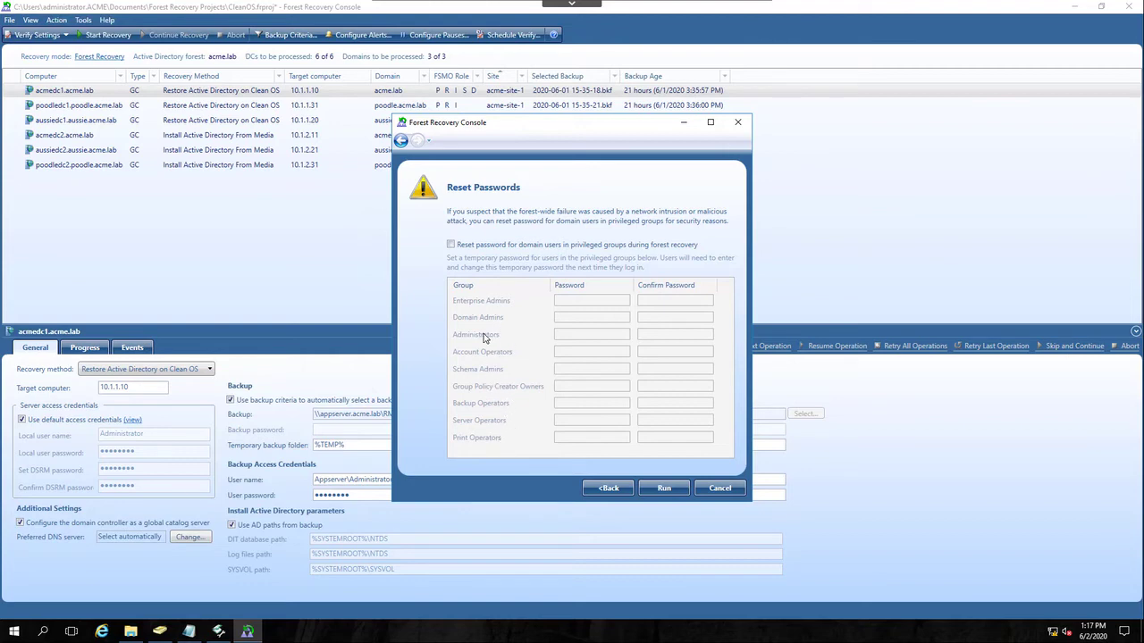
mouse_move(588, 338)
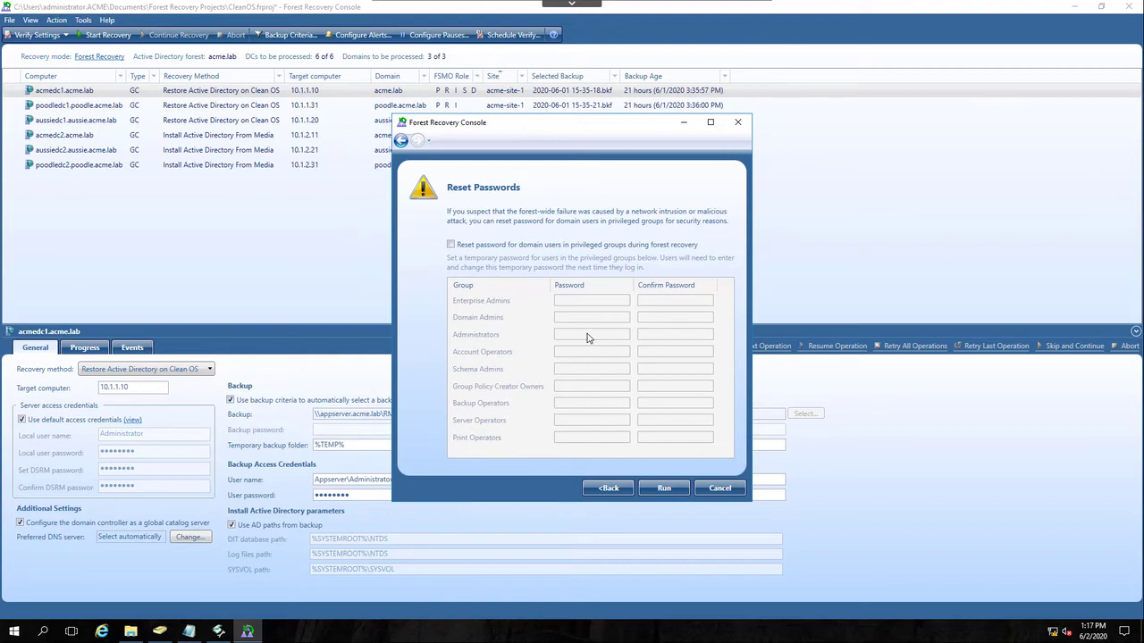
mouse_move(503, 408)
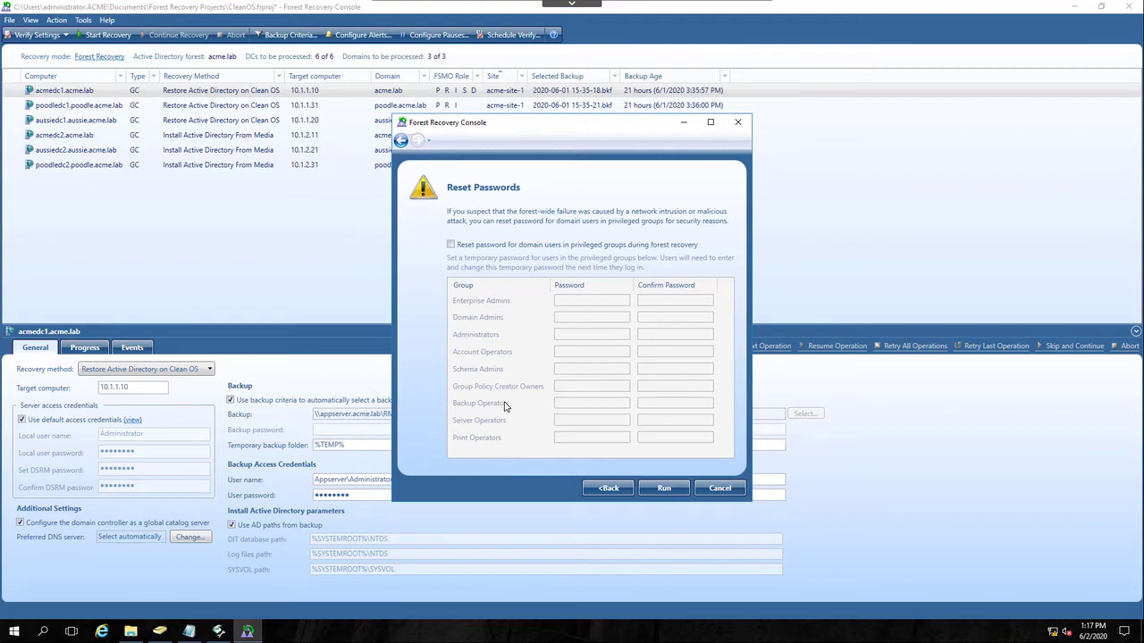
mouse_move(525, 415)
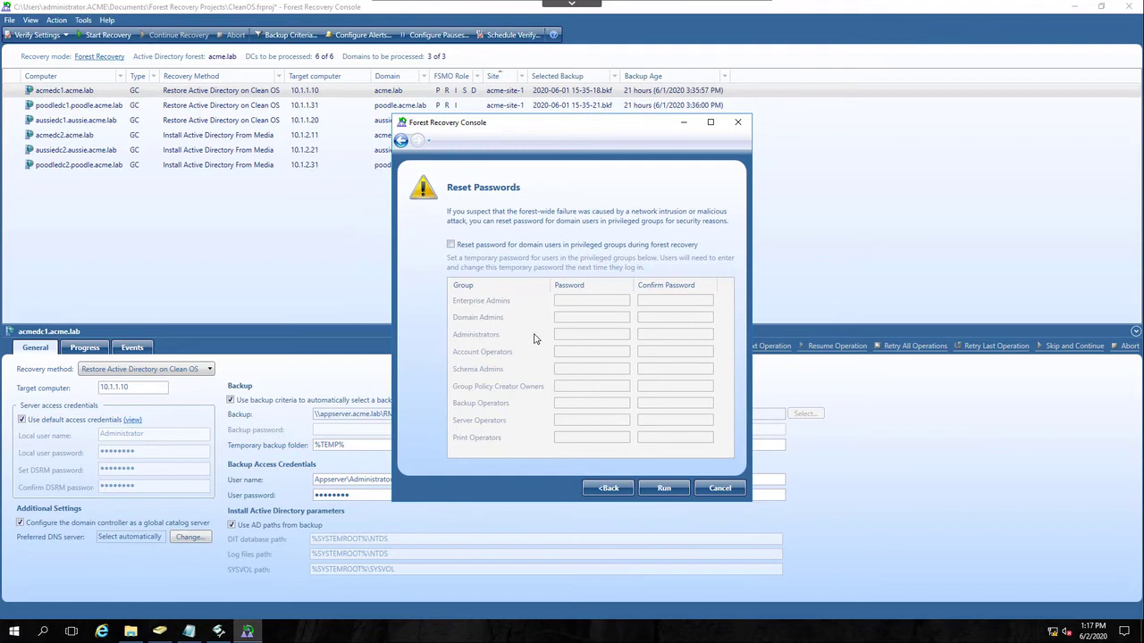
mouse_move(576, 334)
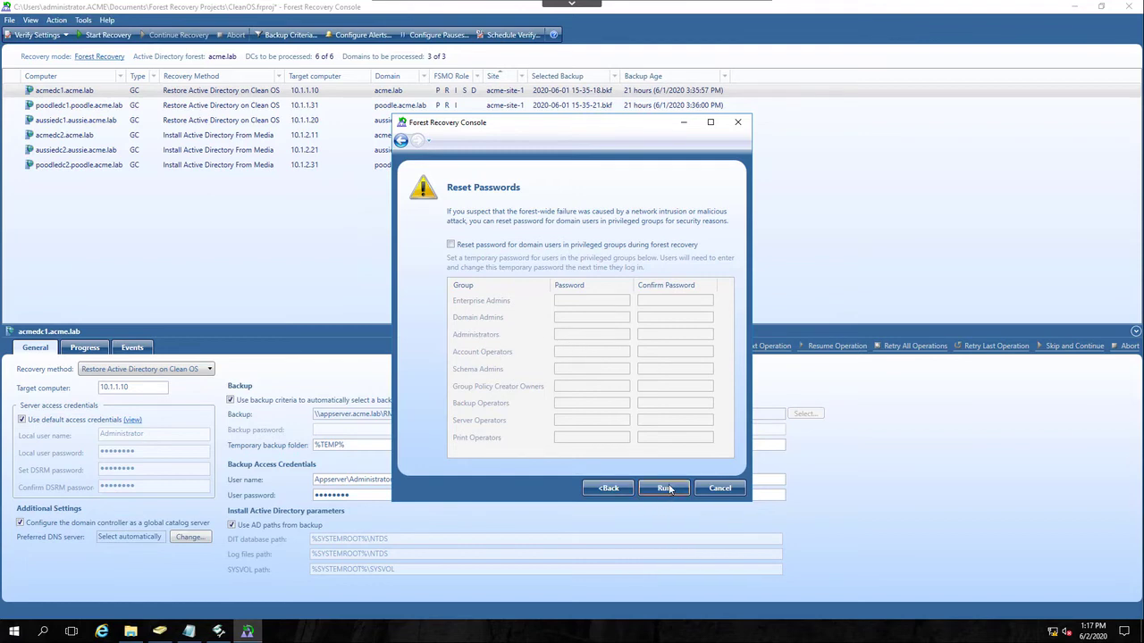
Run the forest recovery and watch acmedc2's preparation steps complete
left_click(663, 488)
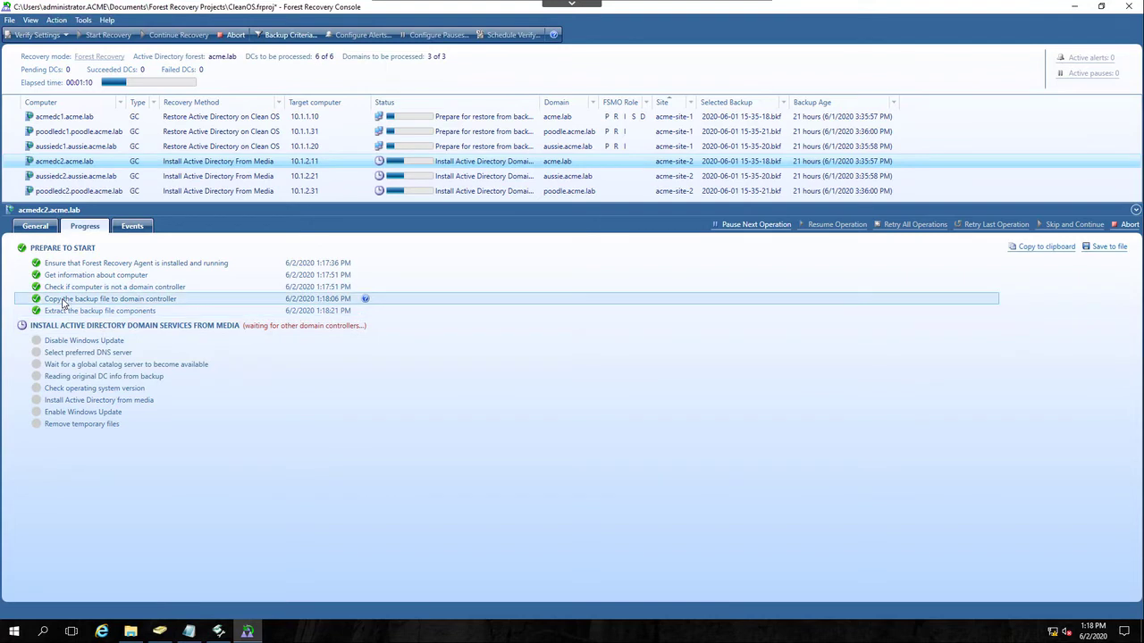
mouse_move(179, 302)
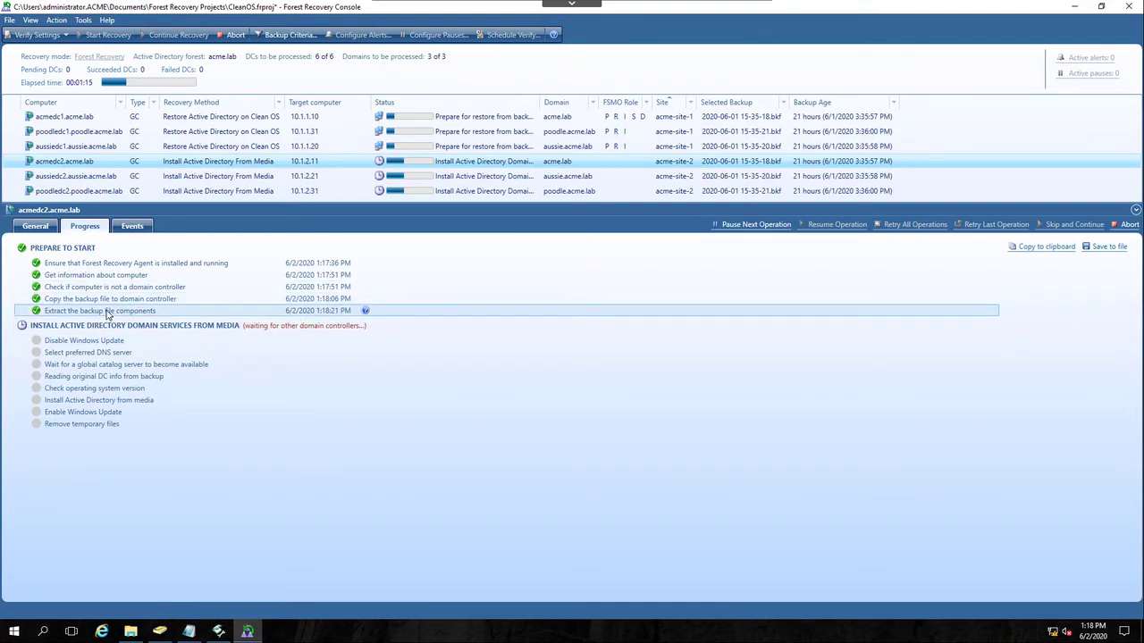
mouse_move(186, 311)
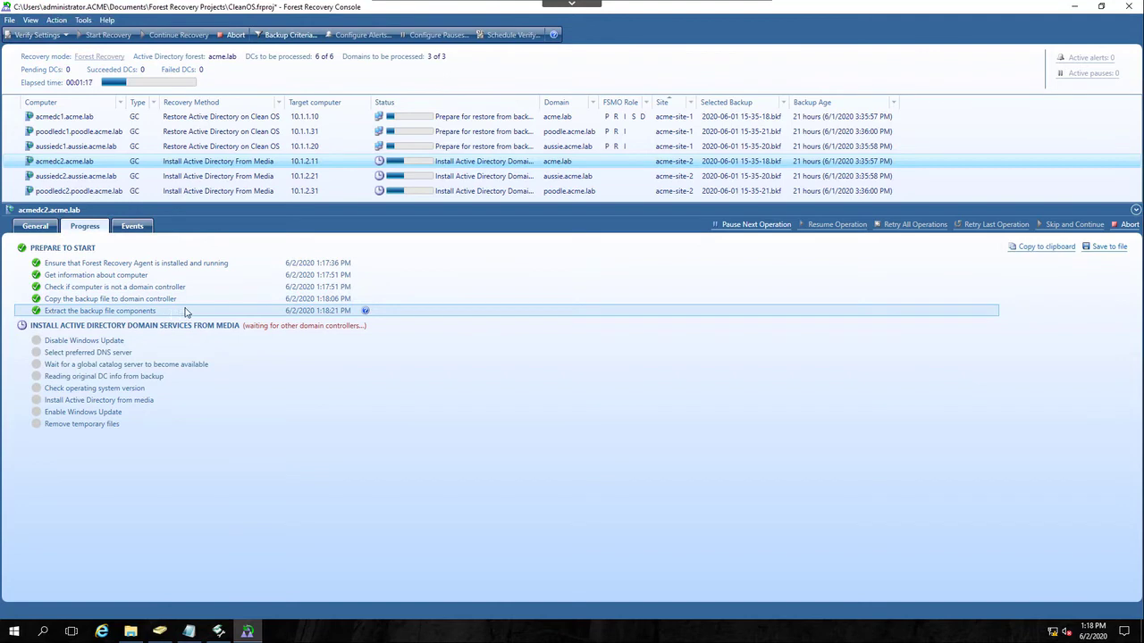
mouse_move(290, 315)
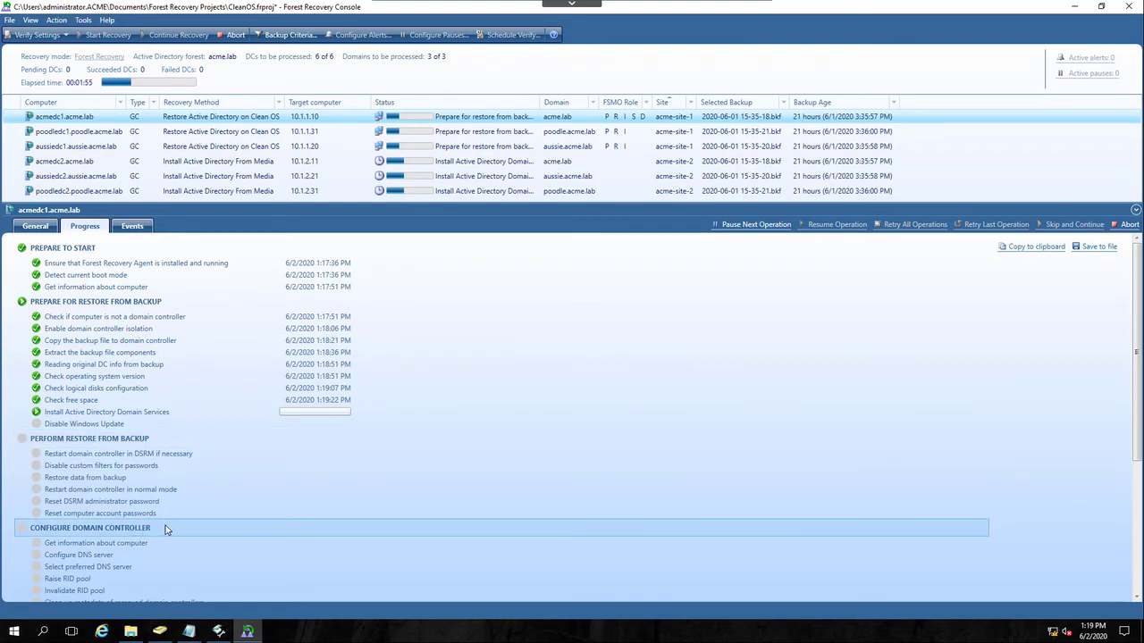
mouse_move(172, 438)
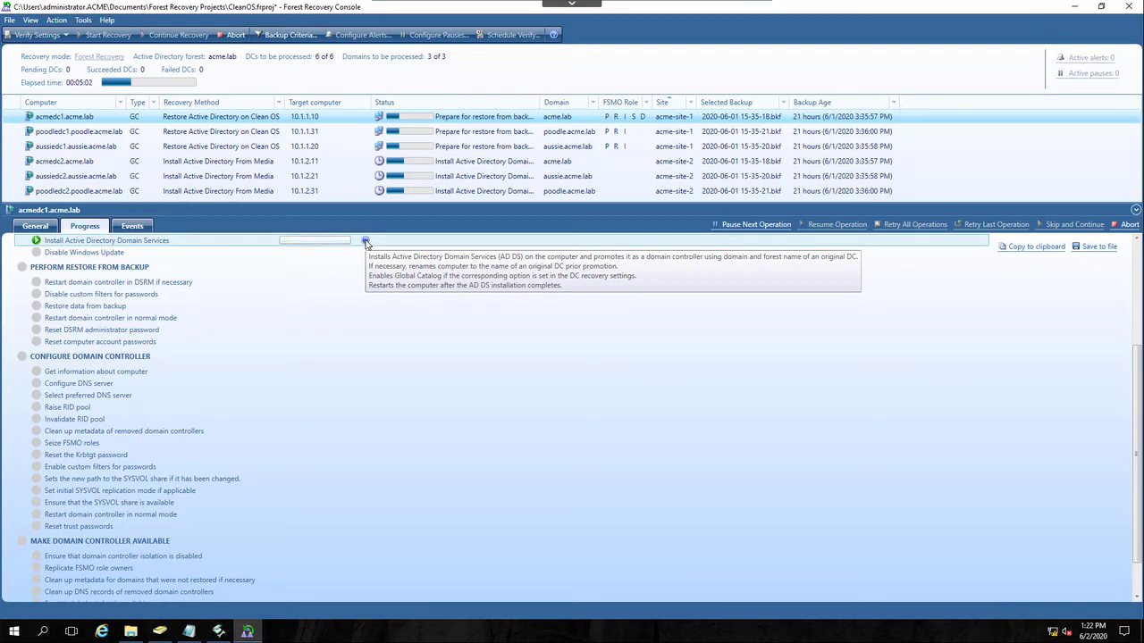
mouse_move(190, 250)
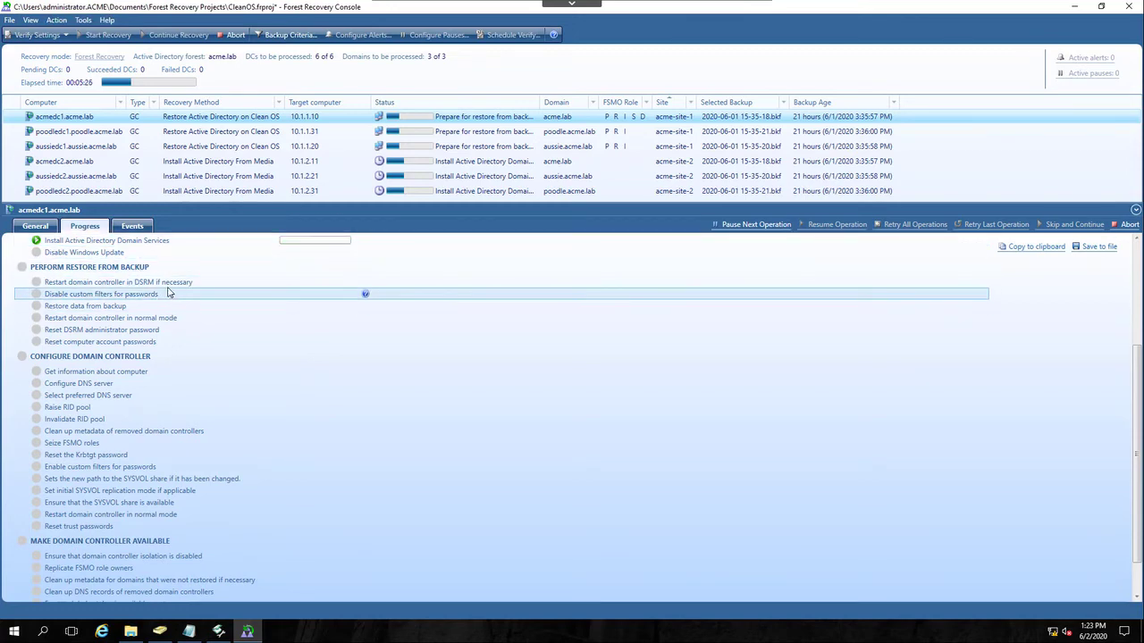
mouse_move(140, 268)
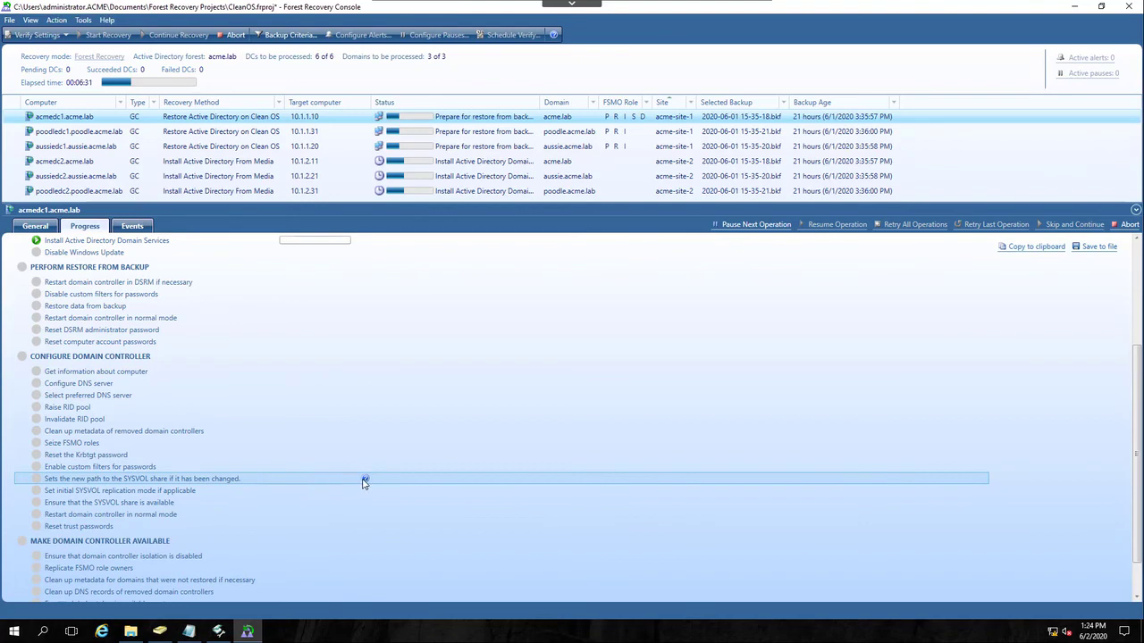
mouse_move(364, 490)
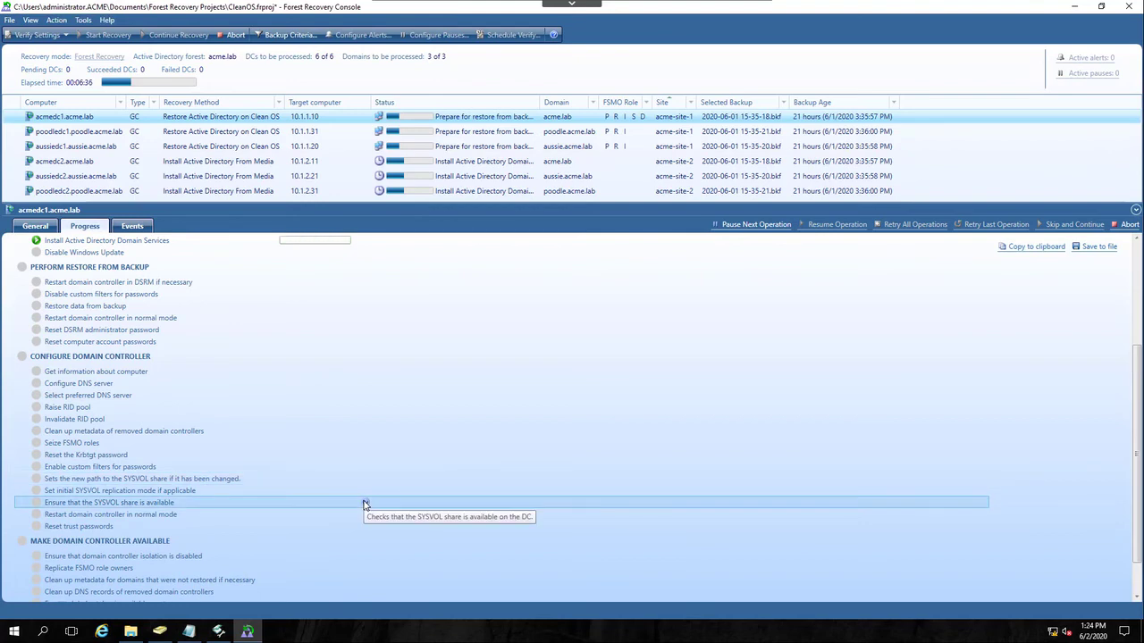
mouse_move(365, 515)
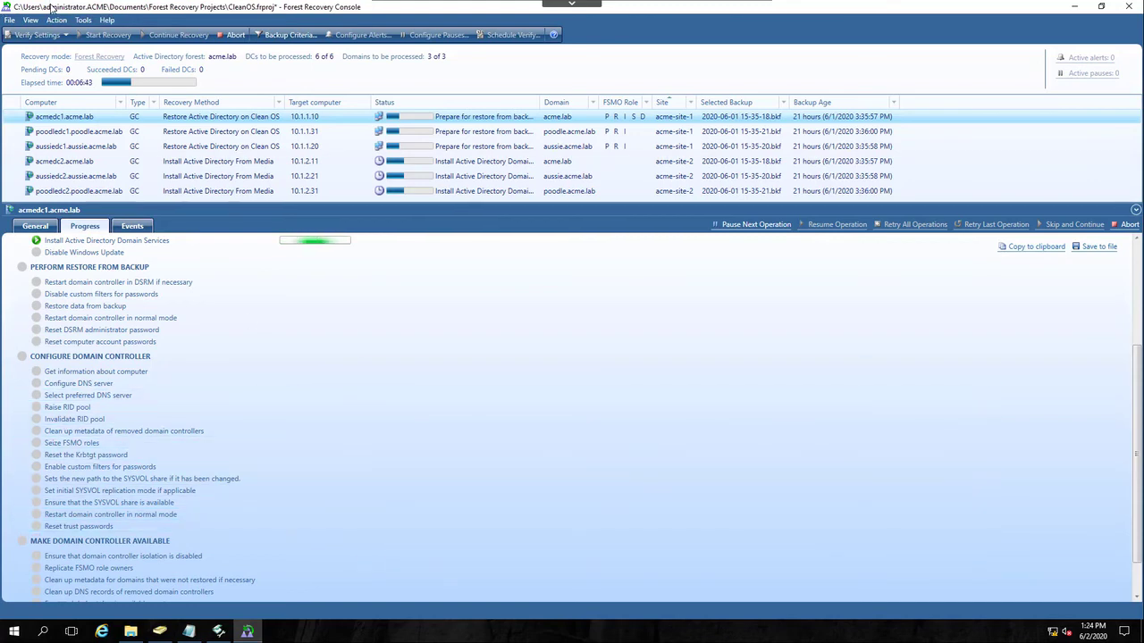
Monitor acmedc1's restore progress, then poodledc1's backup restore and restart
left_click(30, 20)
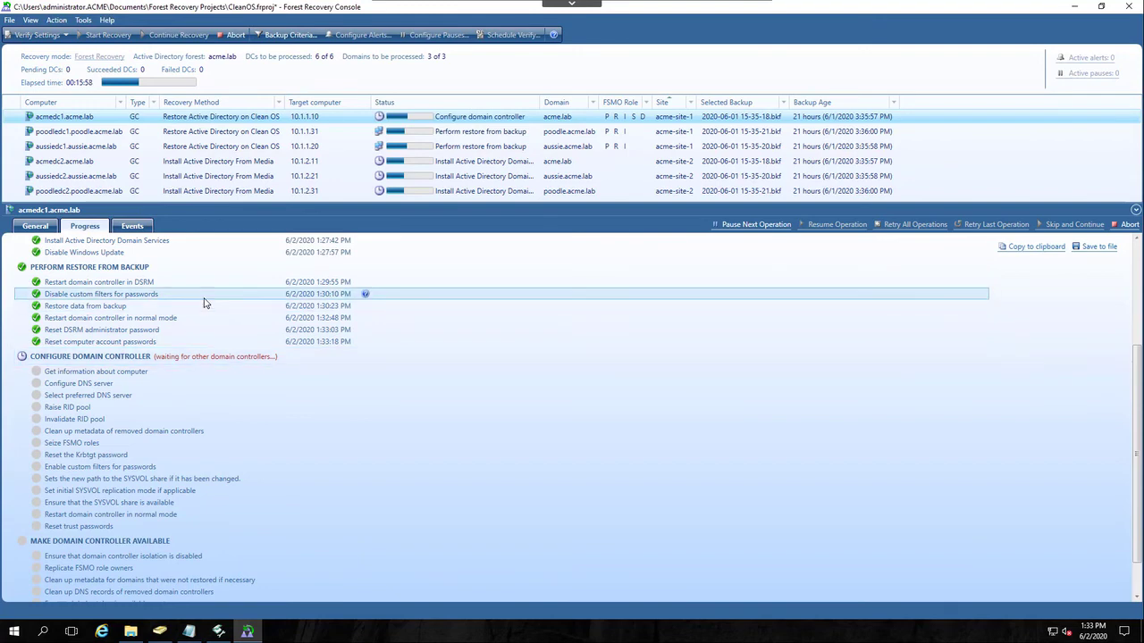
scroll("down", 3)
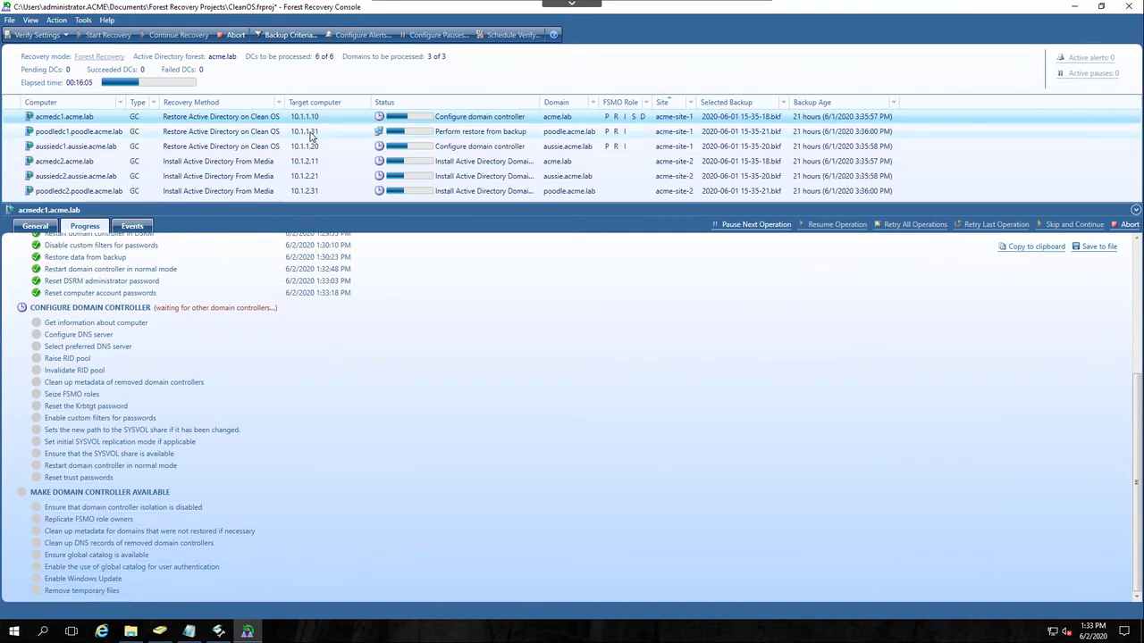
left_click(78, 132)
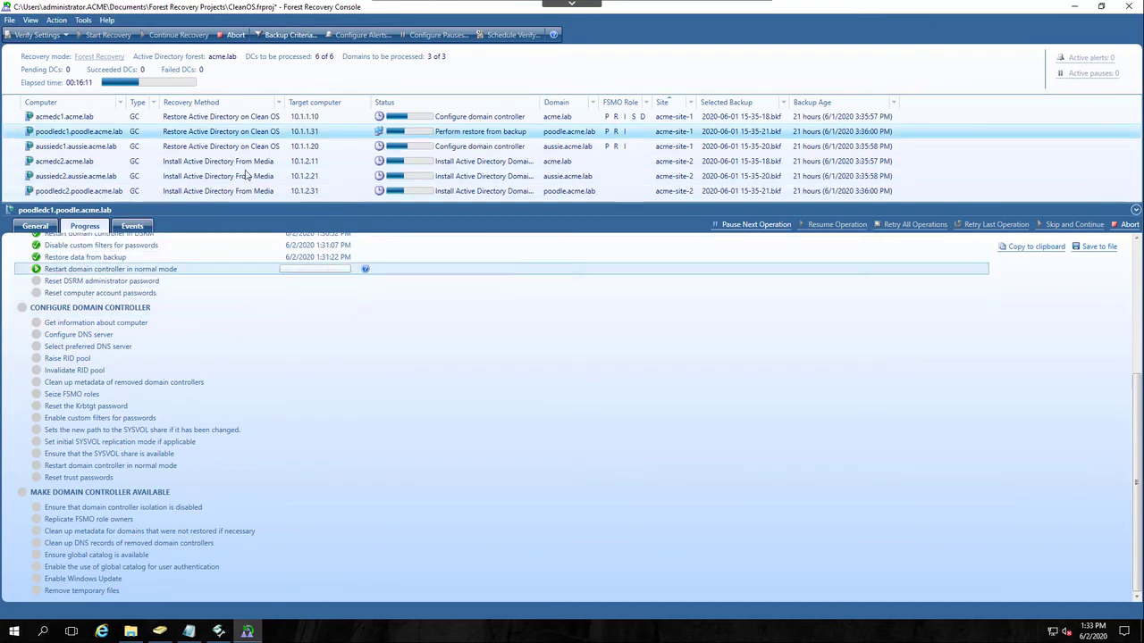
mouse_move(250, 121)
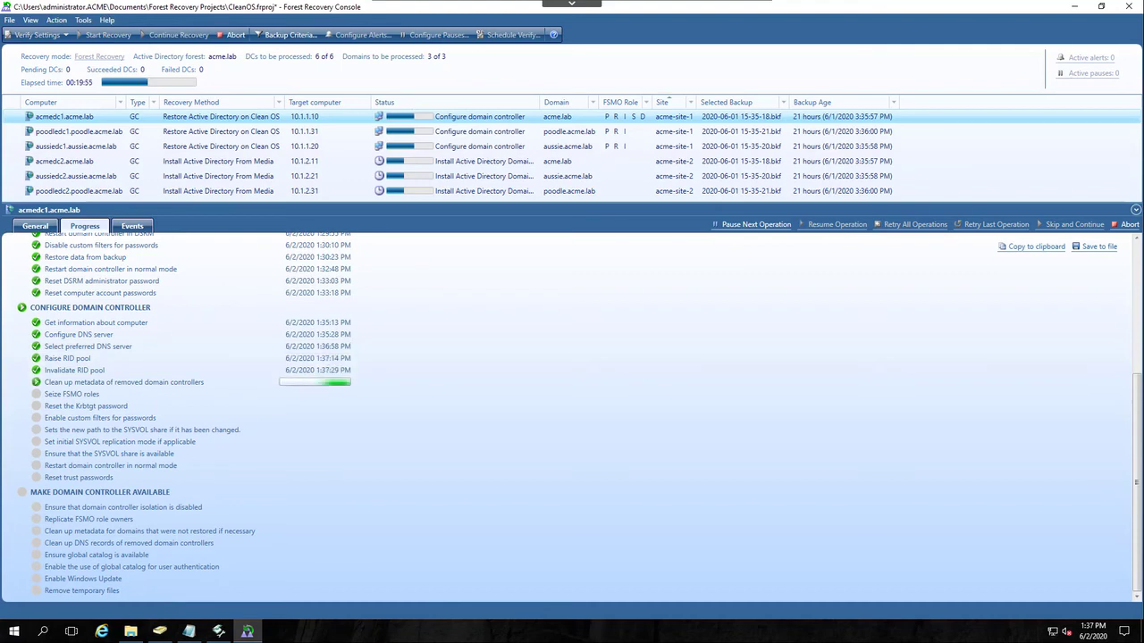
mouse_move(366, 383)
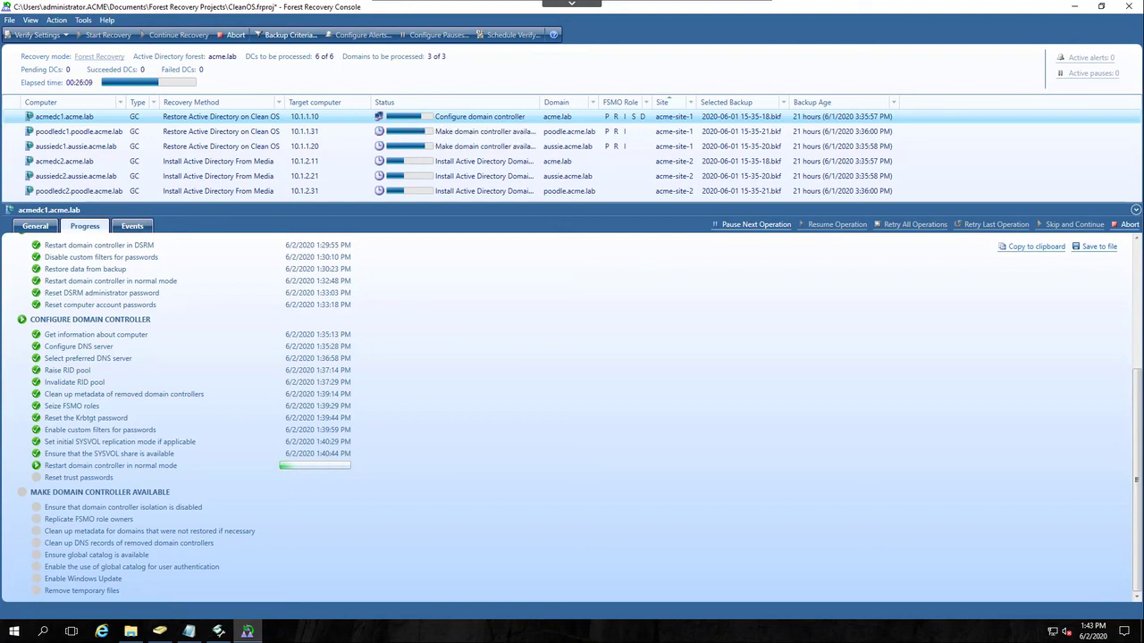
Review recovery progress for poodledc1 and then acmedc2 while the forest recovery continues
left_click(79, 132)
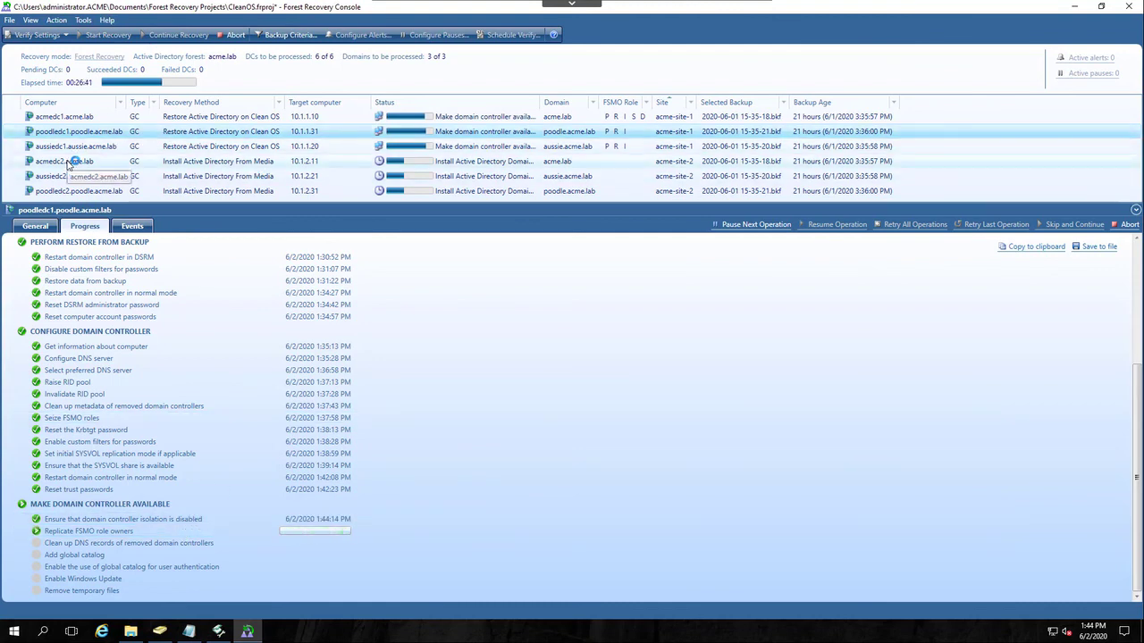
left_click(65, 160)
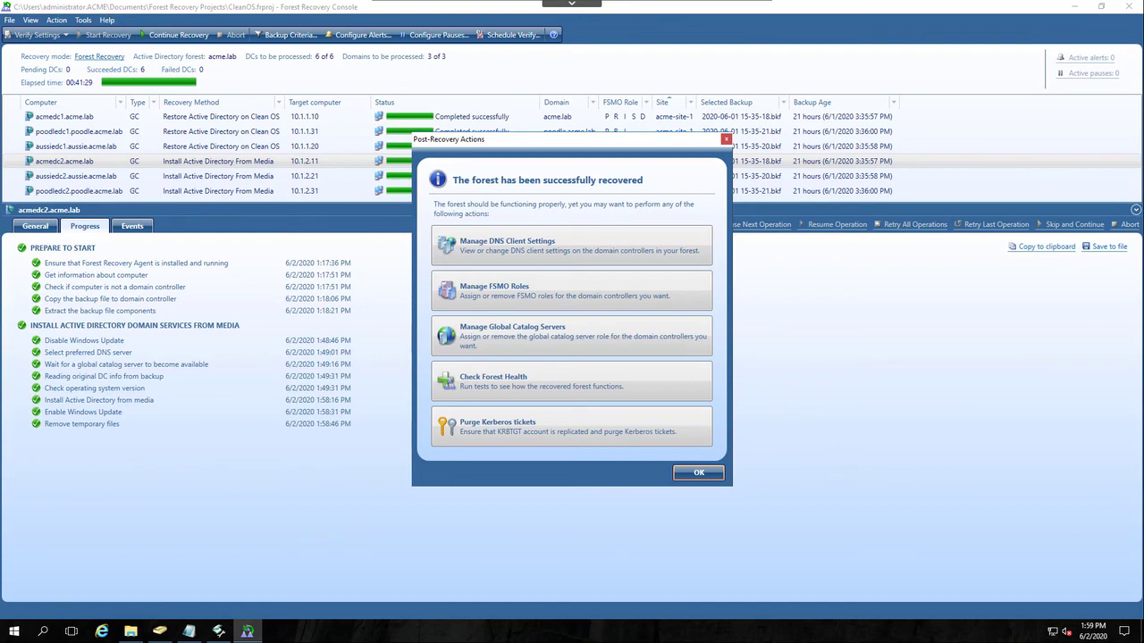
mouse_move(402, 174)
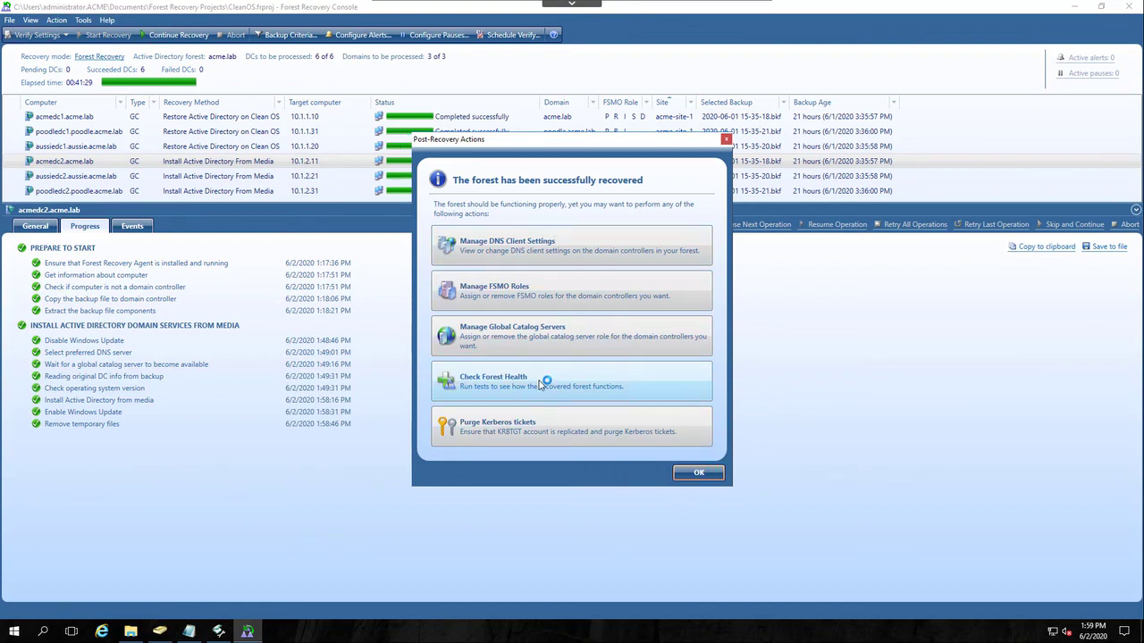
mouse_move(658, 475)
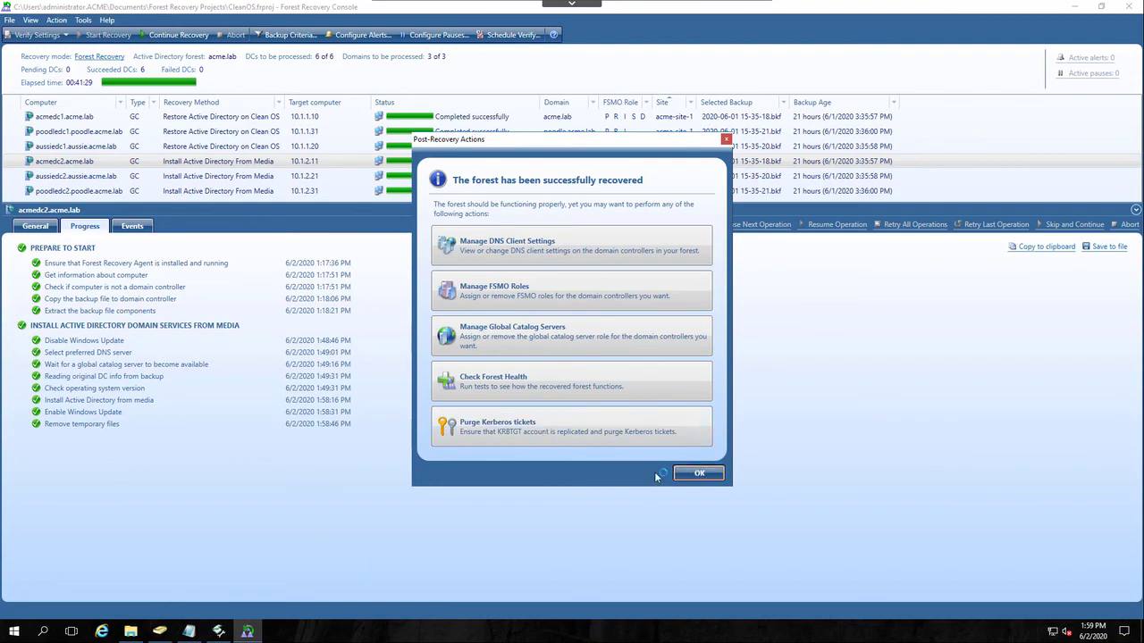
Acknowledge the 'forest has been successfully recovered' message with OK
left_click(697, 471)
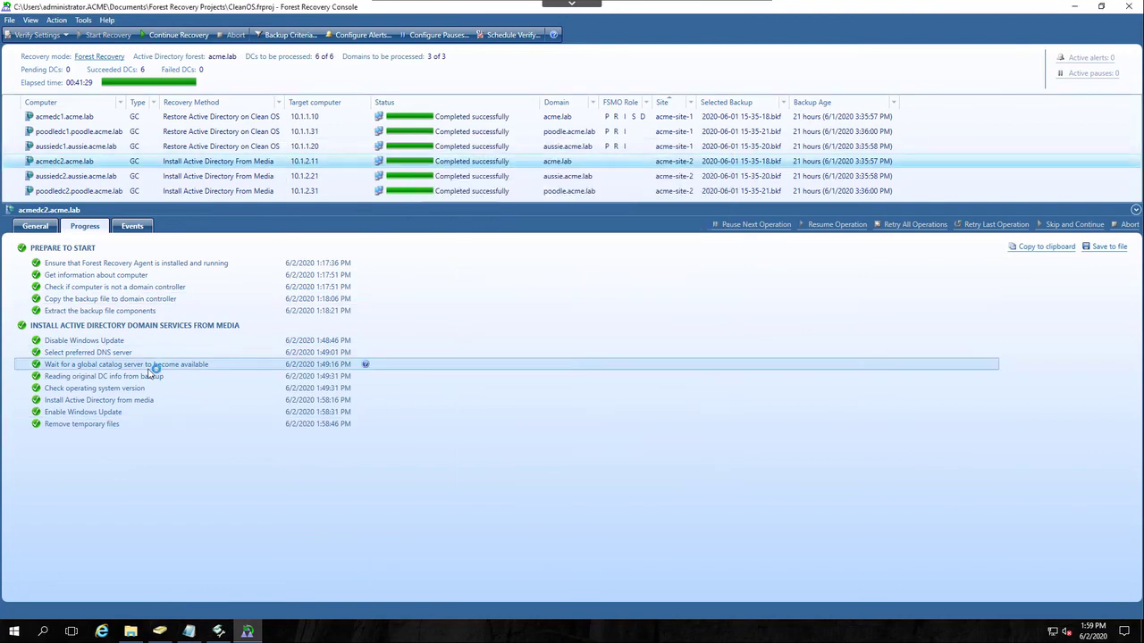